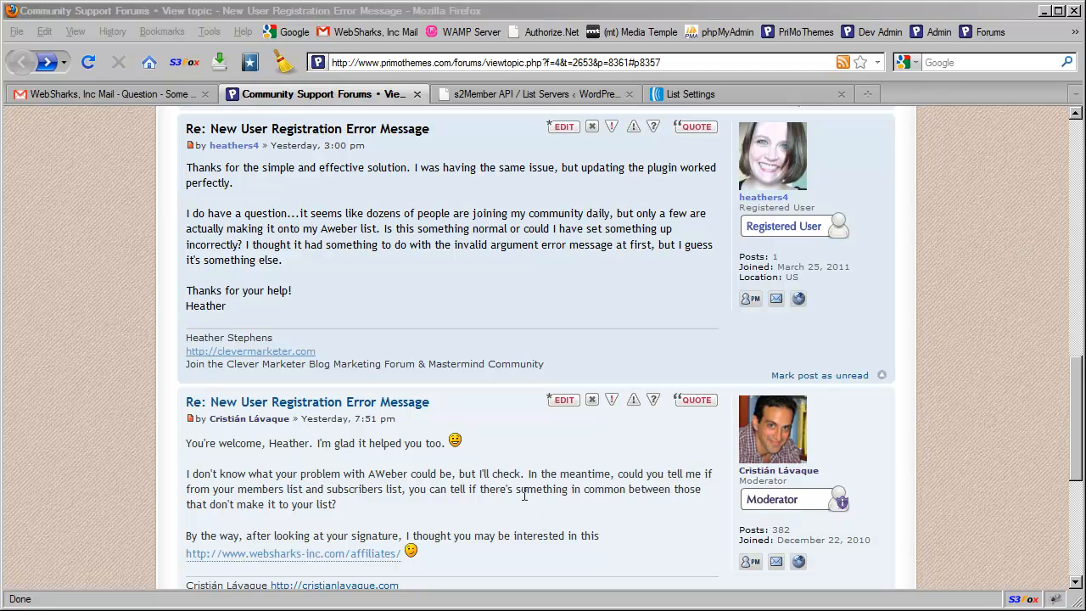
mouse_move(467, 414)
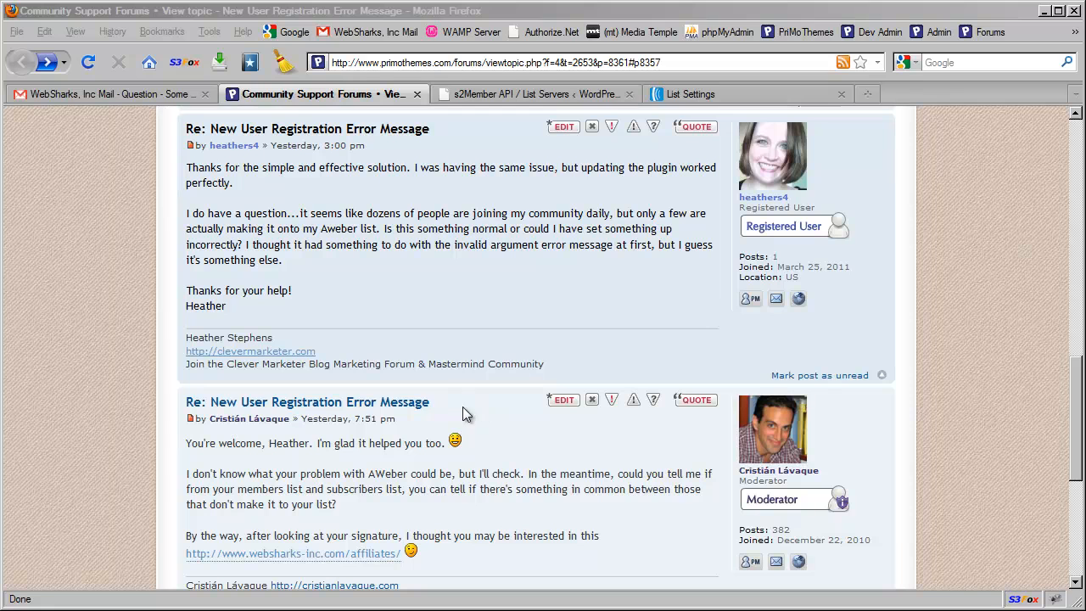
mouse_move(370, 331)
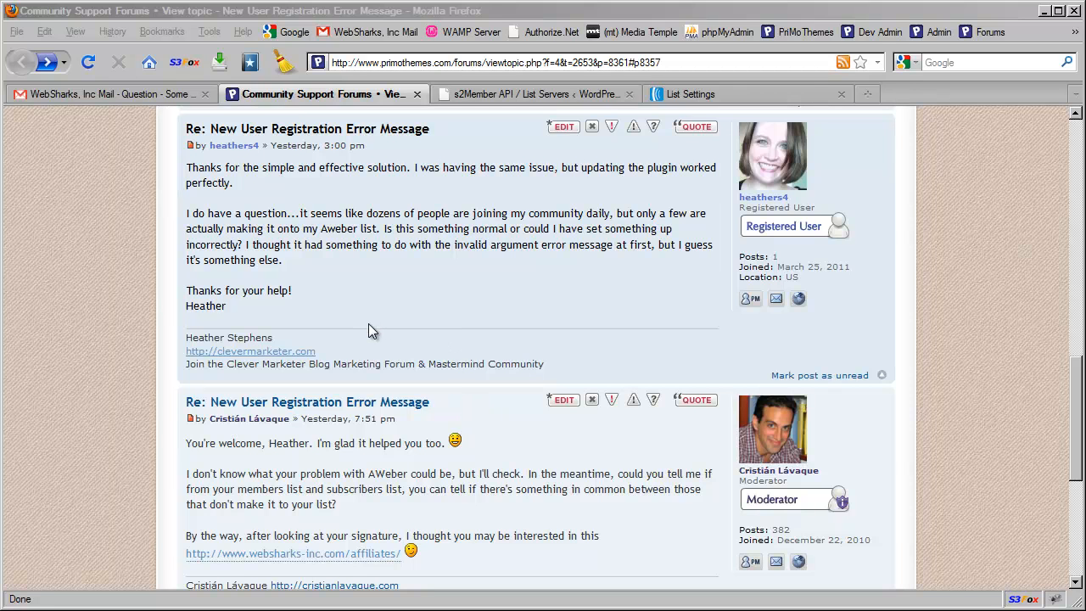
mouse_move(258, 279)
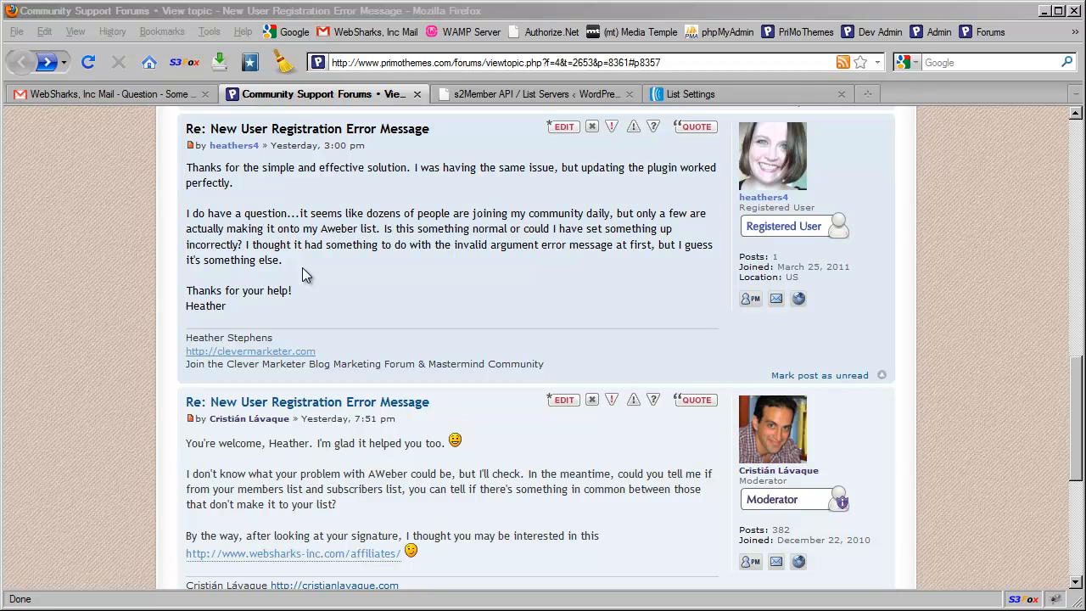
mouse_move(307, 207)
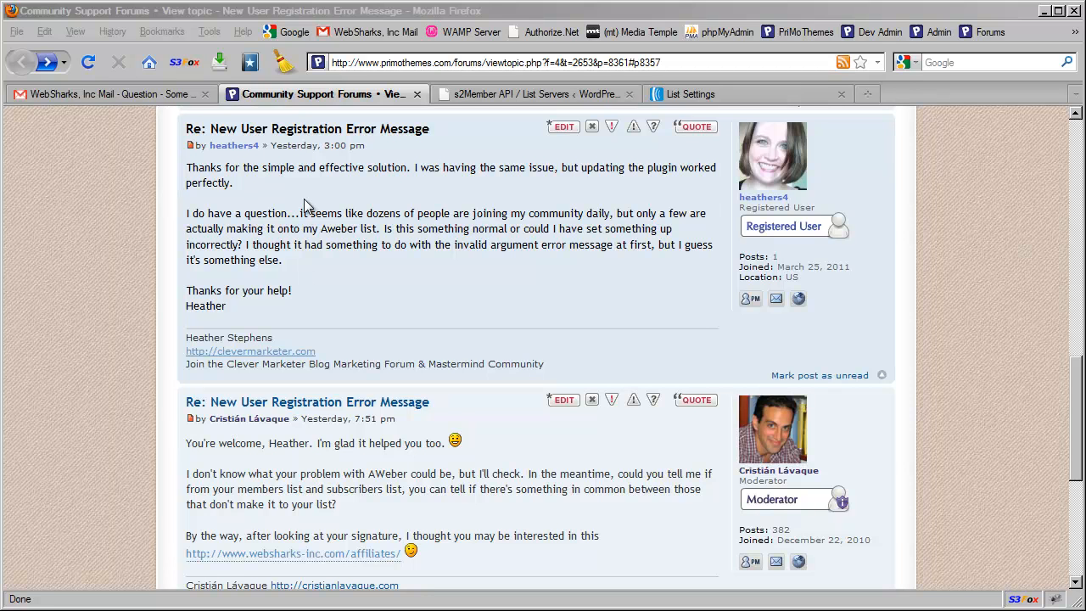
mouse_move(347, 280)
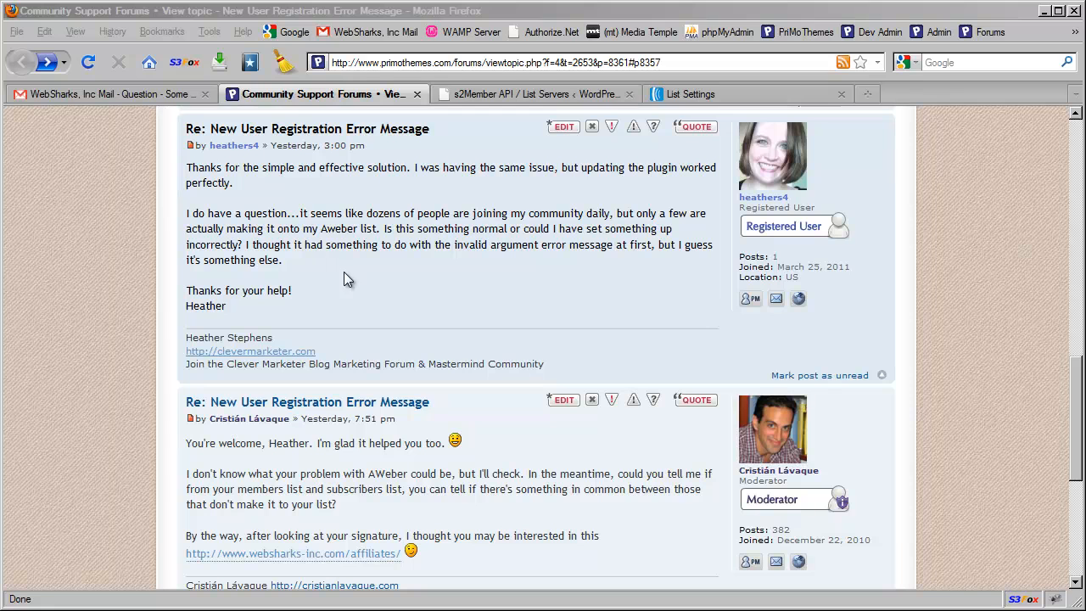
mouse_move(458, 268)
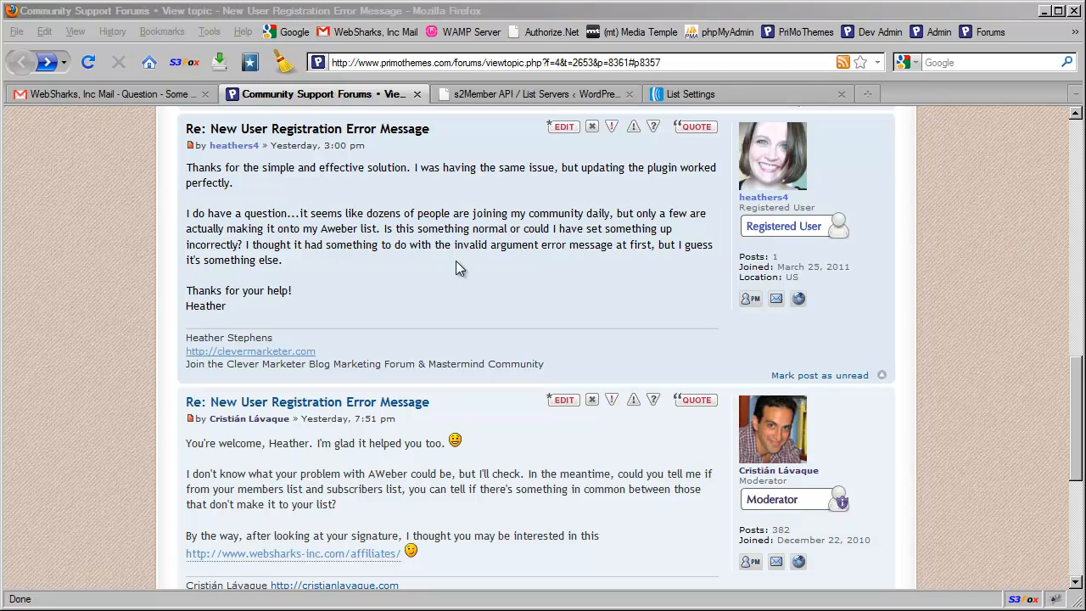
mouse_move(424, 264)
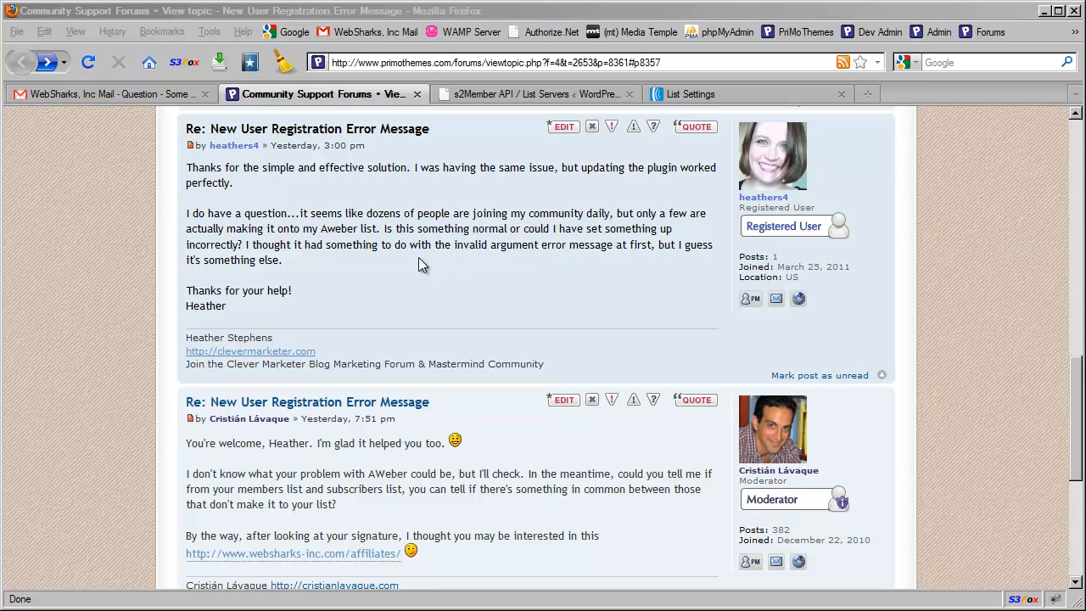
mouse_move(351, 237)
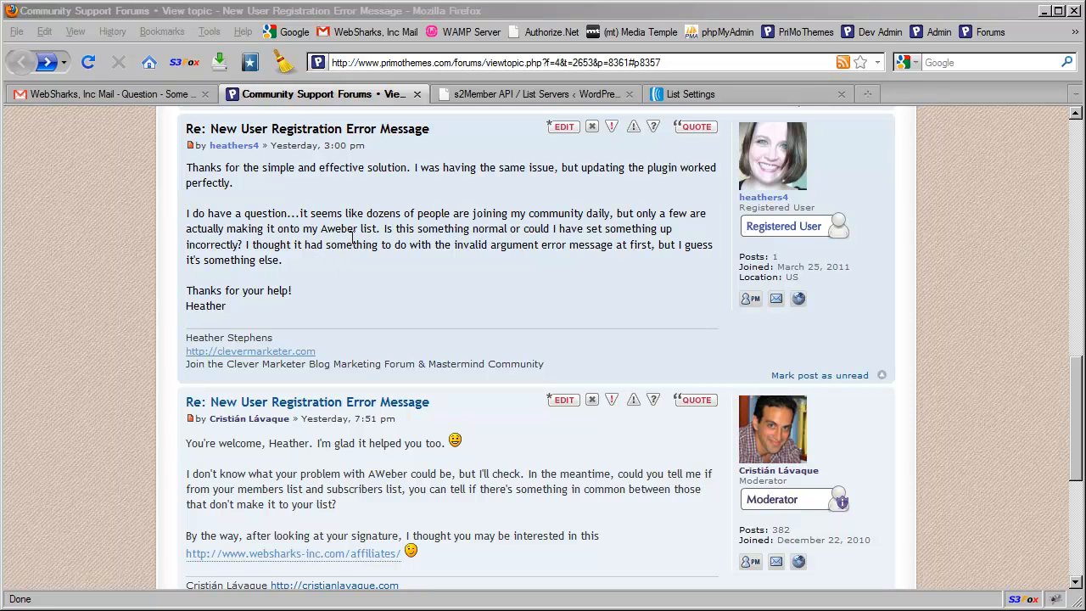
mouse_move(382, 265)
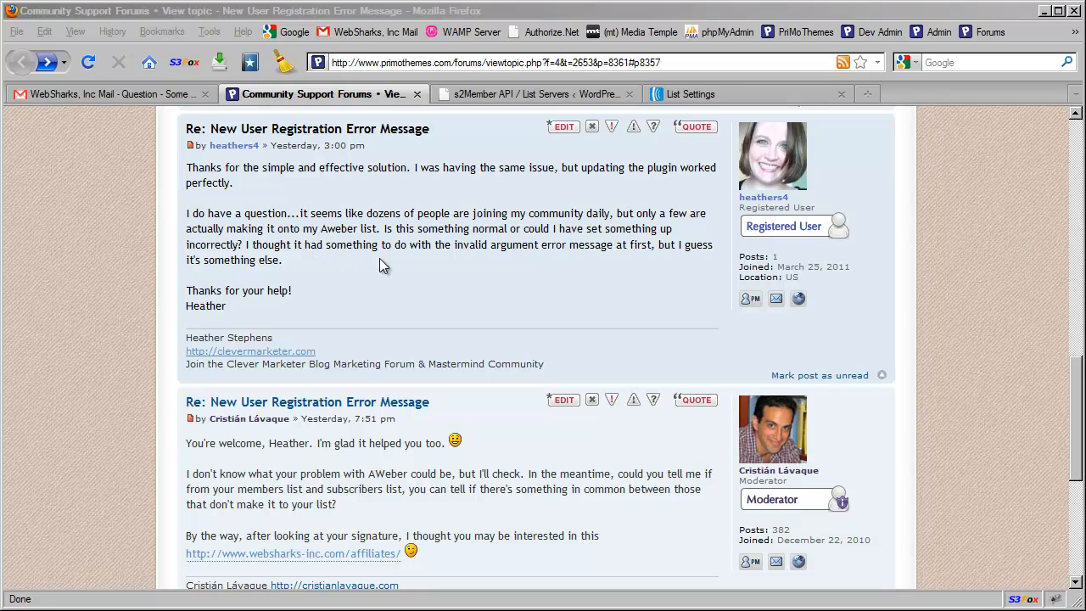
mouse_move(387, 287)
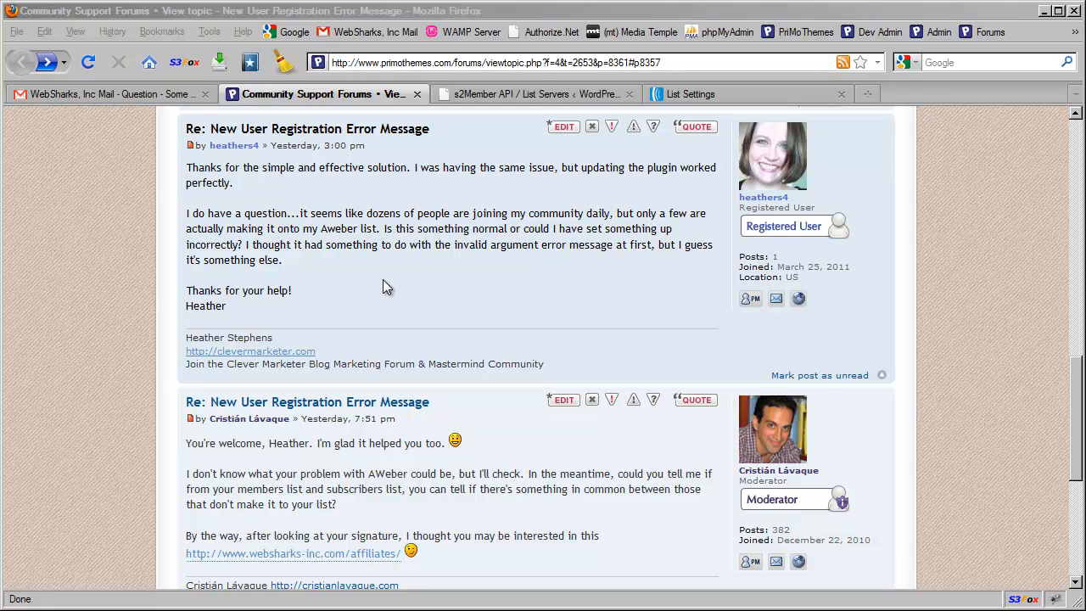
mouse_move(426, 272)
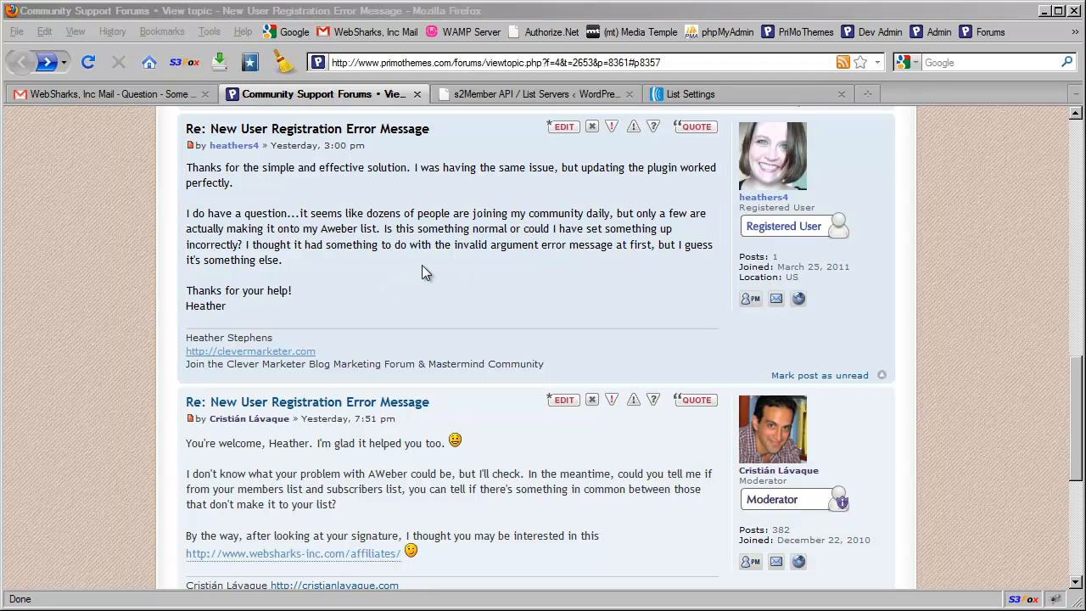
mouse_move(465, 263)
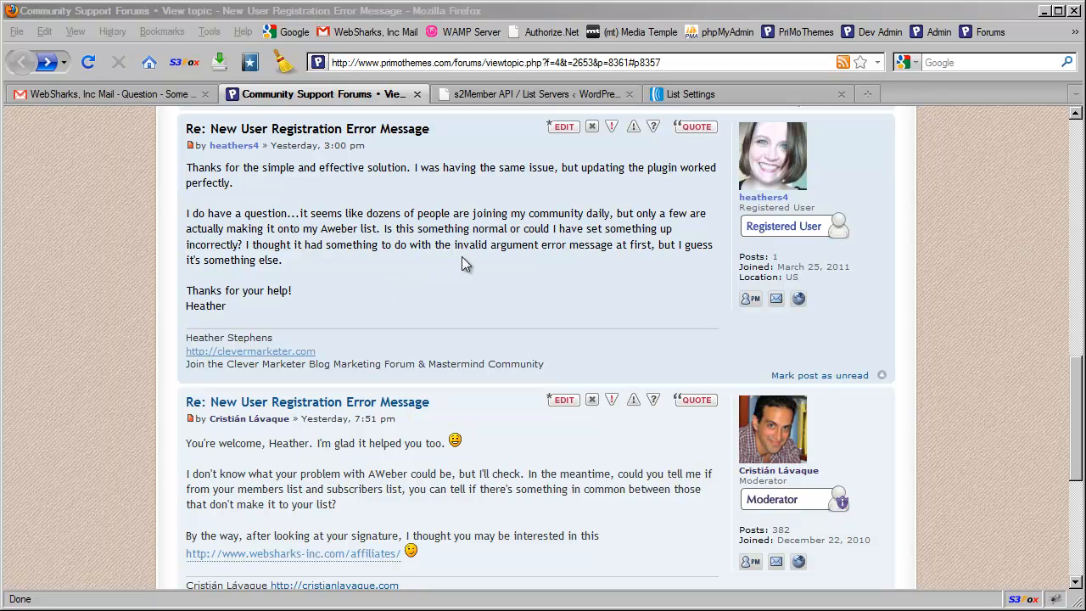
mouse_move(475, 261)
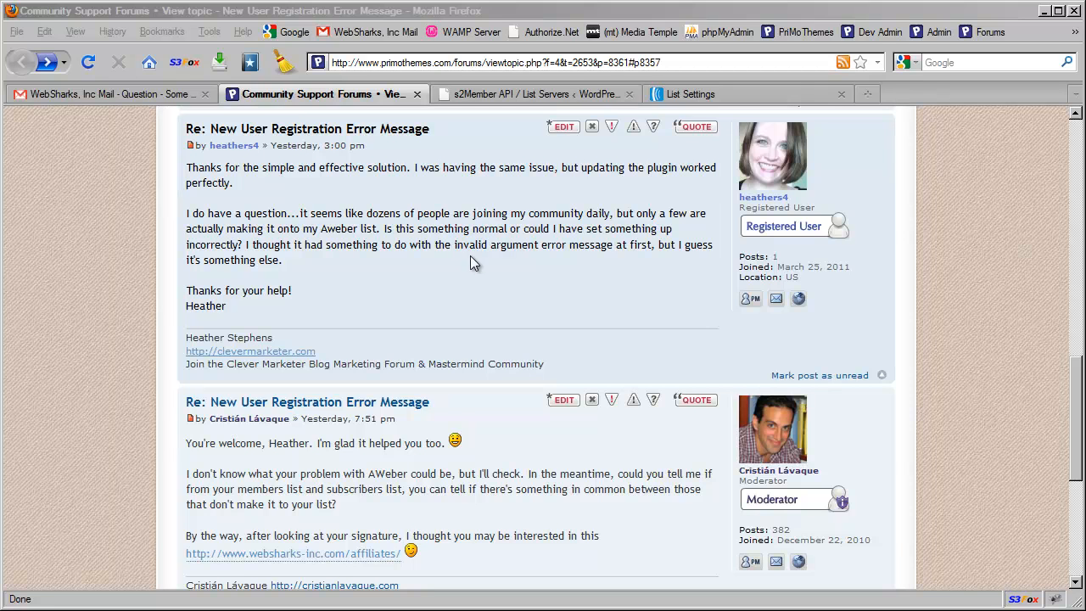
mouse_move(456, 261)
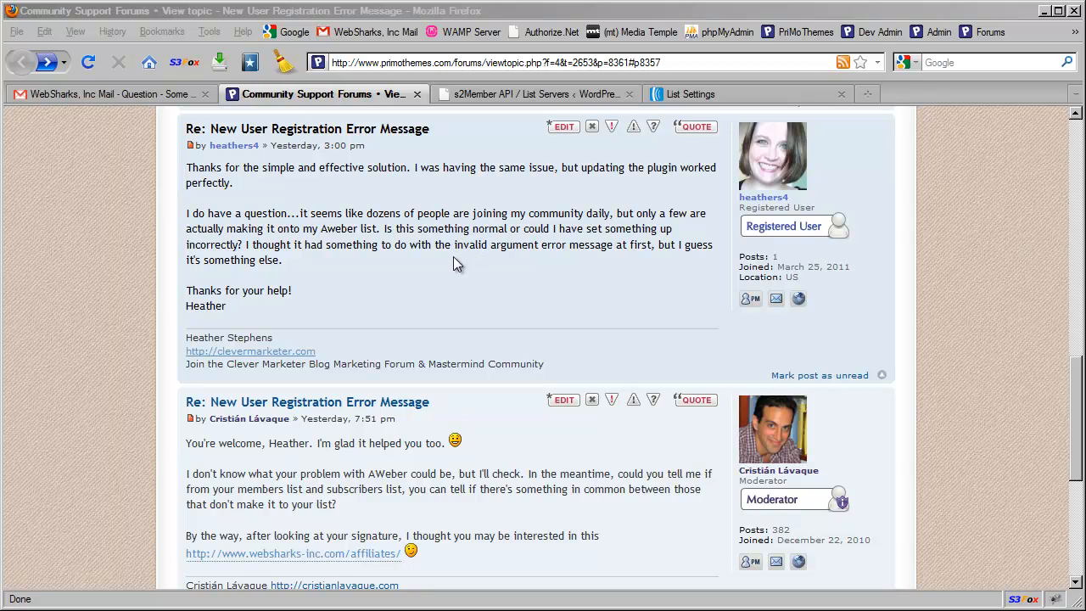
mouse_move(488, 263)
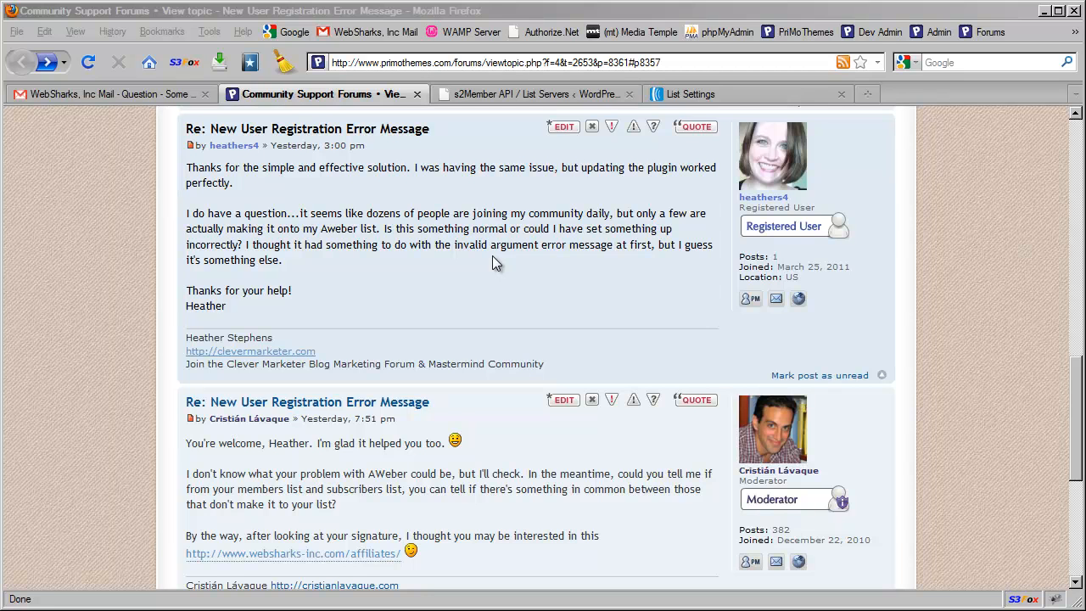
mouse_move(509, 93)
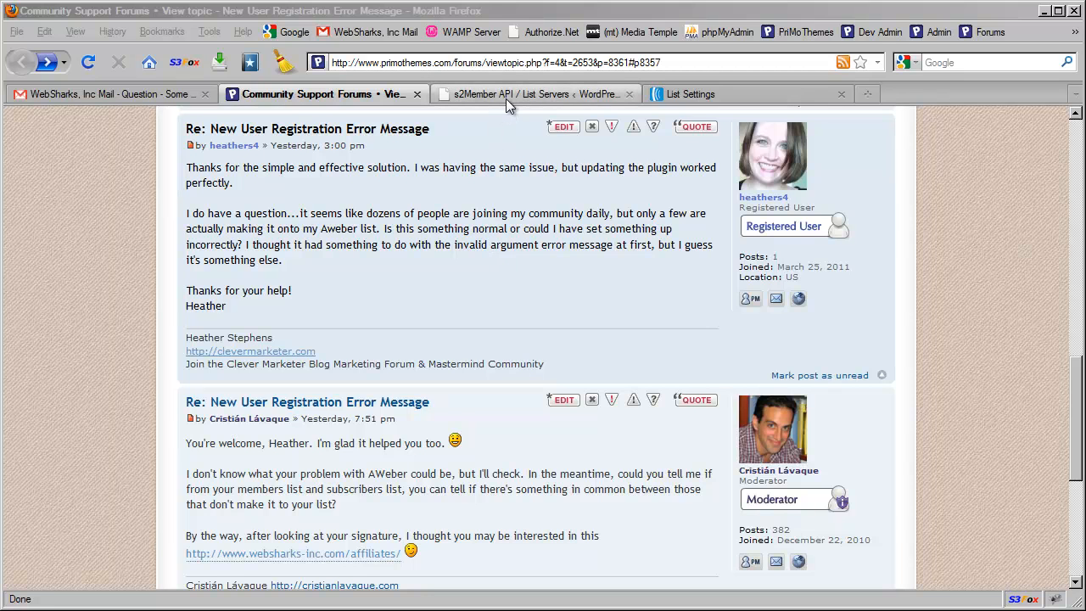
Step: Show the AWeber List Server Integration section with 'mylist' IDs for free subscribers and each level
click(534, 93)
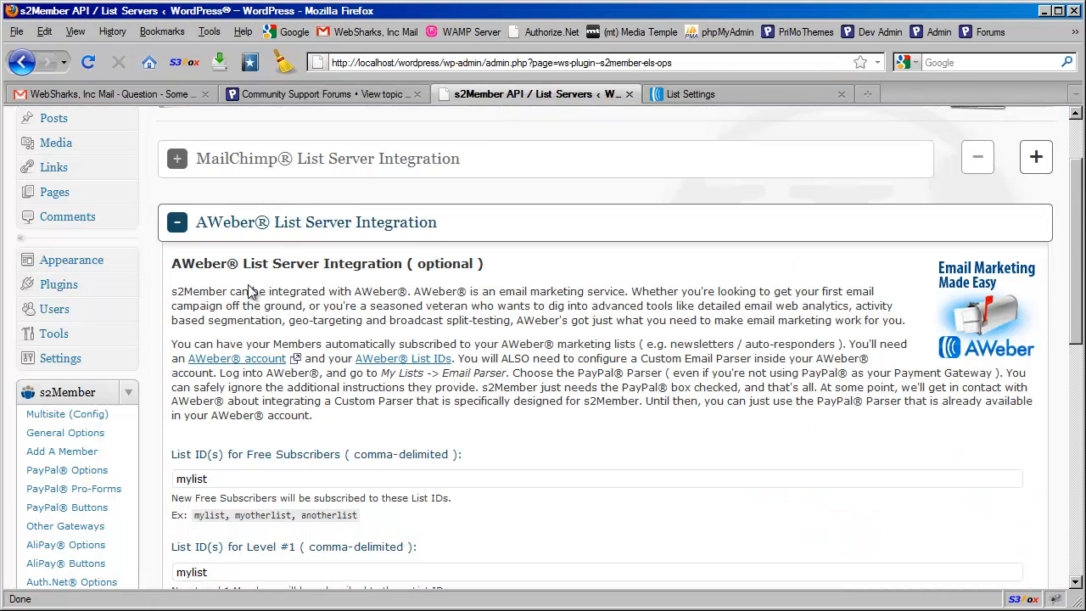
mouse_move(161, 314)
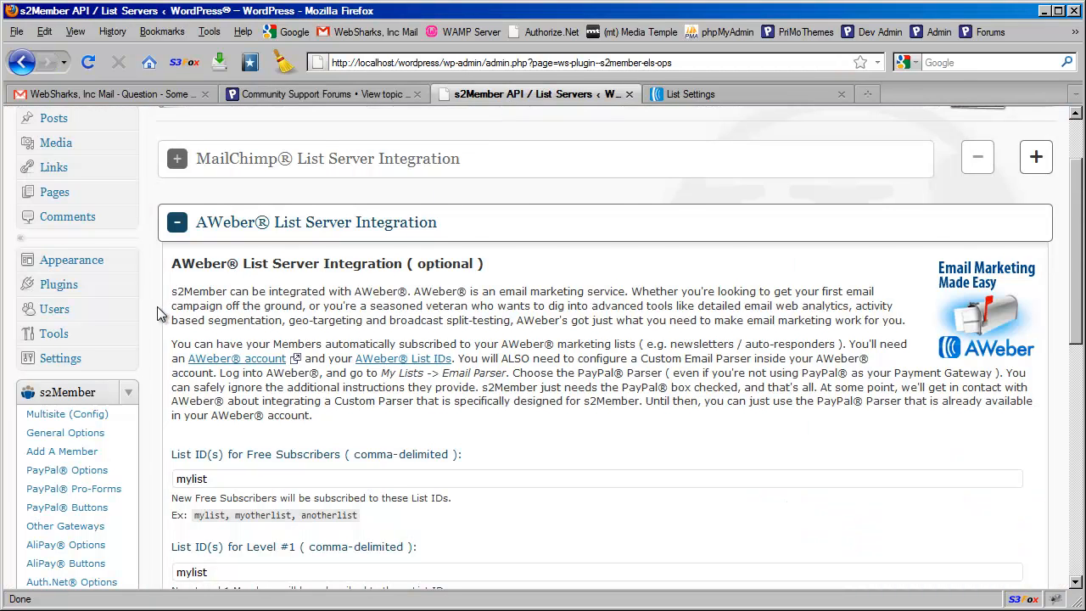
mouse_move(139, 323)
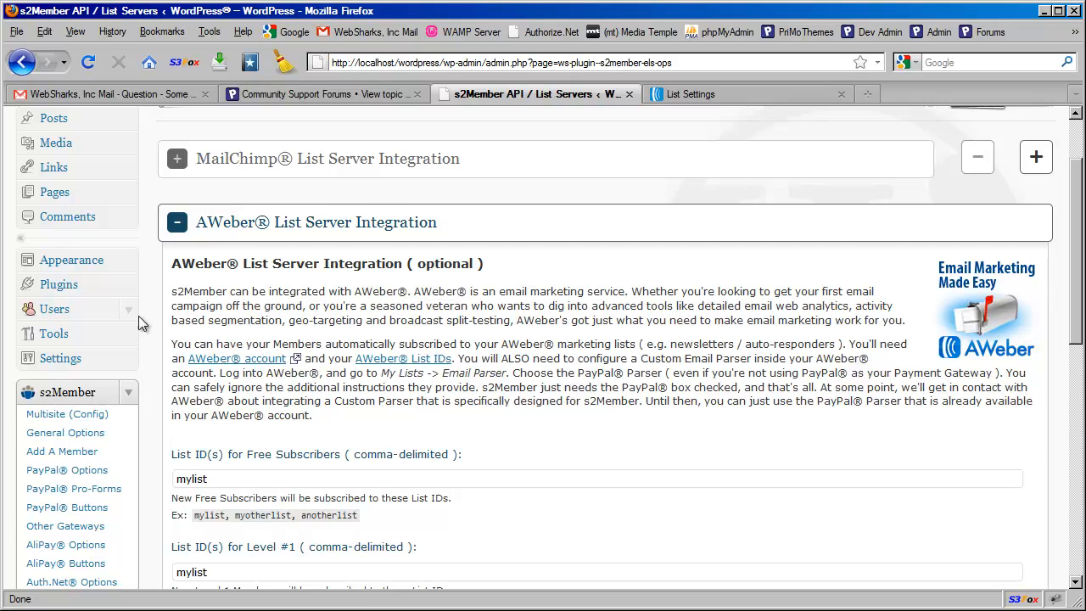
scroll(down, 3)
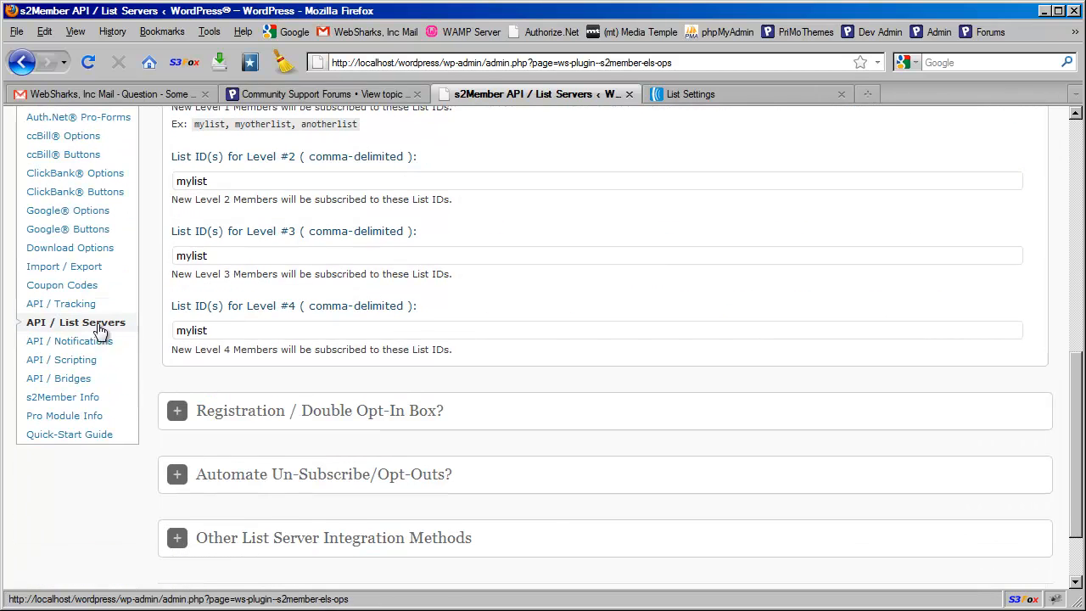
scroll(up, 3)
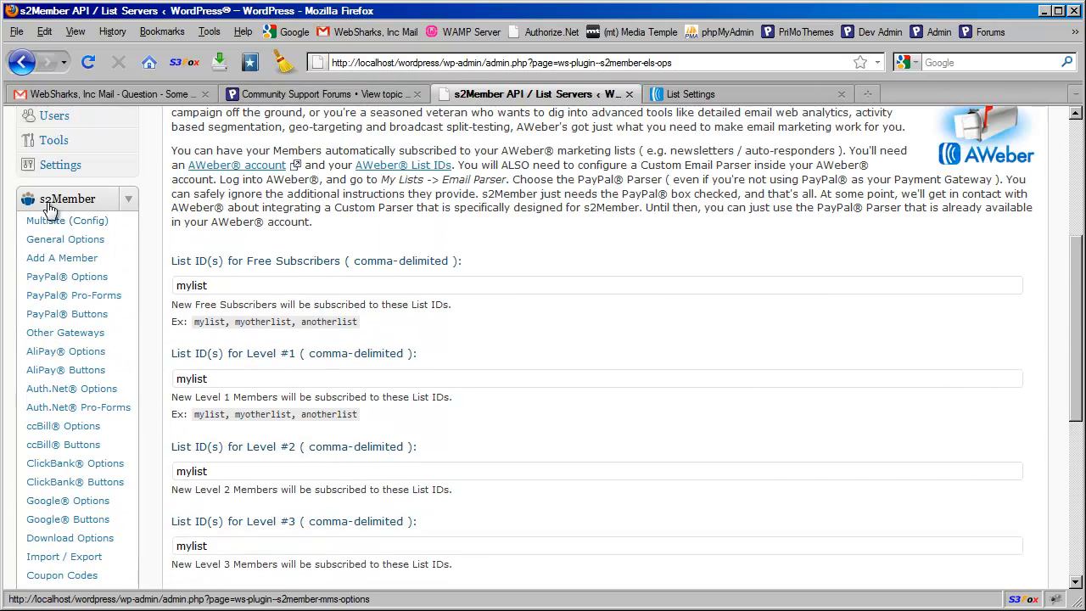
scroll(down, 3)
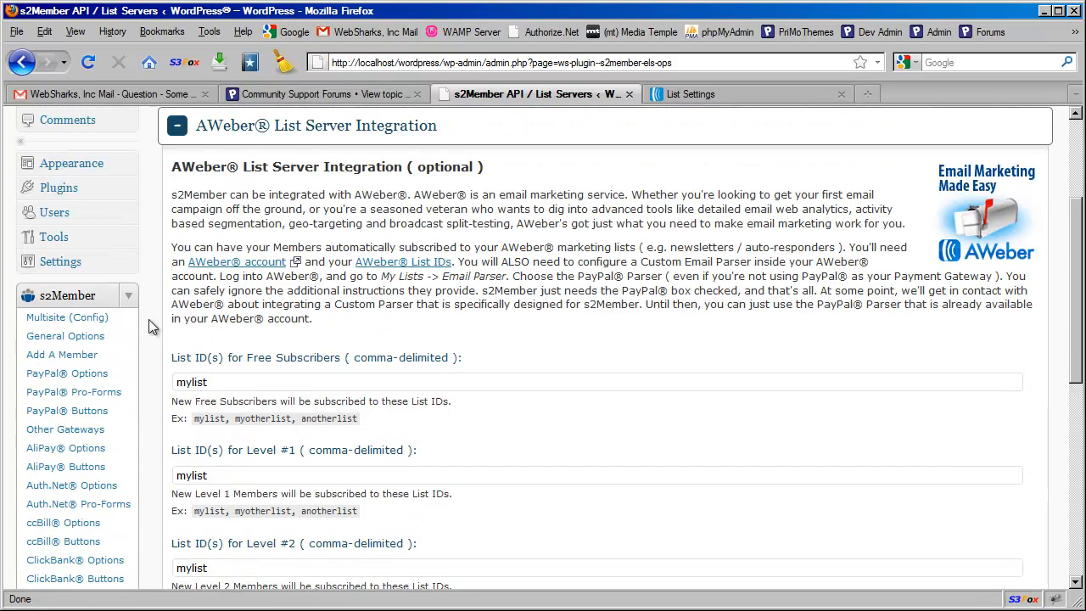
scroll(up, 3)
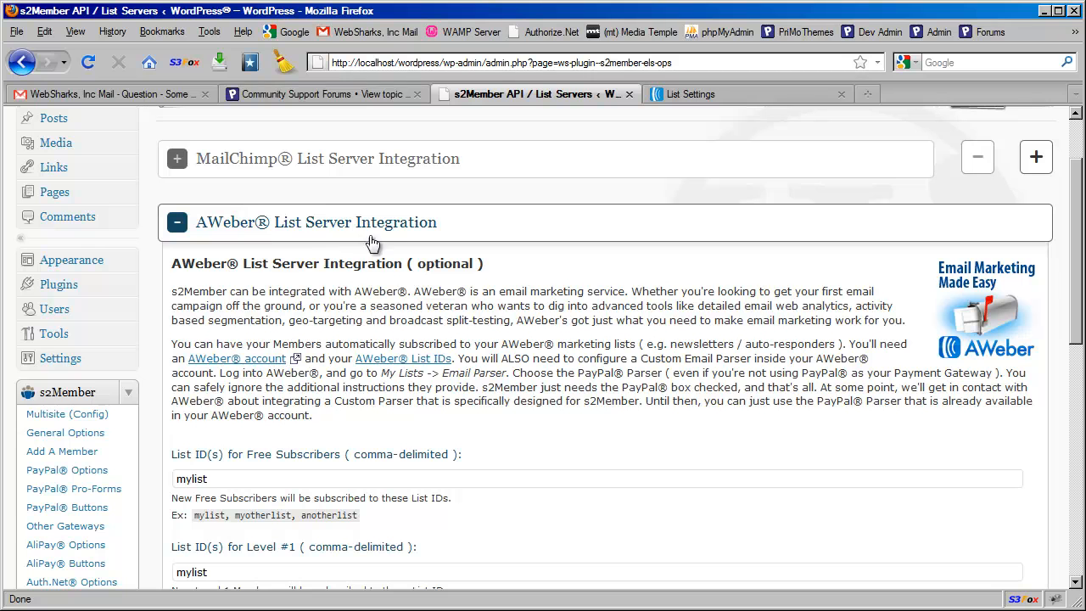
scroll(down, 3)
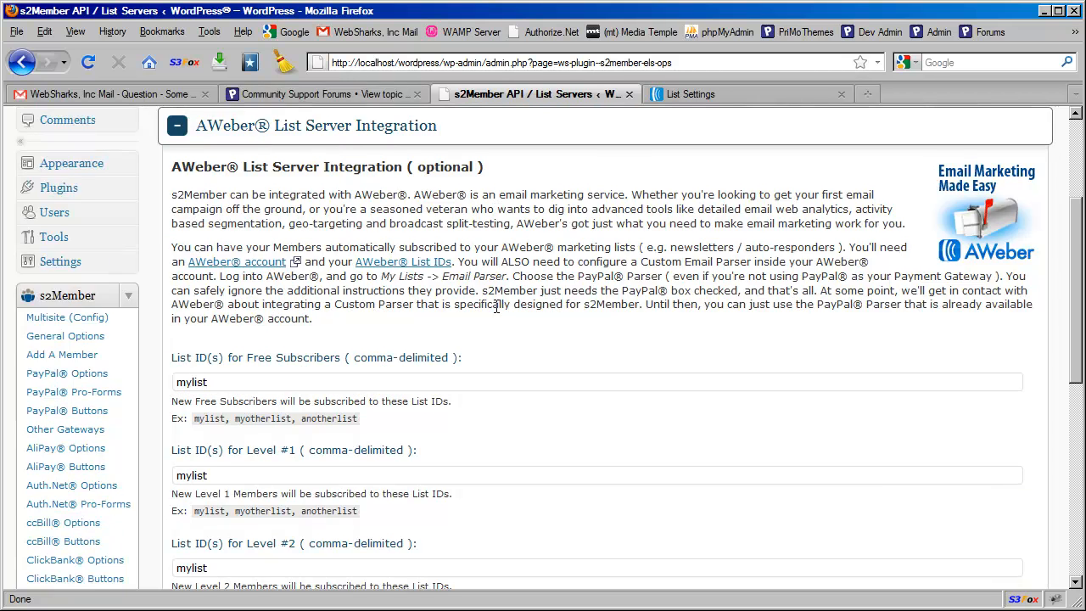
scroll(down, 3)
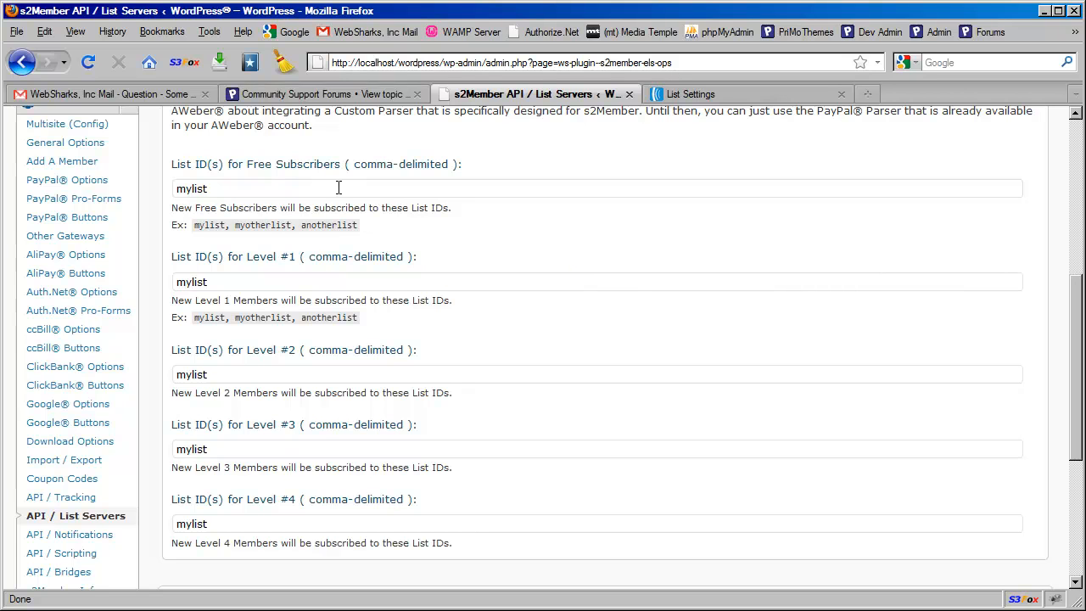
mouse_move(331, 437)
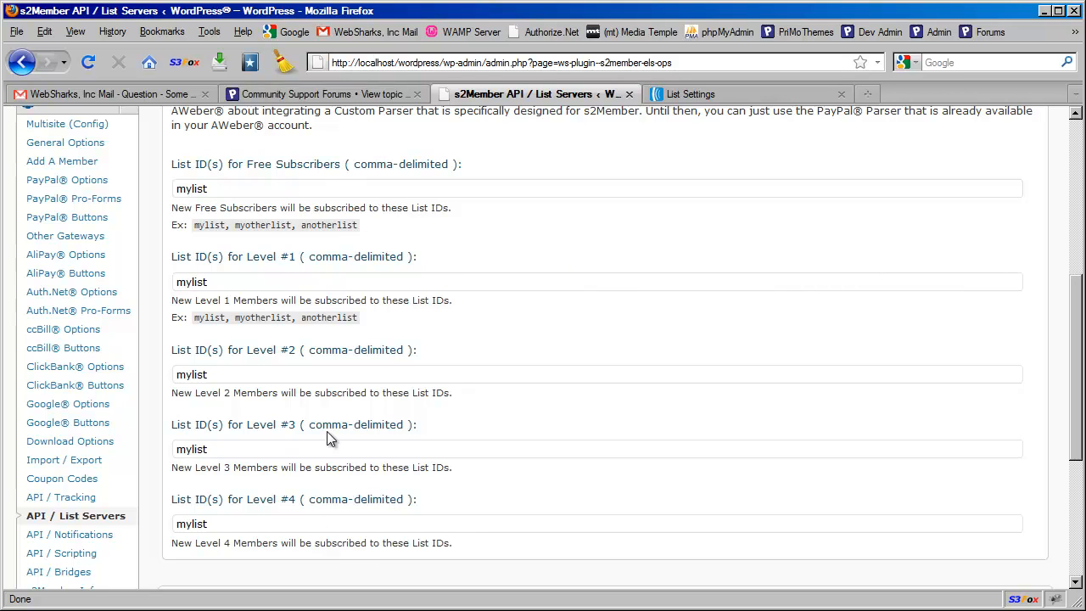
mouse_move(246, 194)
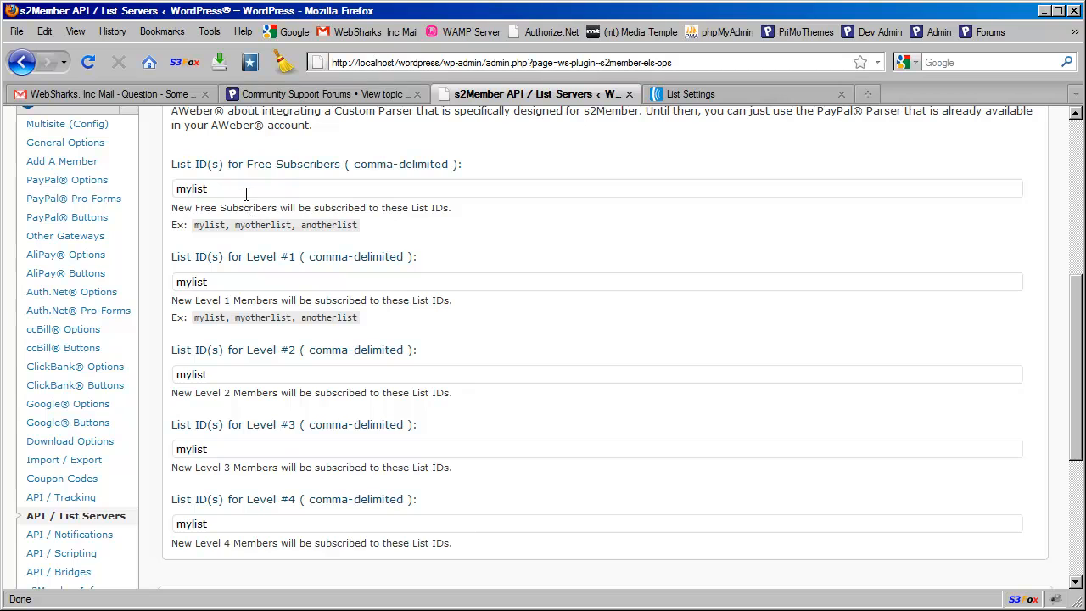
mouse_move(400, 245)
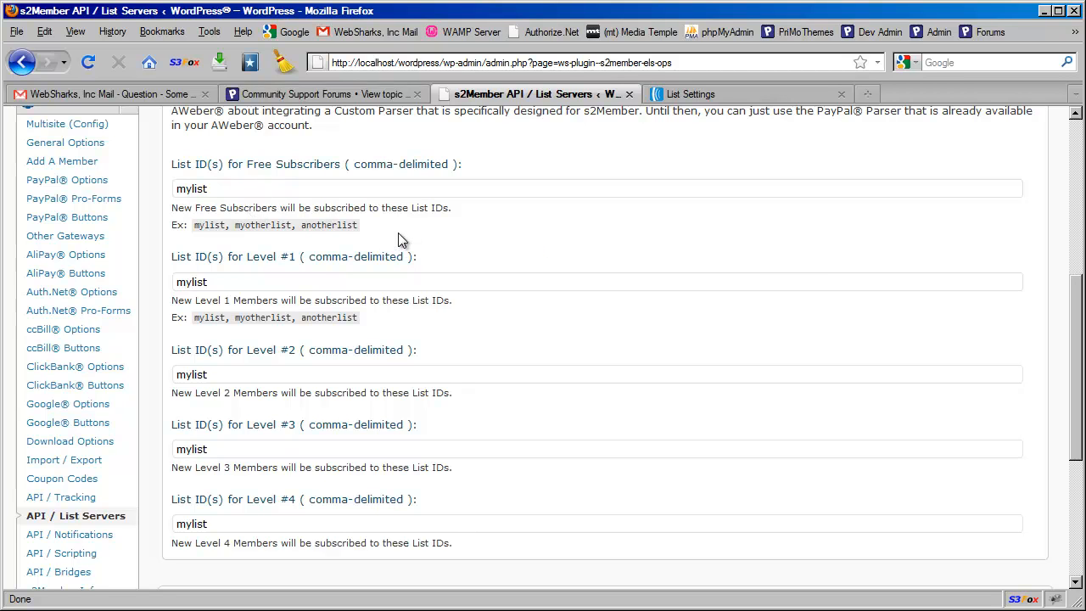
mouse_move(292, 180)
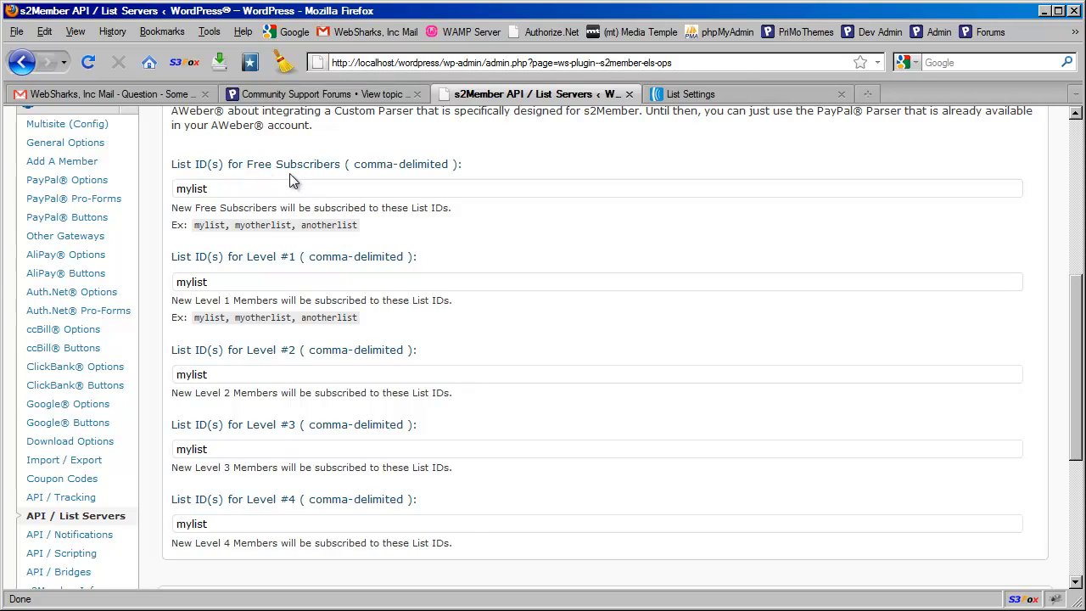
mouse_move(327, 179)
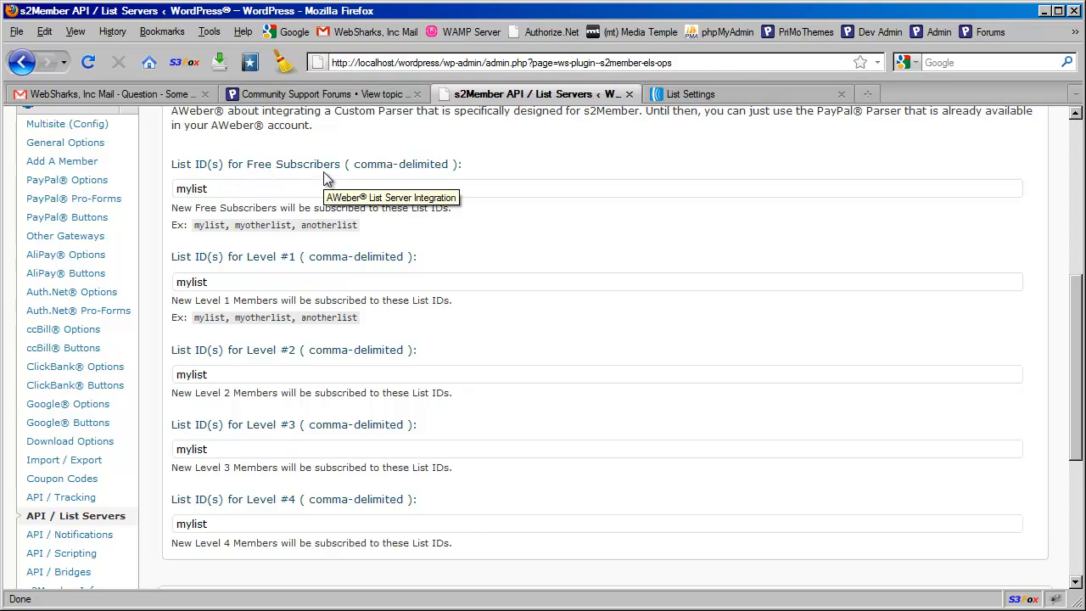
mouse_move(282, 282)
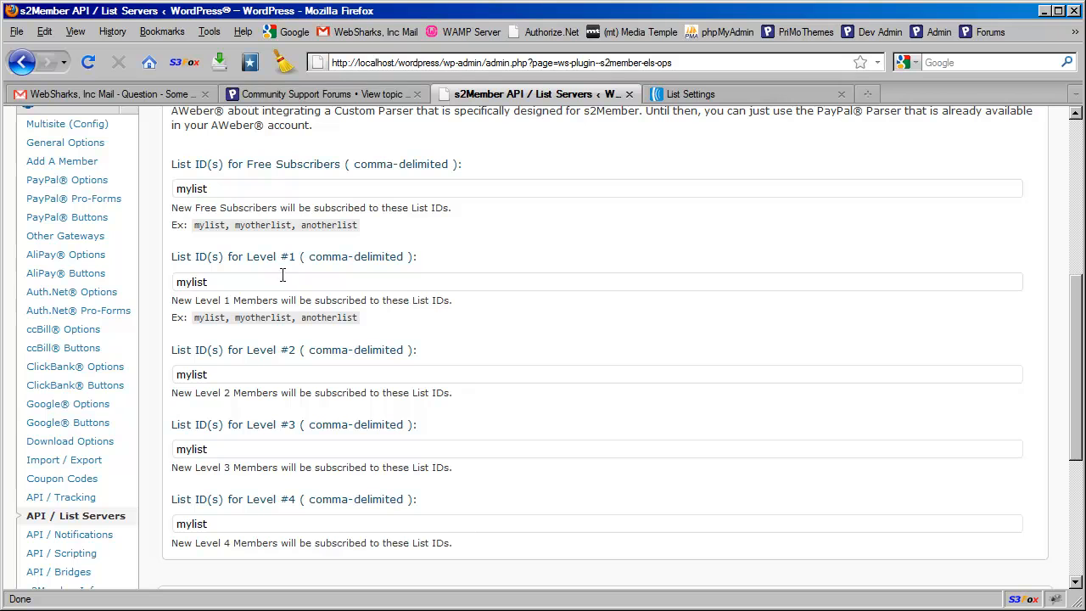
mouse_move(294, 189)
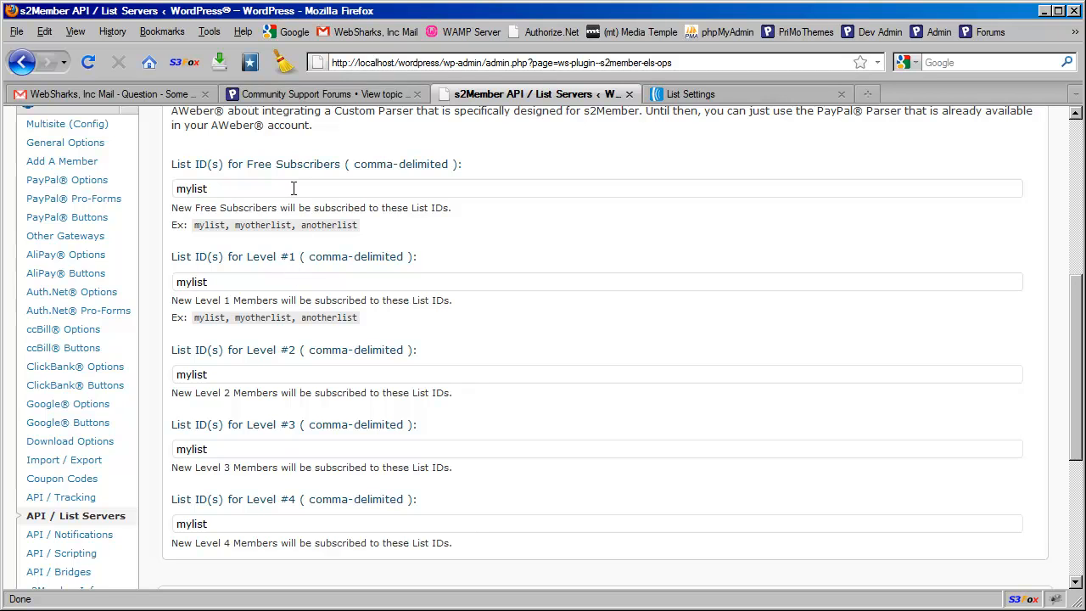
mouse_move(302, 363)
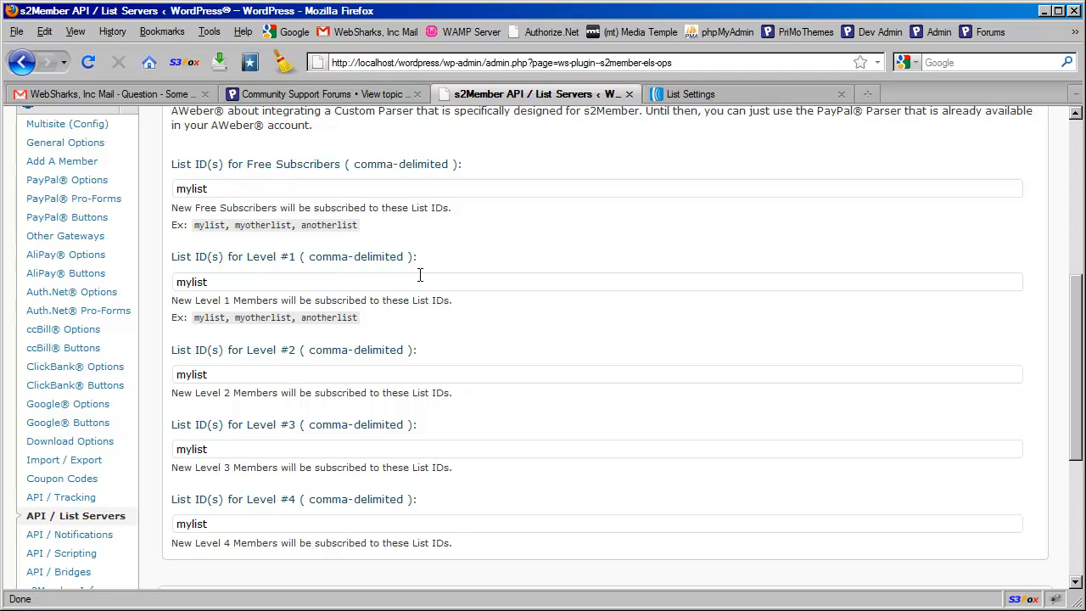
mouse_move(279, 210)
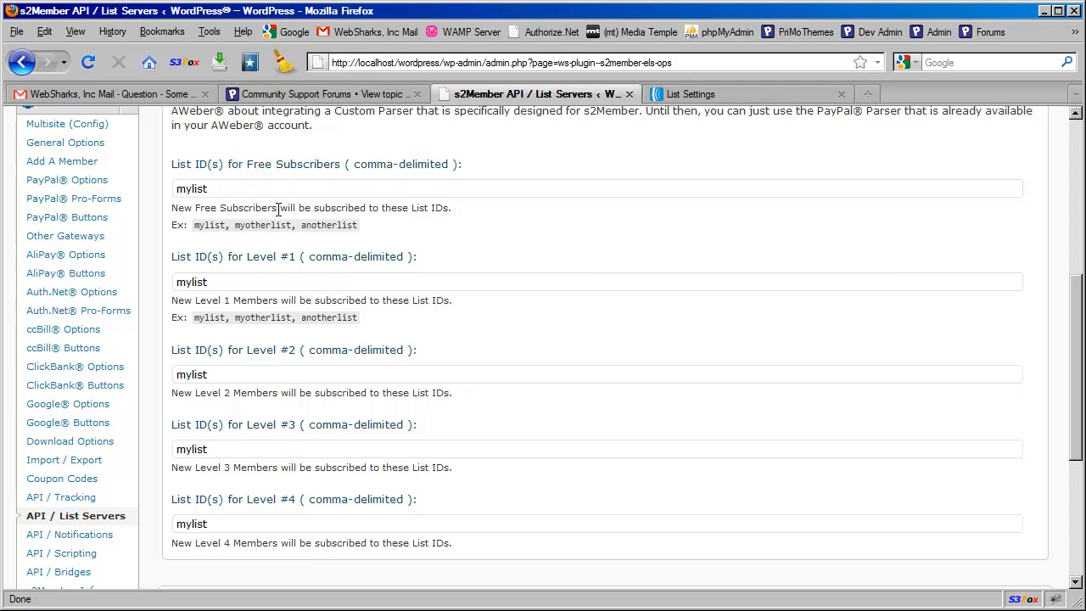
mouse_move(275, 224)
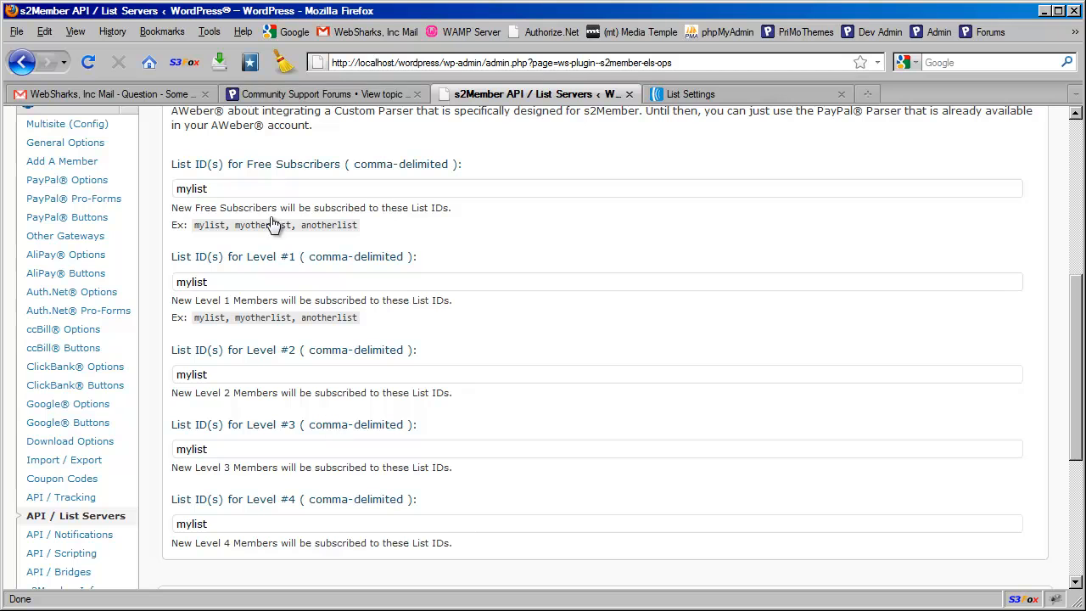
mouse_move(353, 246)
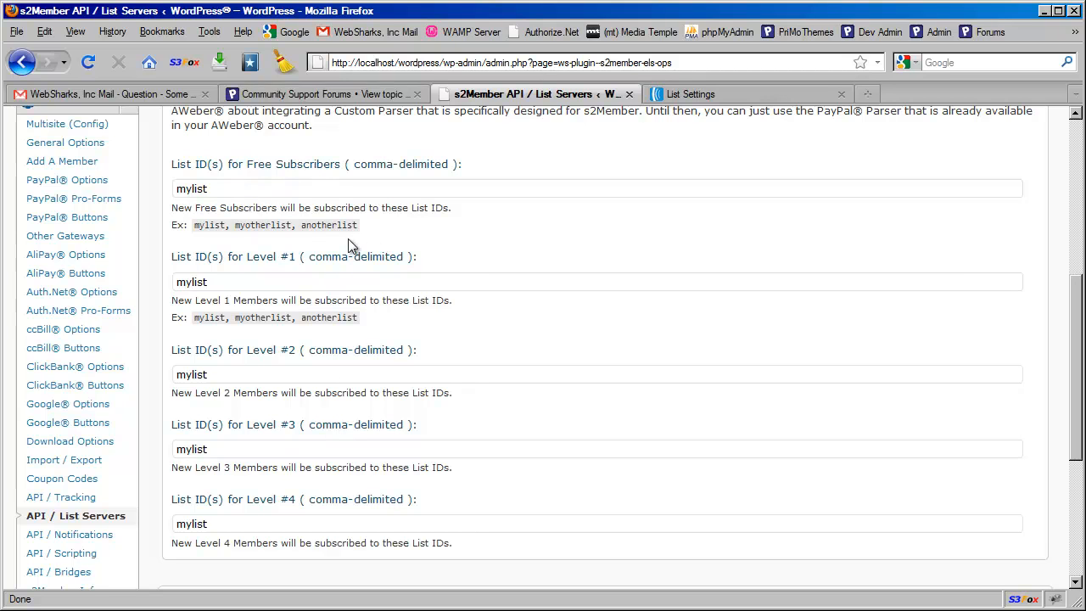
mouse_move(297, 275)
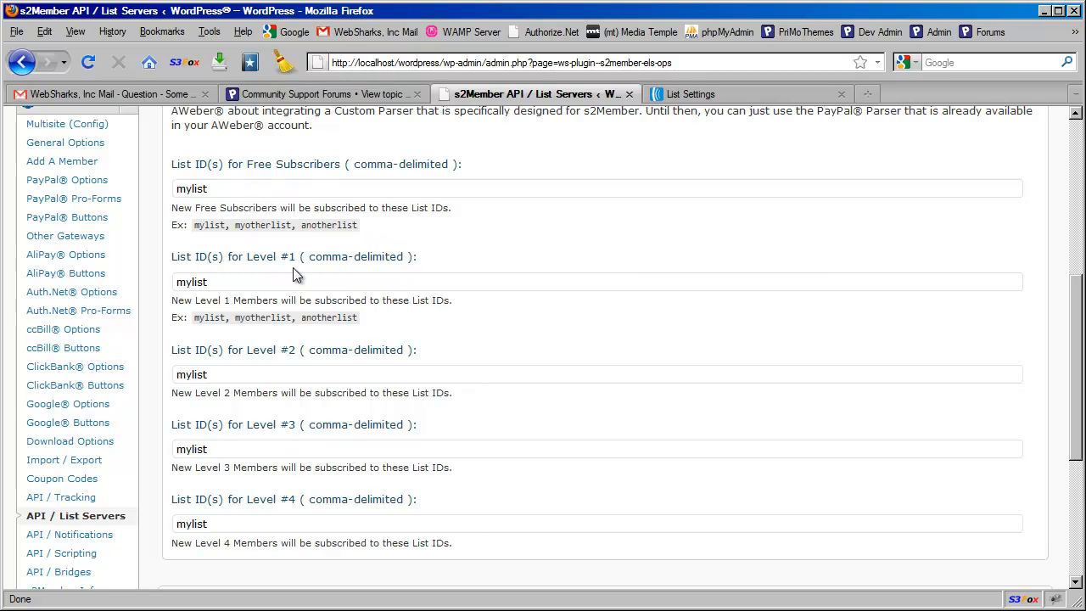
mouse_move(330, 359)
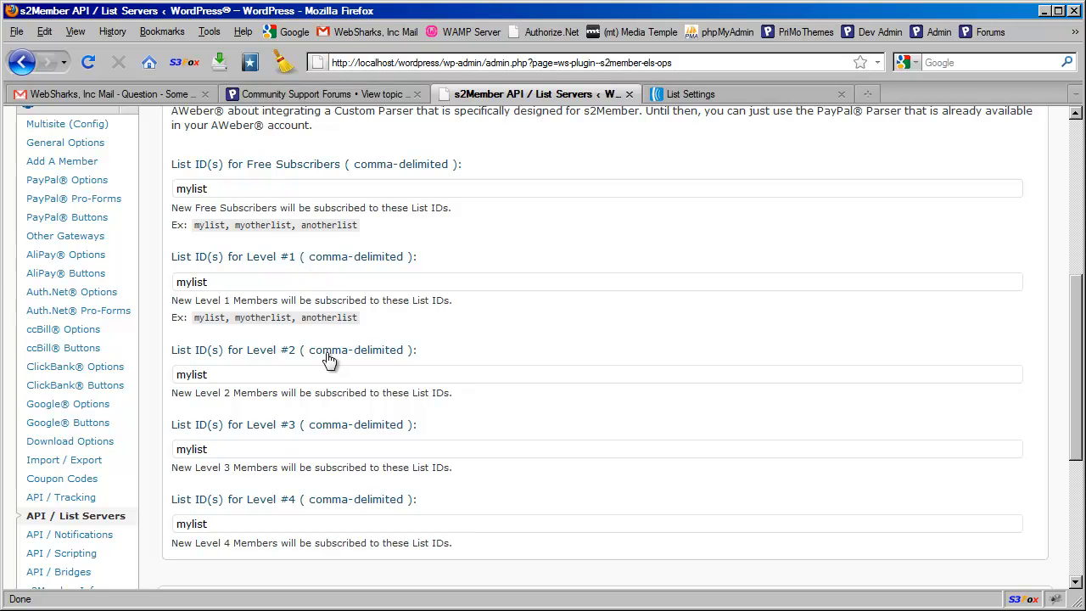
mouse_move(275, 254)
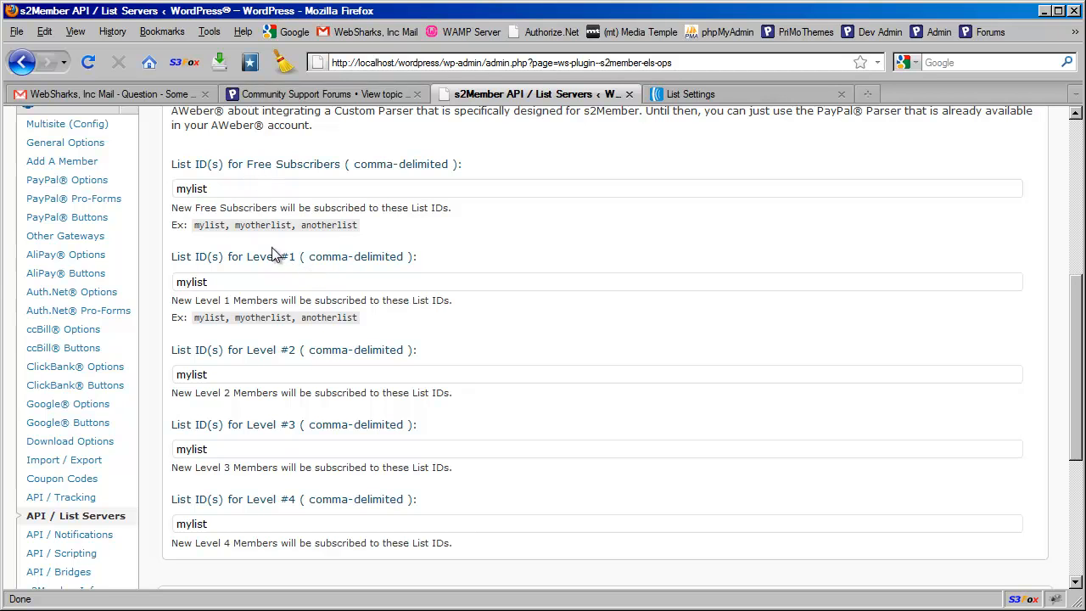
mouse_move(273, 263)
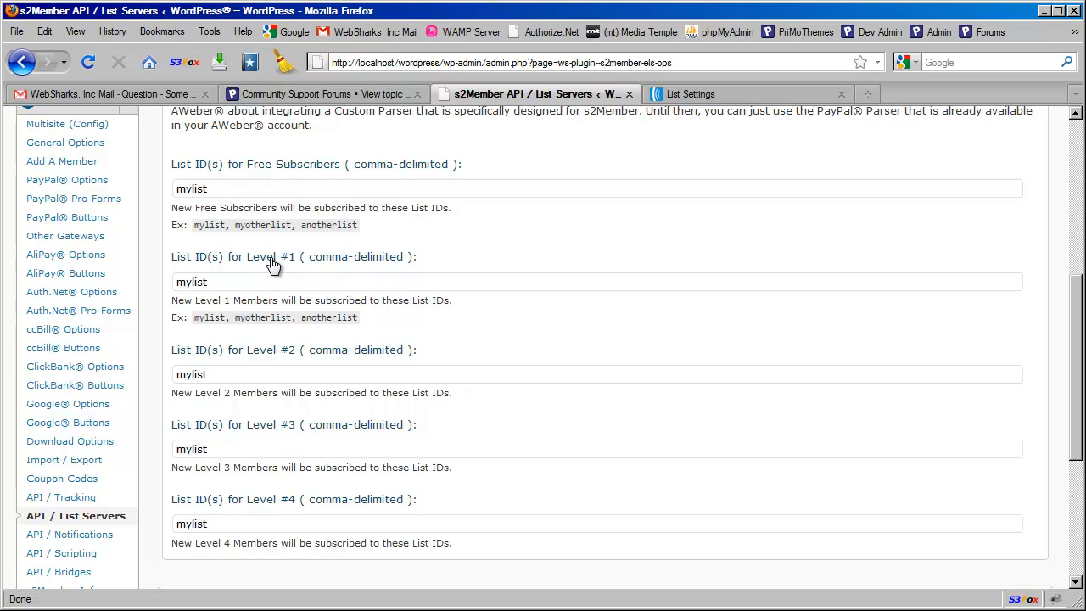
mouse_move(312, 513)
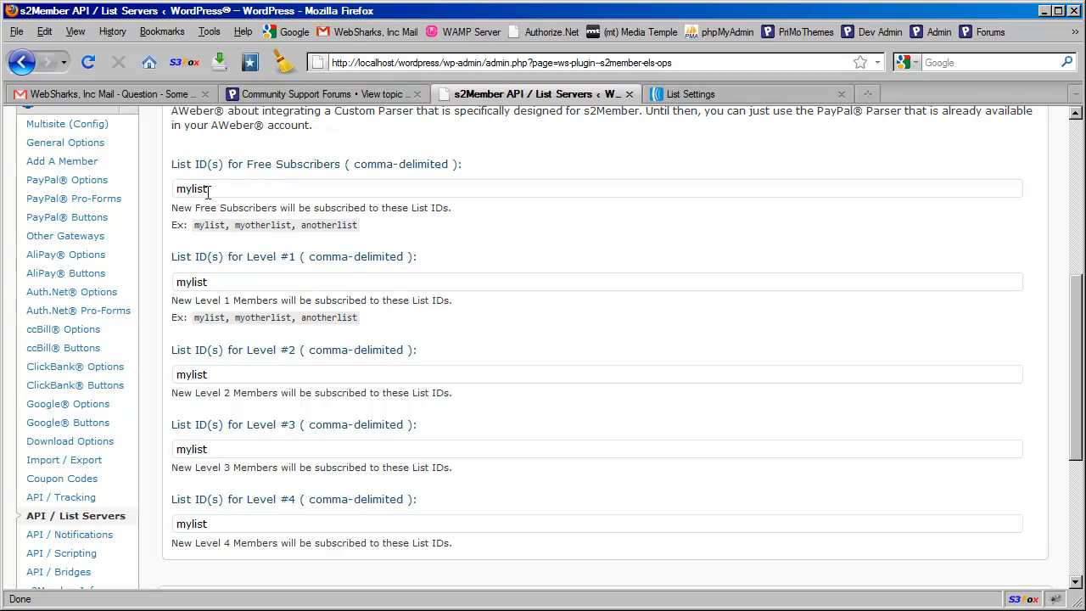
mouse_move(221, 248)
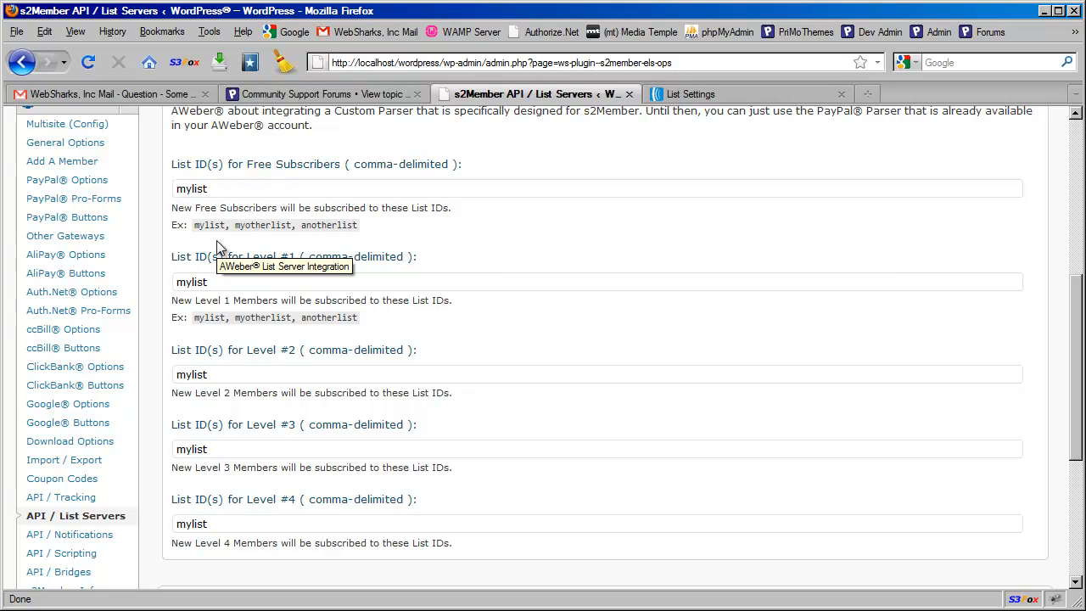
mouse_move(281, 175)
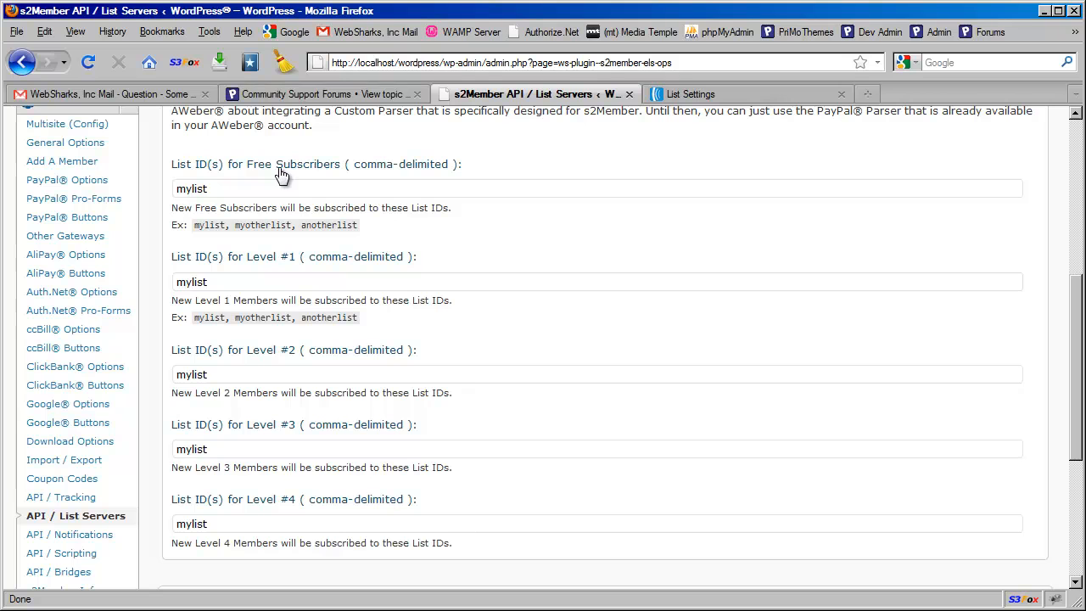
mouse_move(261, 268)
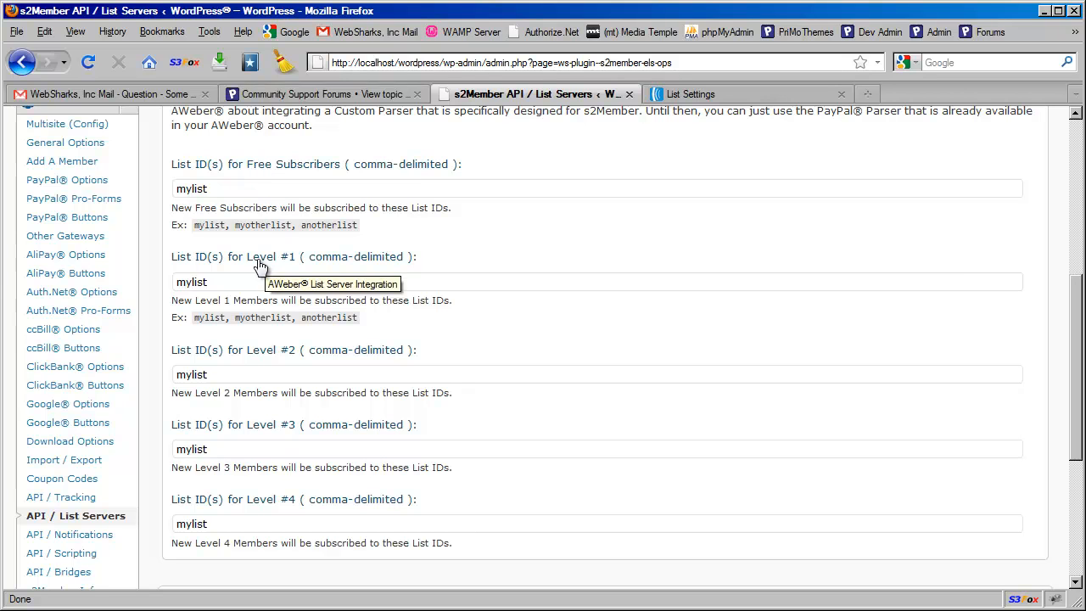
mouse_move(292, 426)
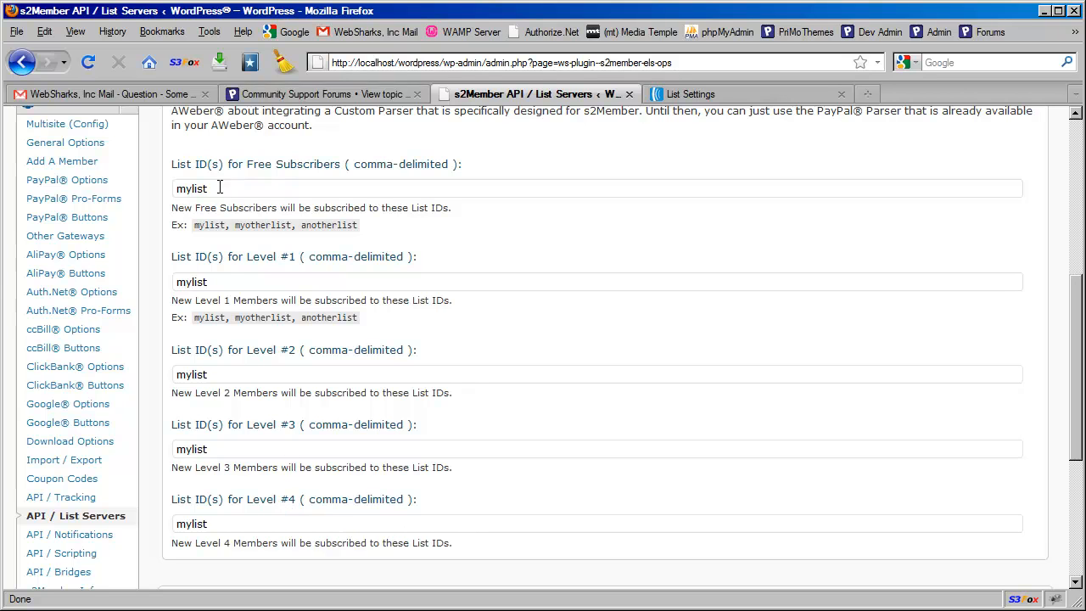
mouse_move(230, 503)
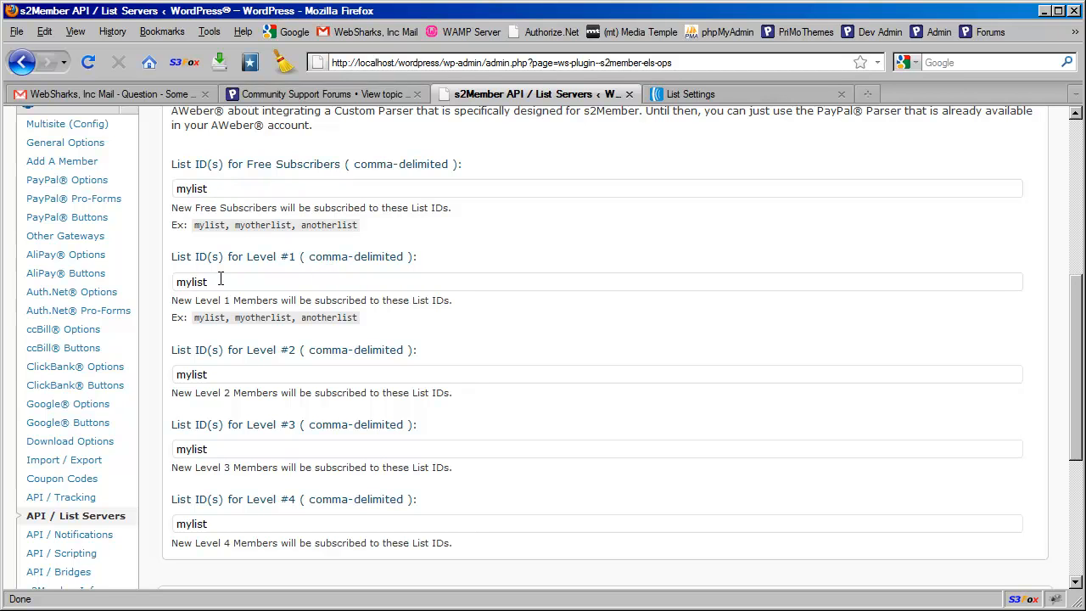
mouse_move(244, 387)
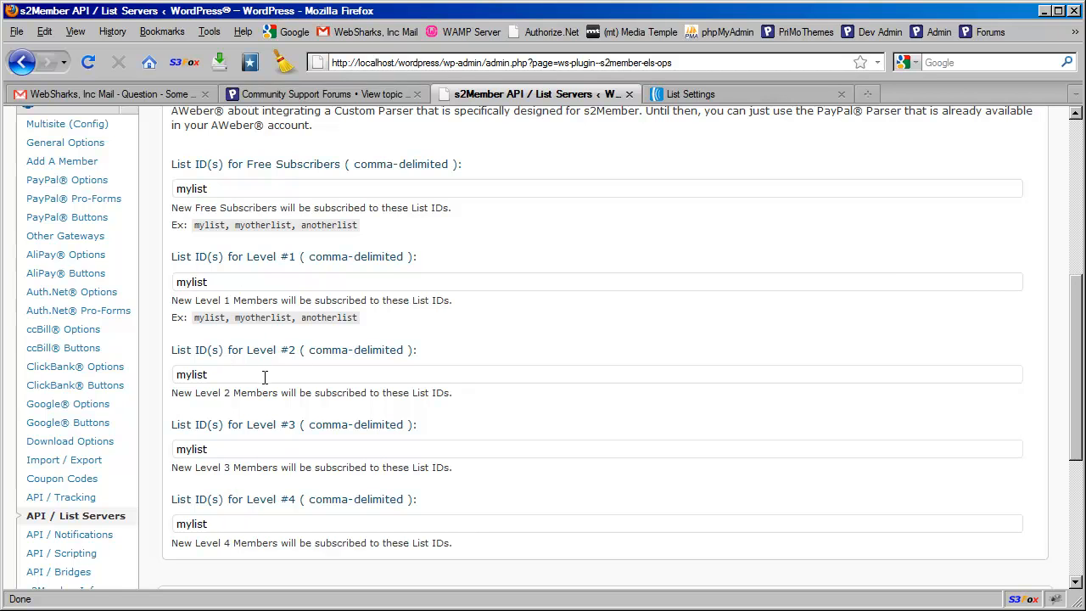
mouse_move(316, 209)
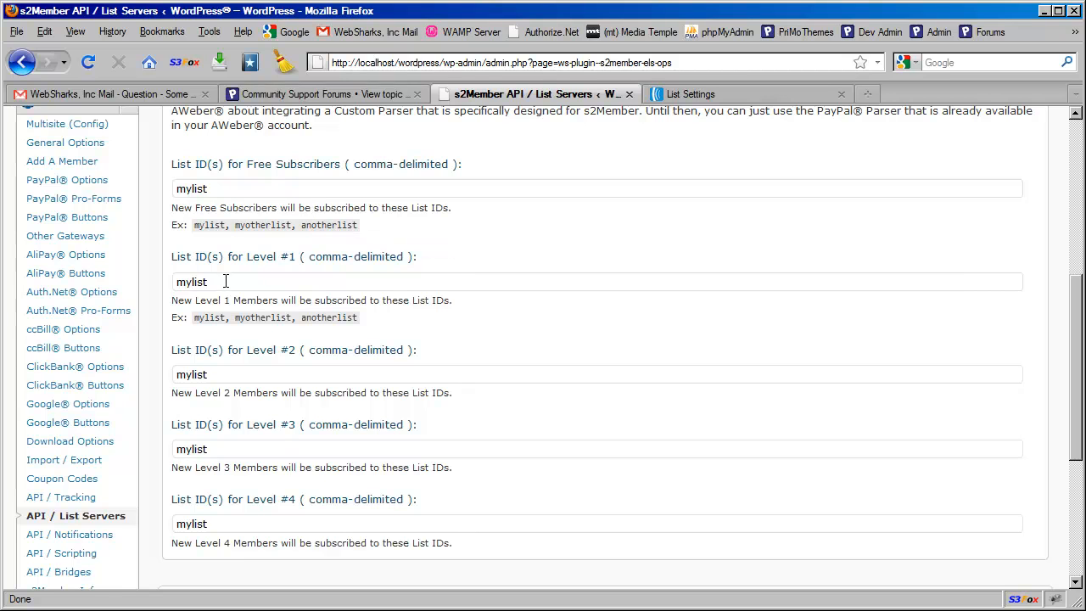
Step: Change the Level #1 list IDs from 'mylist1' to 'default,level1'
text(0)
text(4)
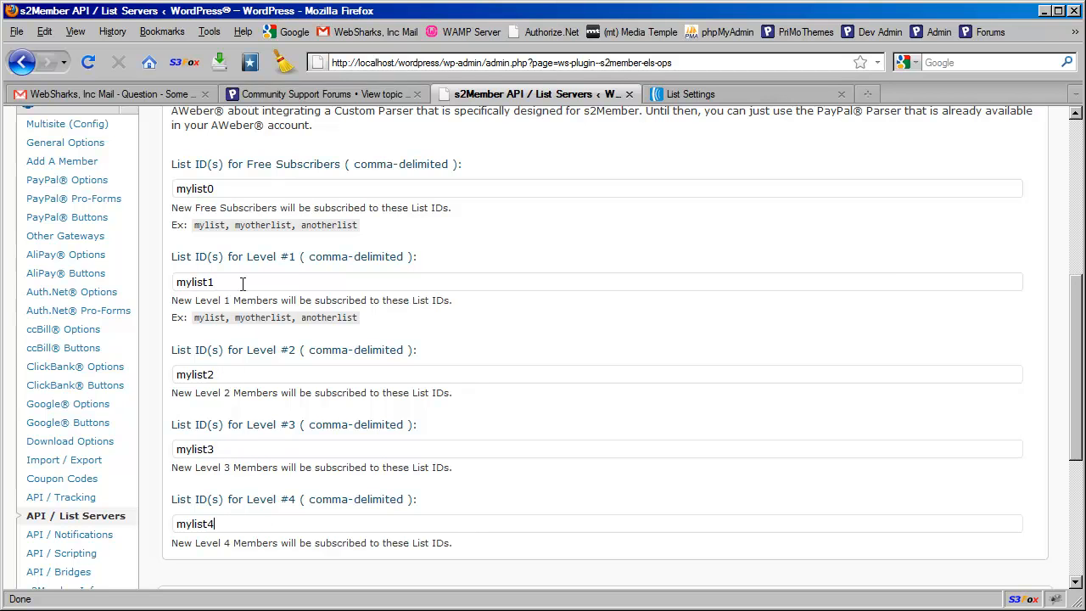
mouse_move(263, 465)
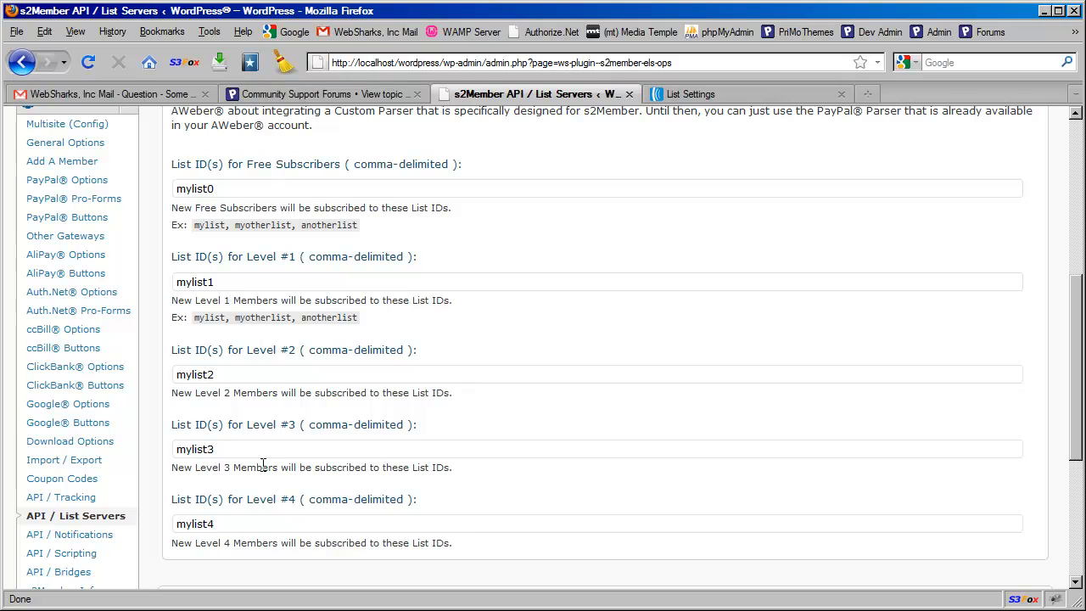
mouse_move(286, 350)
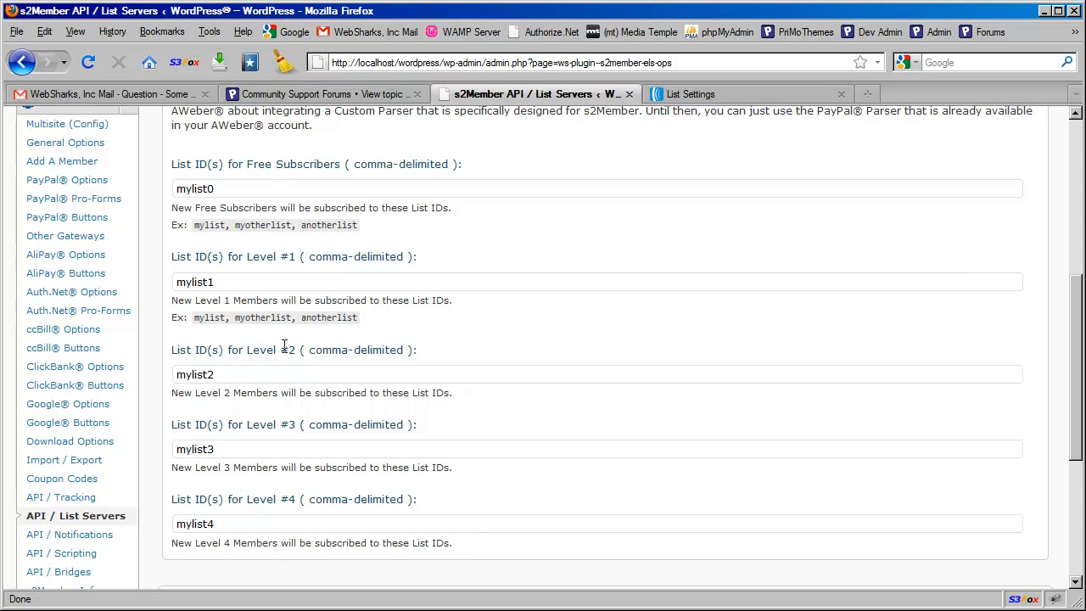
mouse_move(269, 268)
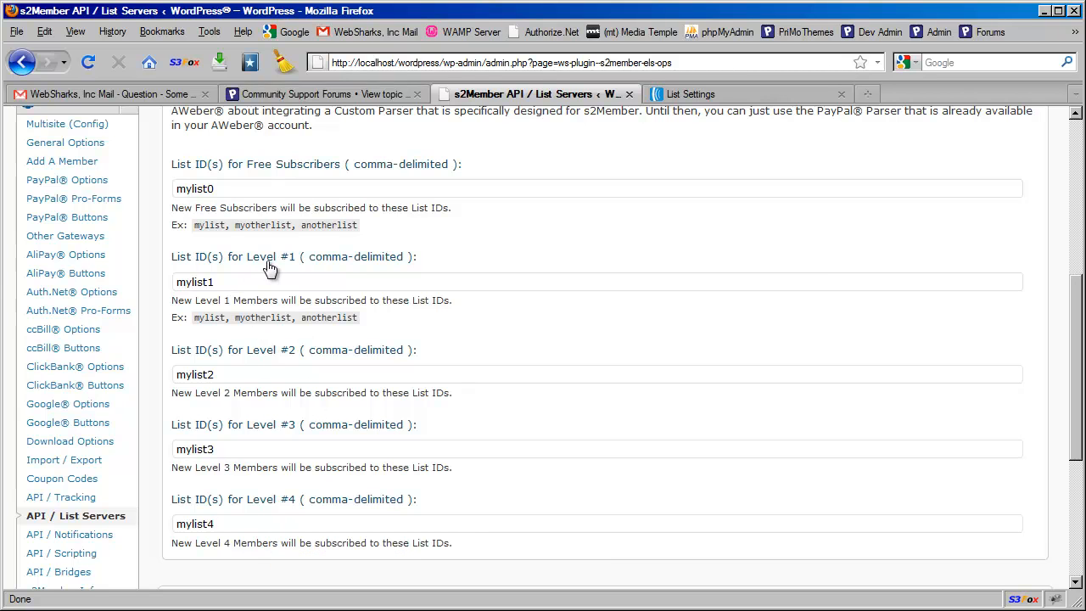
mouse_move(273, 268)
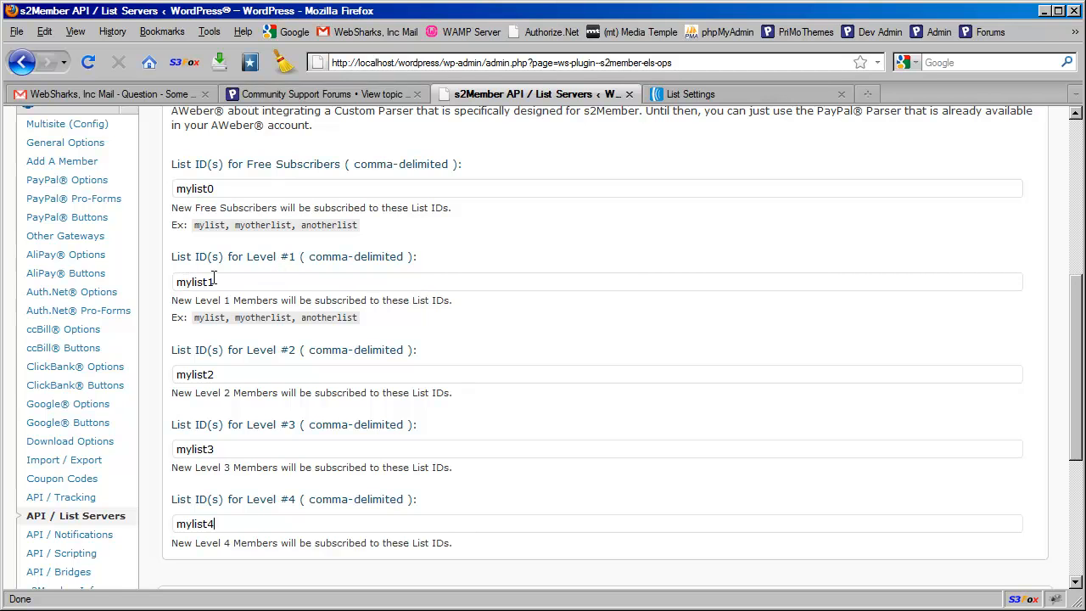
mouse_move(268, 317)
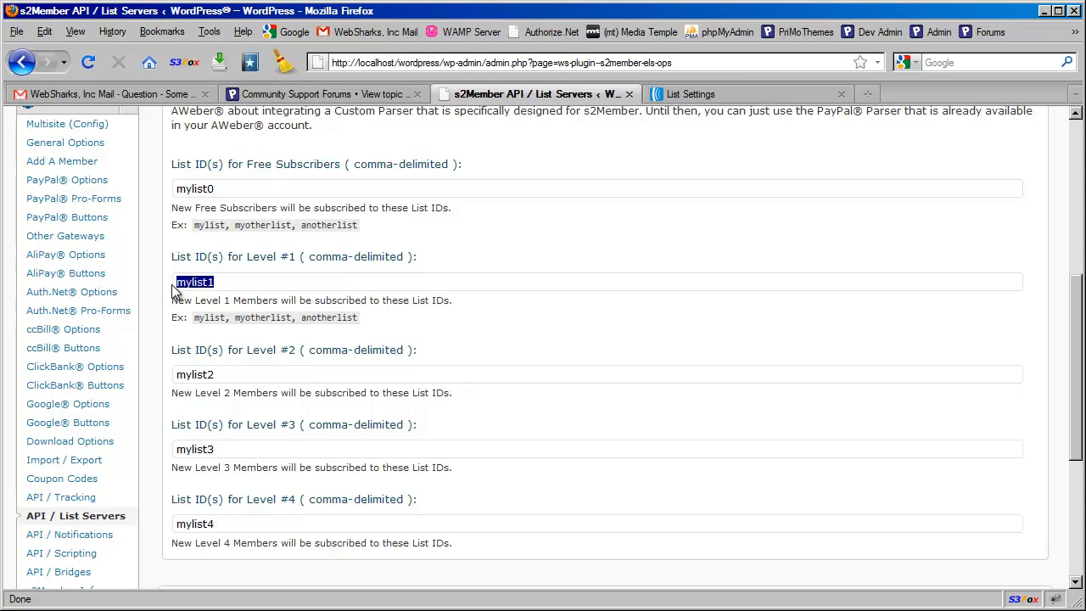
text(default)
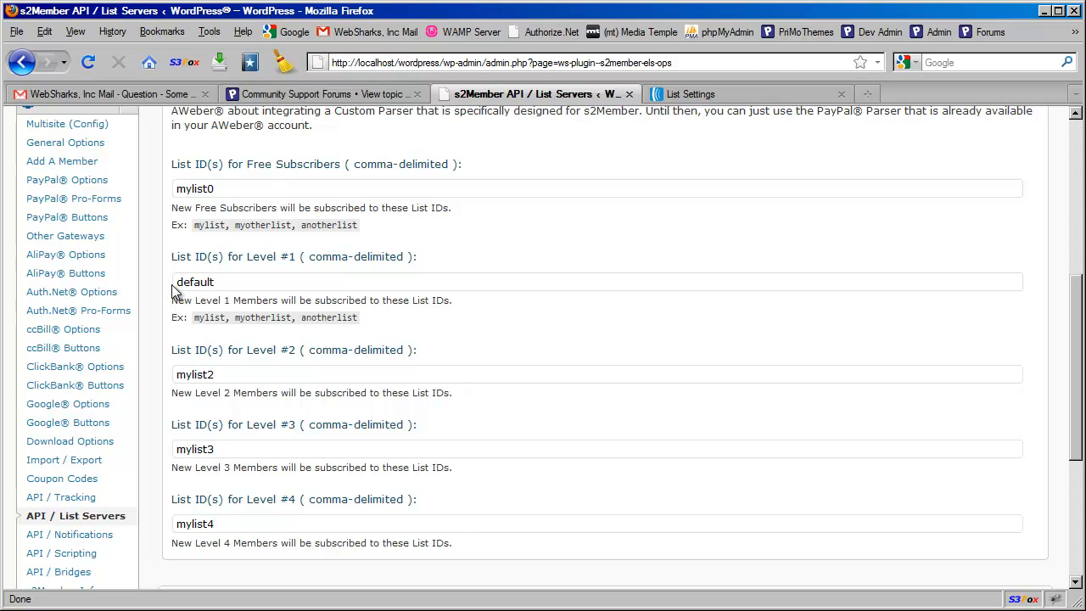
text(,l)
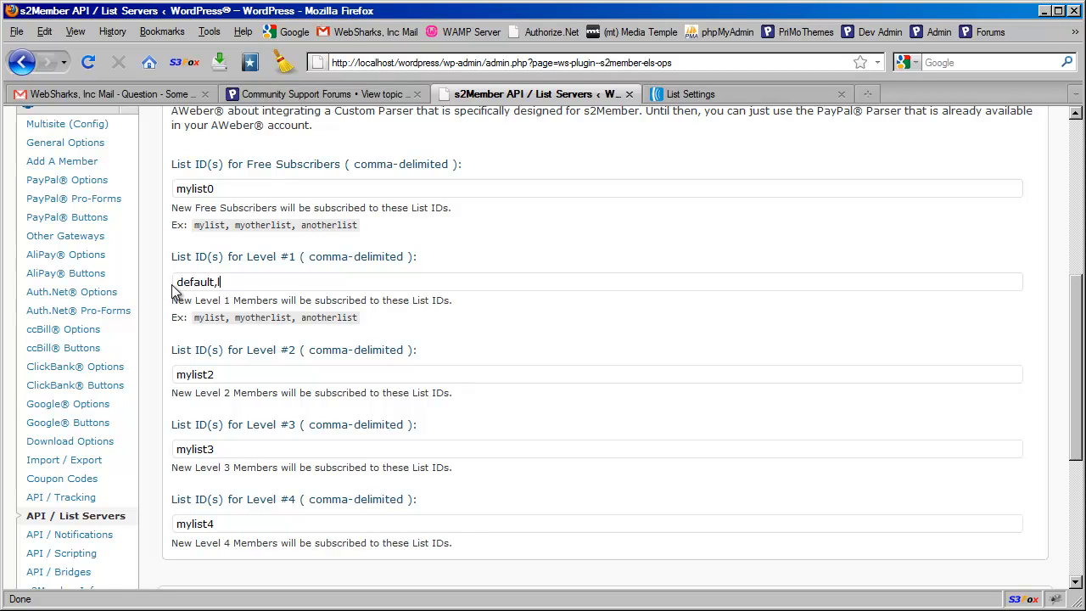
text(level1)
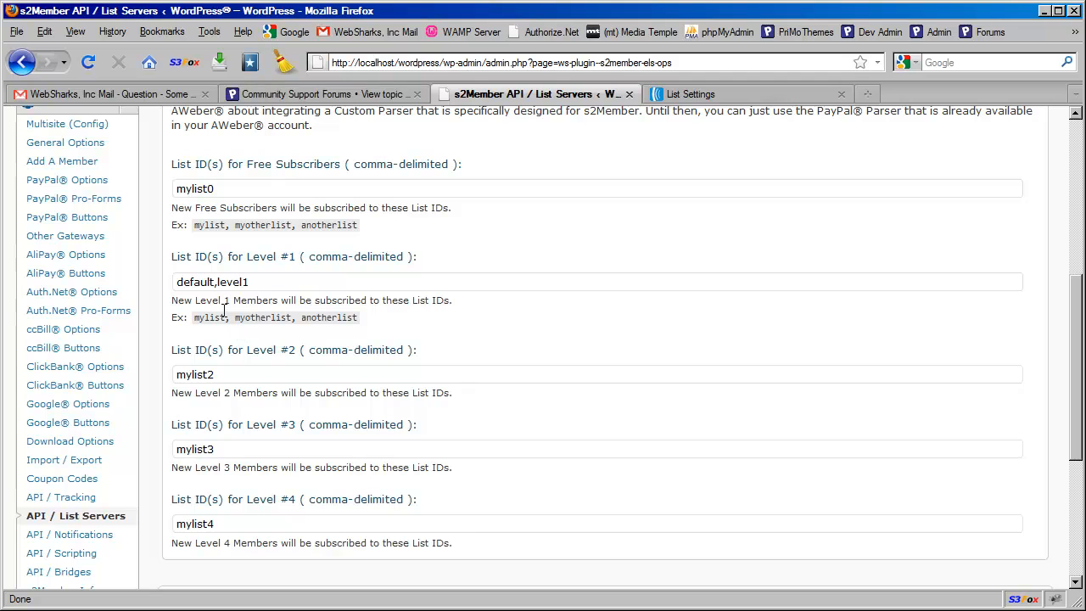
mouse_move(380, 322)
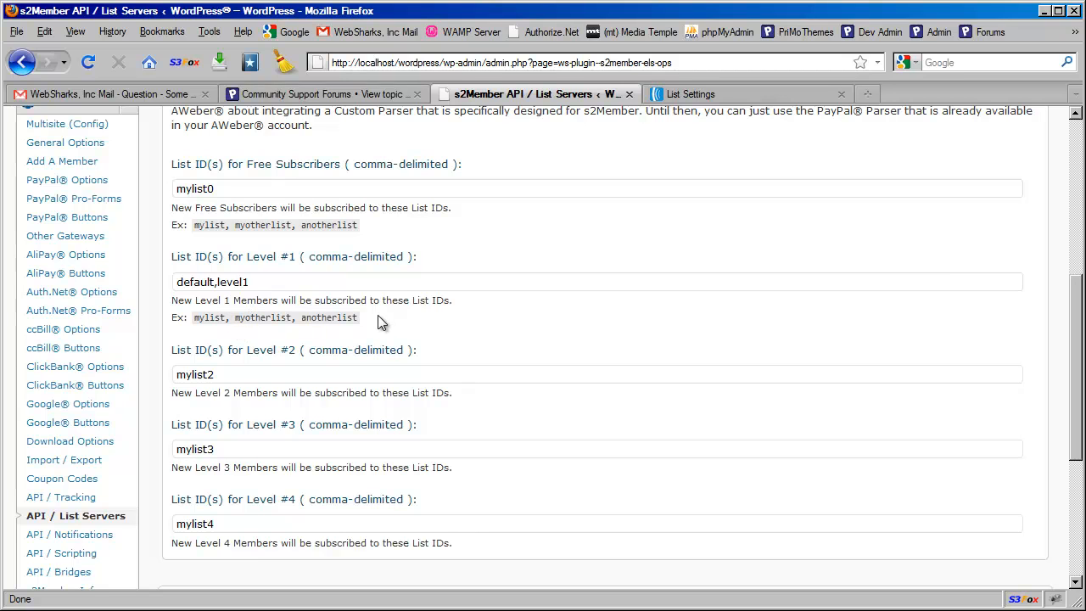
mouse_move(262, 268)
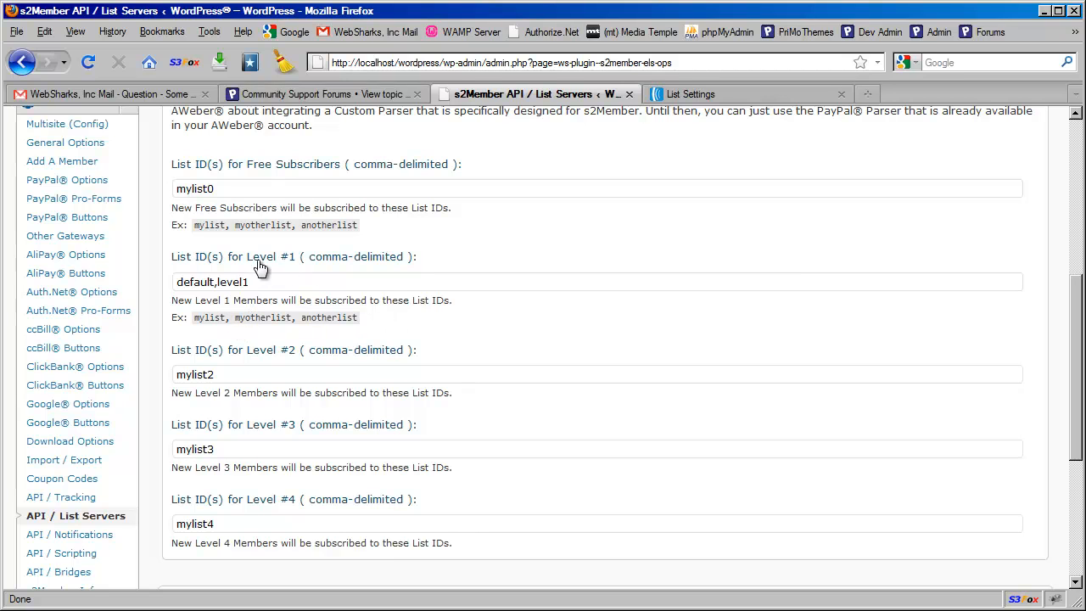
mouse_move(304, 265)
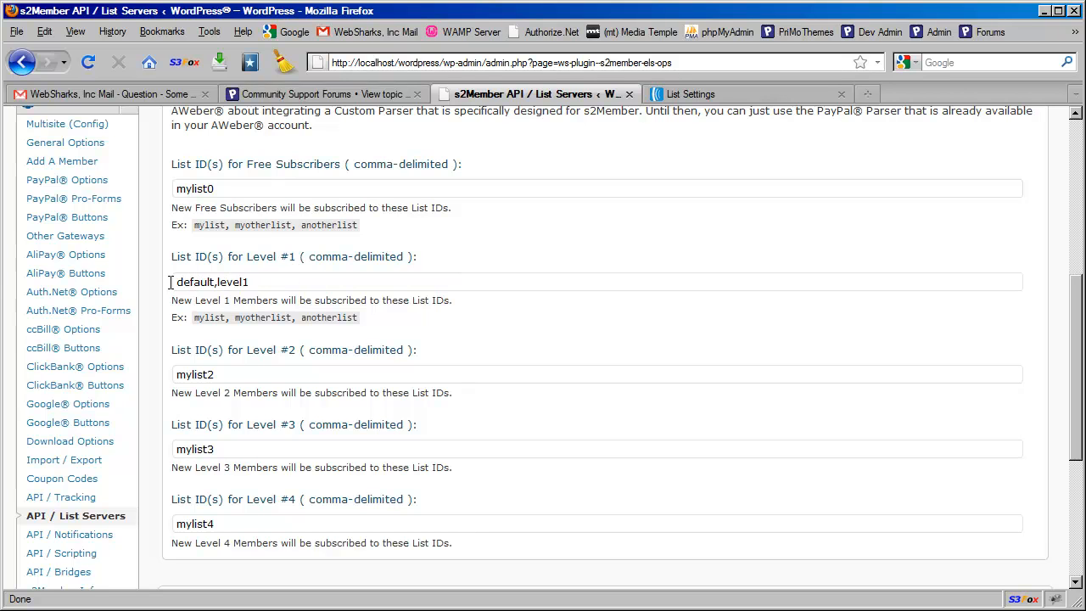
mouse_move(306, 318)
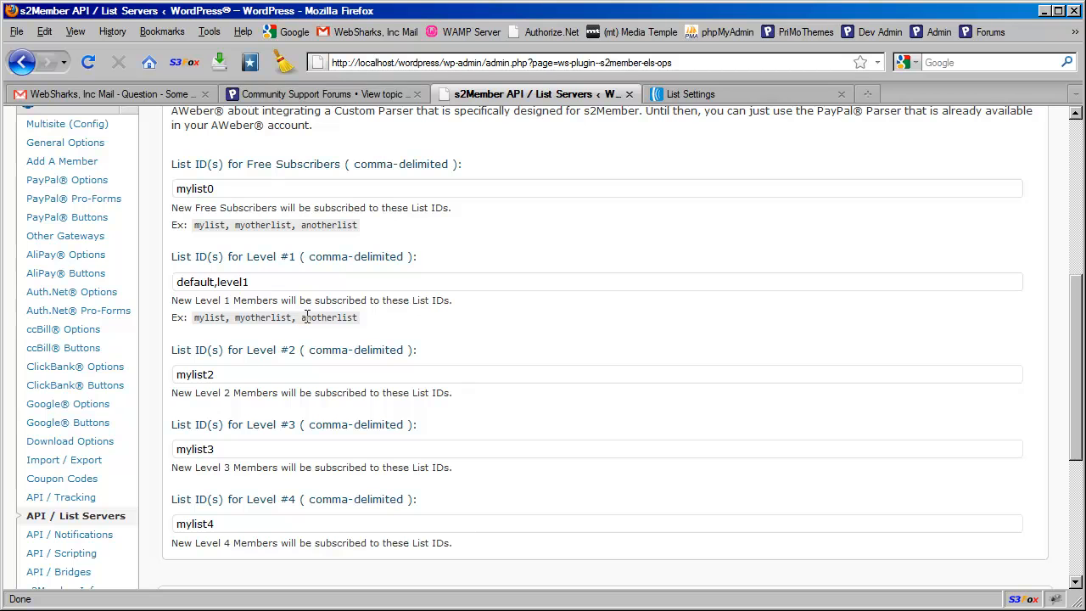
mouse_move(631, 254)
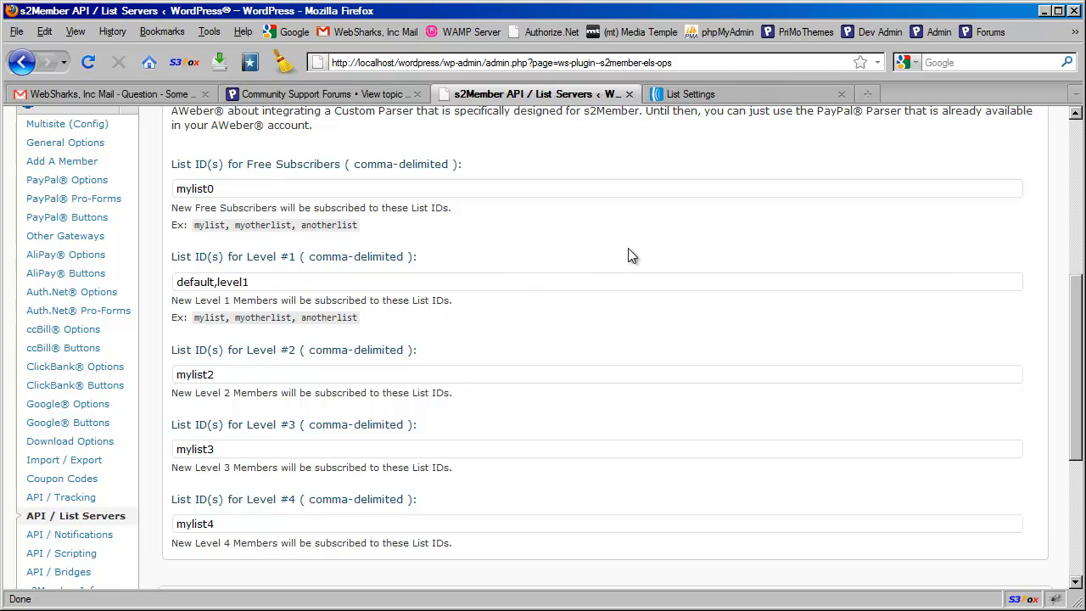
mouse_move(705, 97)
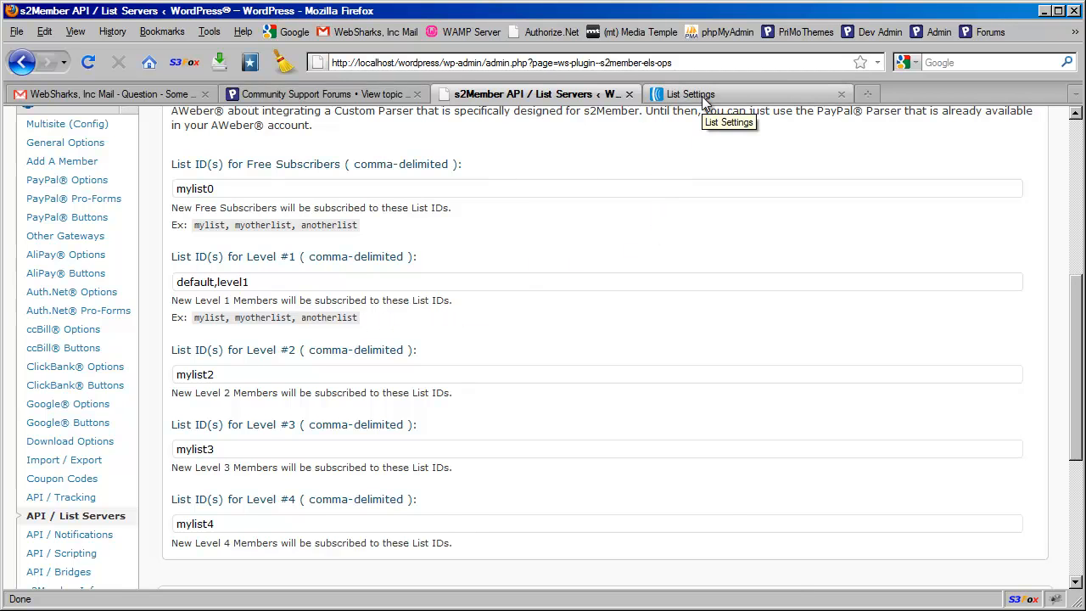
Step: Show the AWeber list's Confirmed Opt-In confirmation message sent from WebSharks, Inc
click(696, 94)
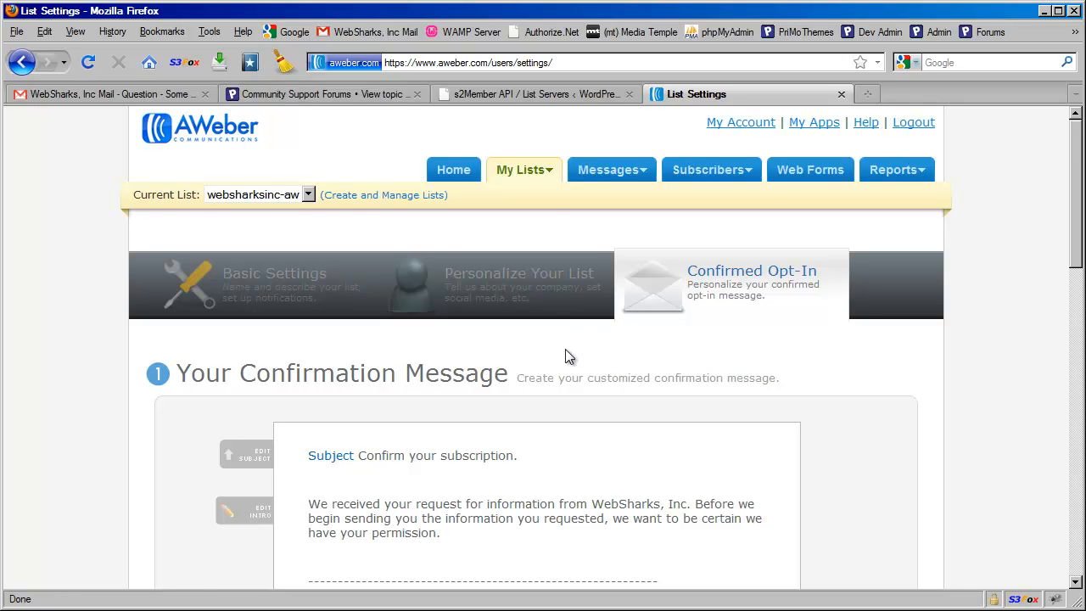
click(523, 169)
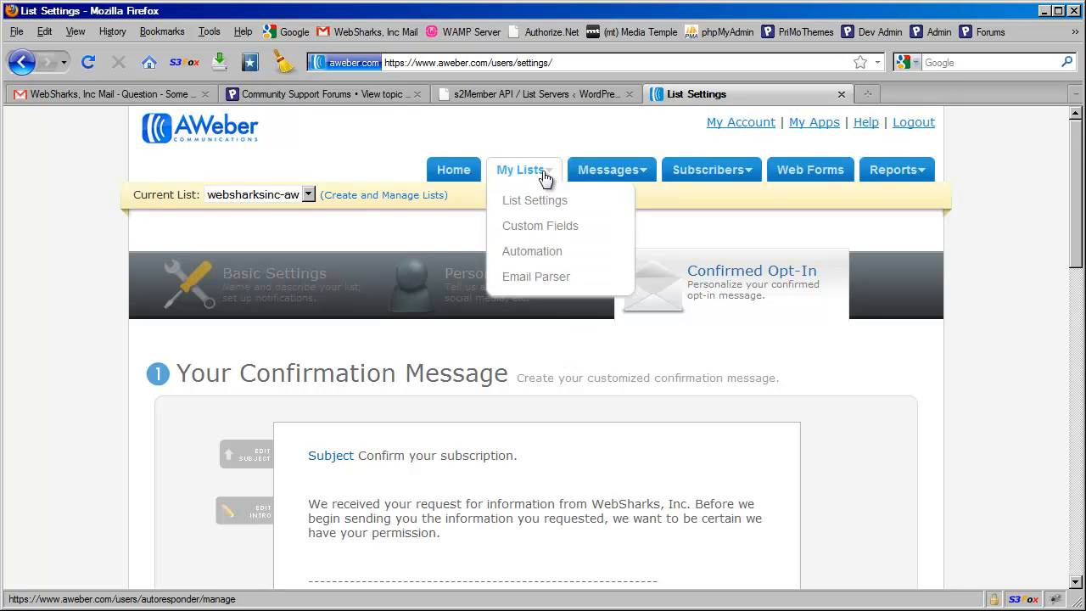
mouse_move(535, 200)
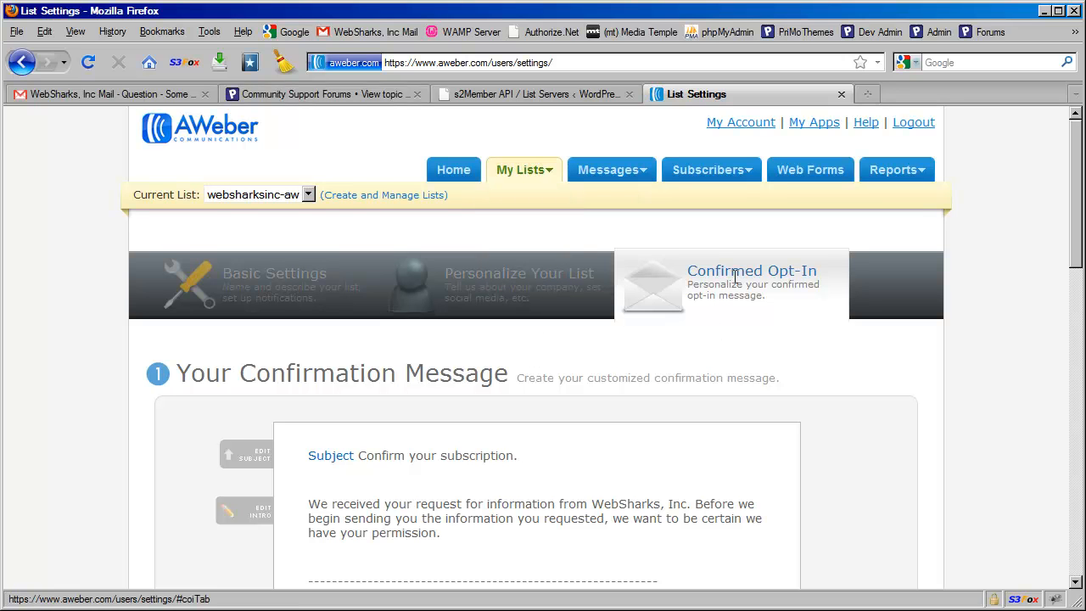
scroll(down, 3)
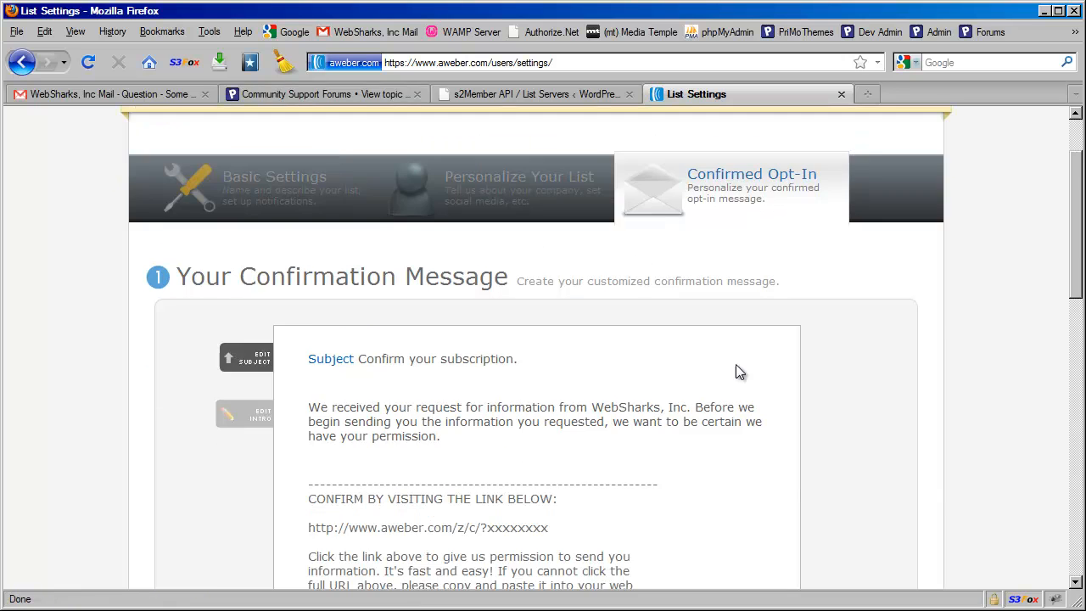
scroll(down, 3)
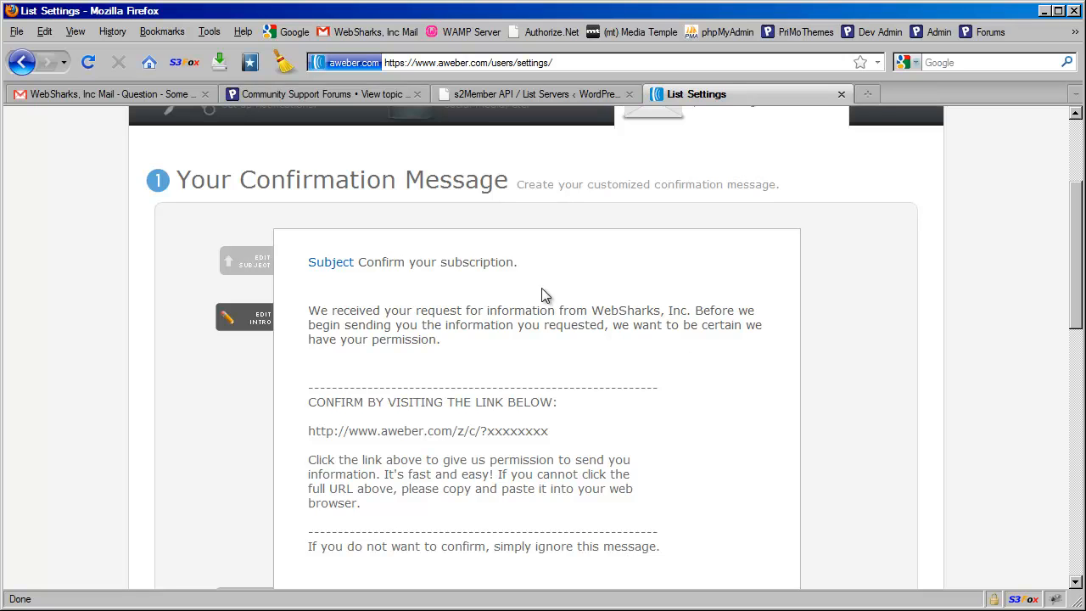
mouse_move(527, 295)
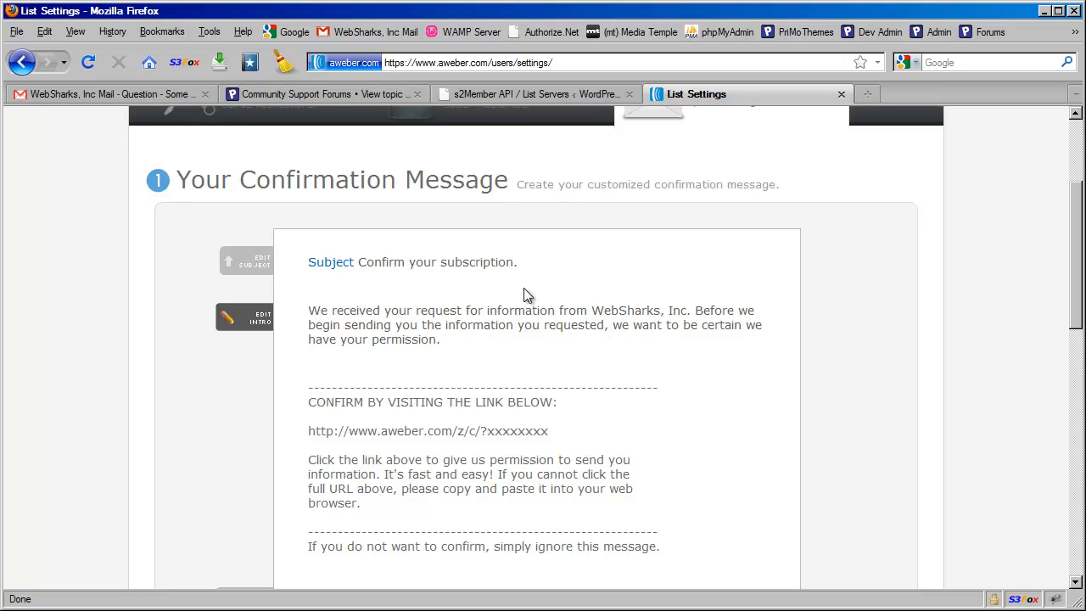
mouse_move(567, 299)
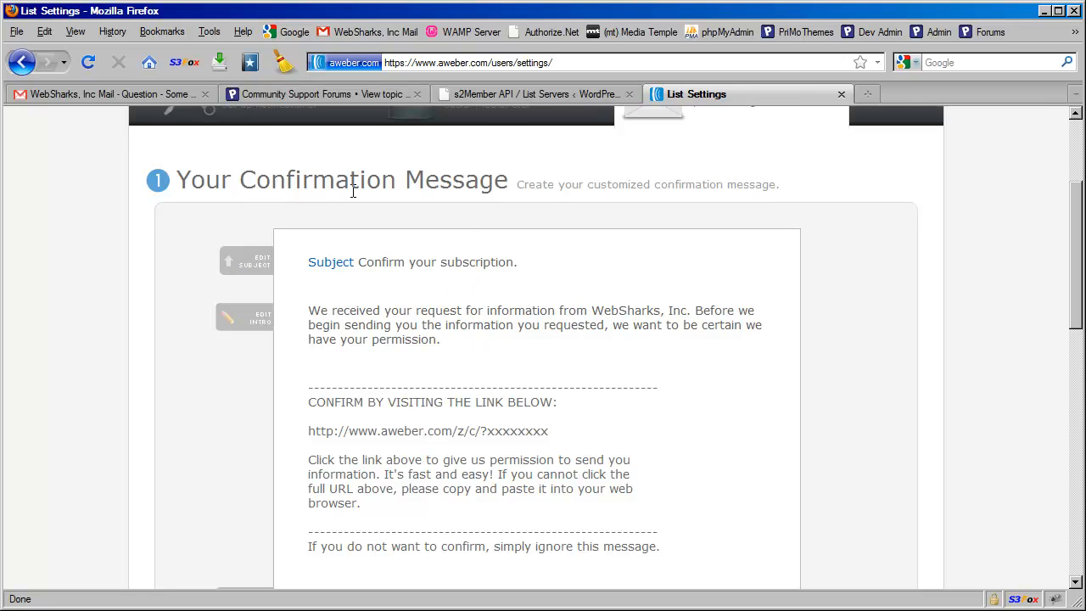
mouse_move(217, 204)
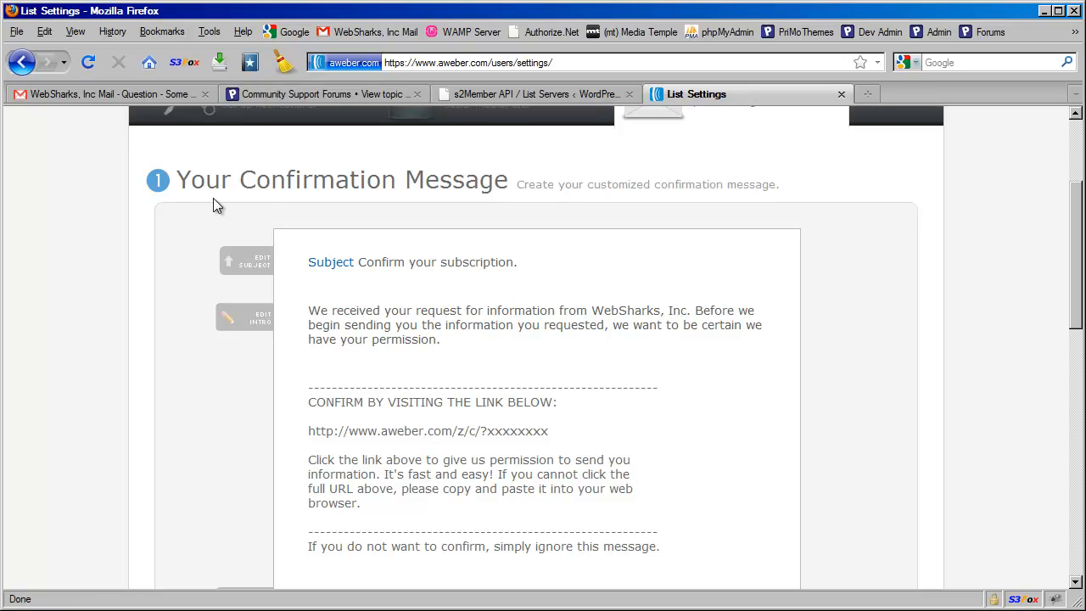
mouse_move(415, 211)
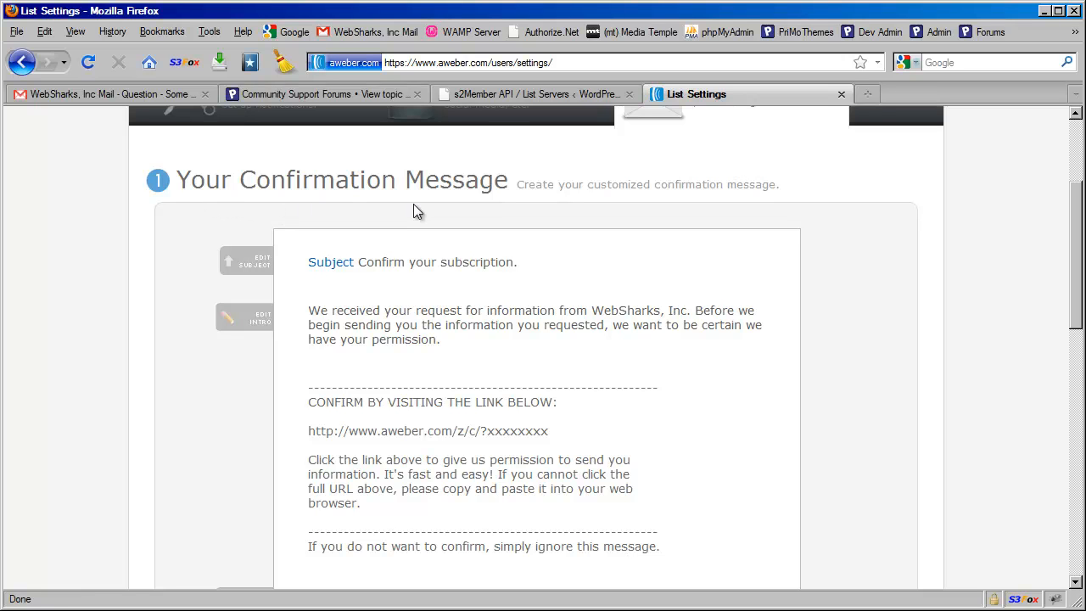
mouse_move(472, 214)
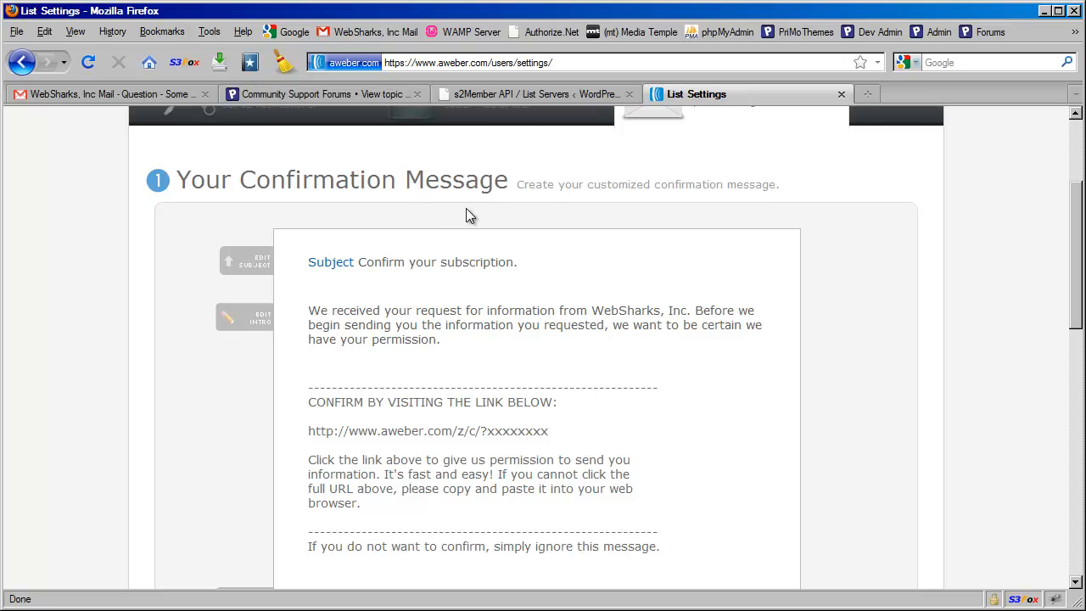
mouse_move(536, 219)
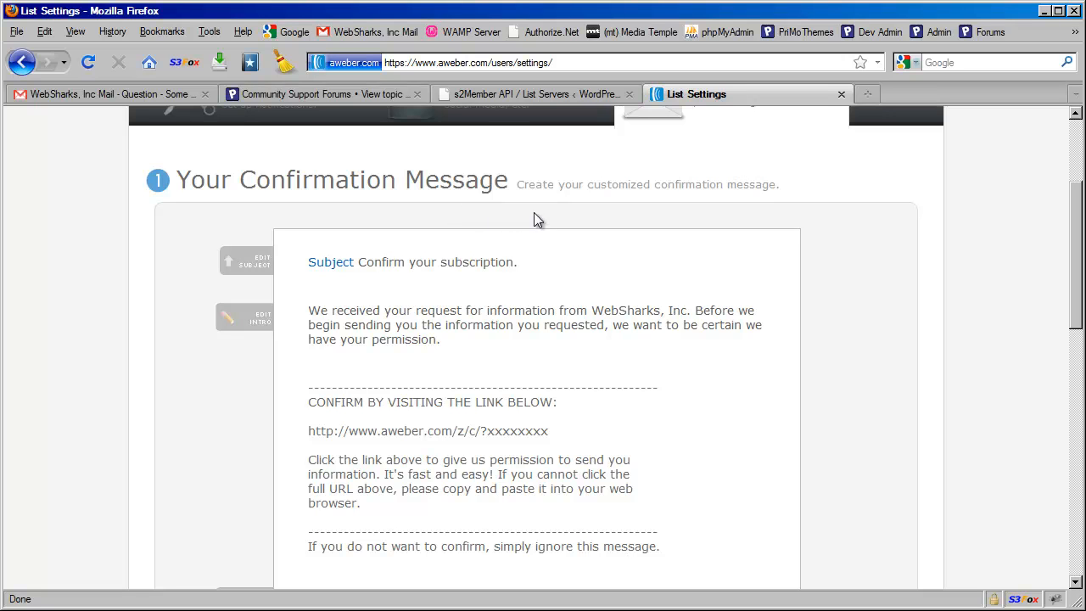
mouse_move(524, 285)
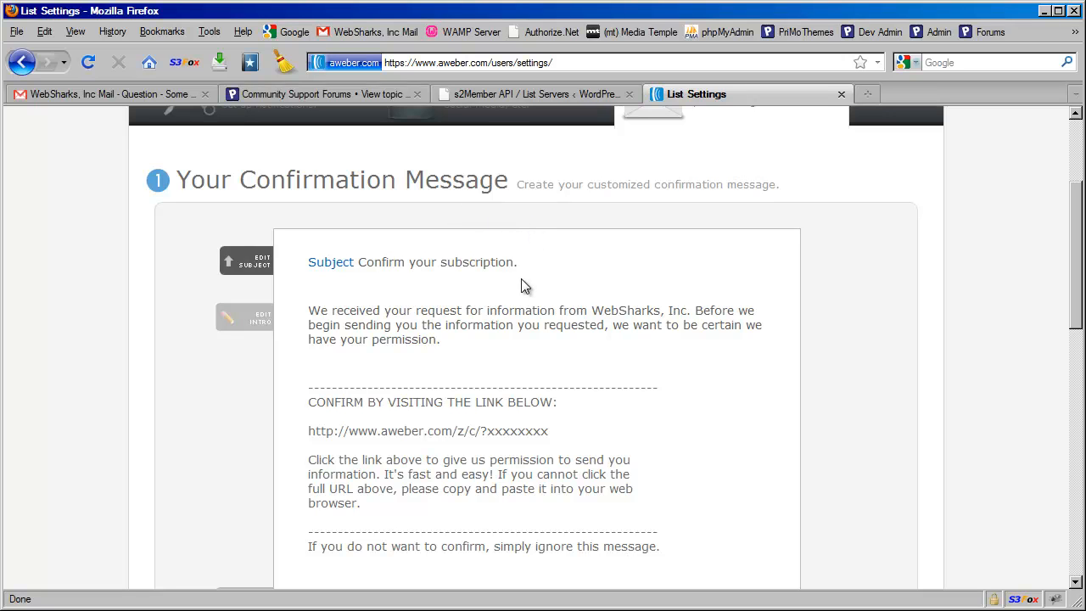
mouse_move(526, 267)
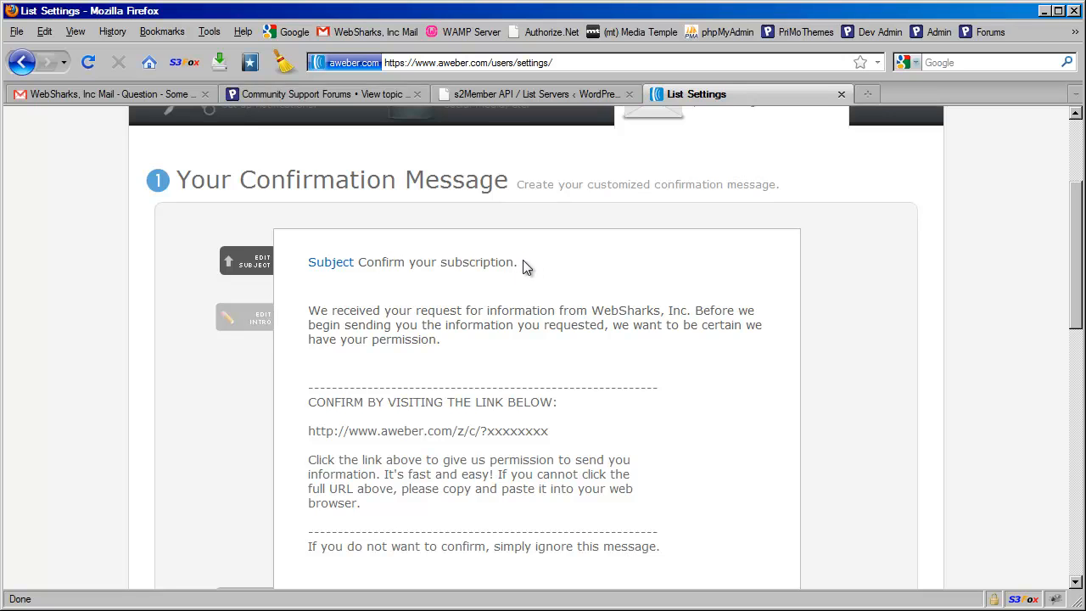
mouse_move(479, 282)
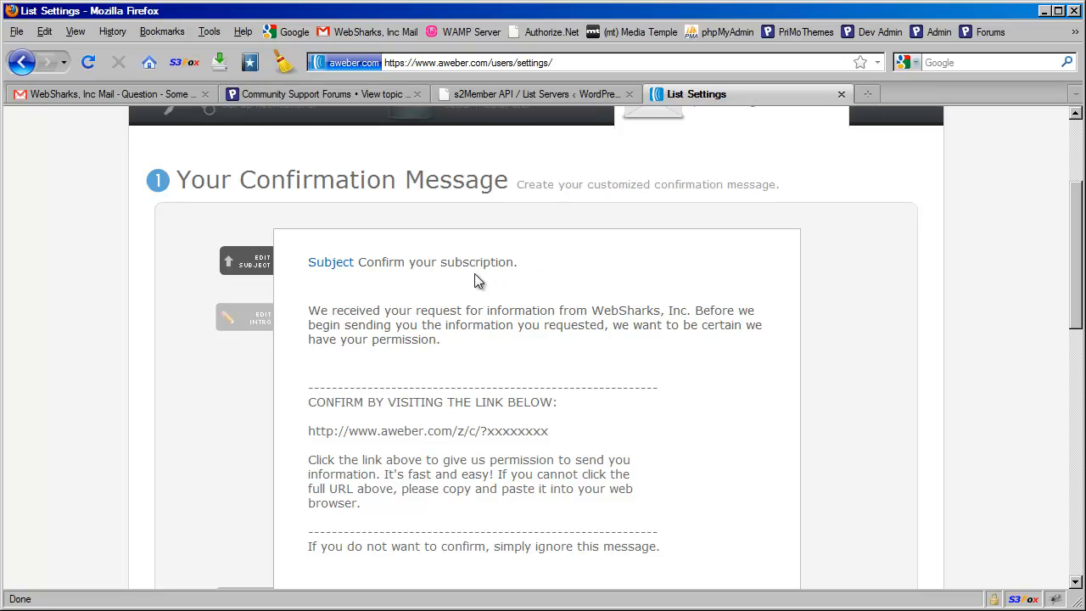
mouse_move(467, 424)
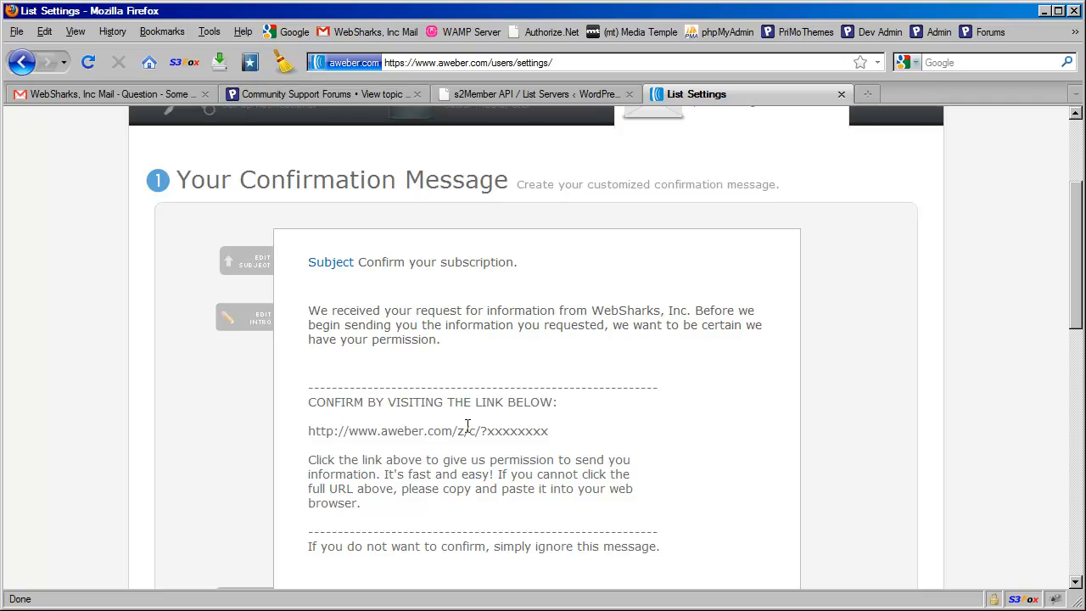
mouse_move(570, 443)
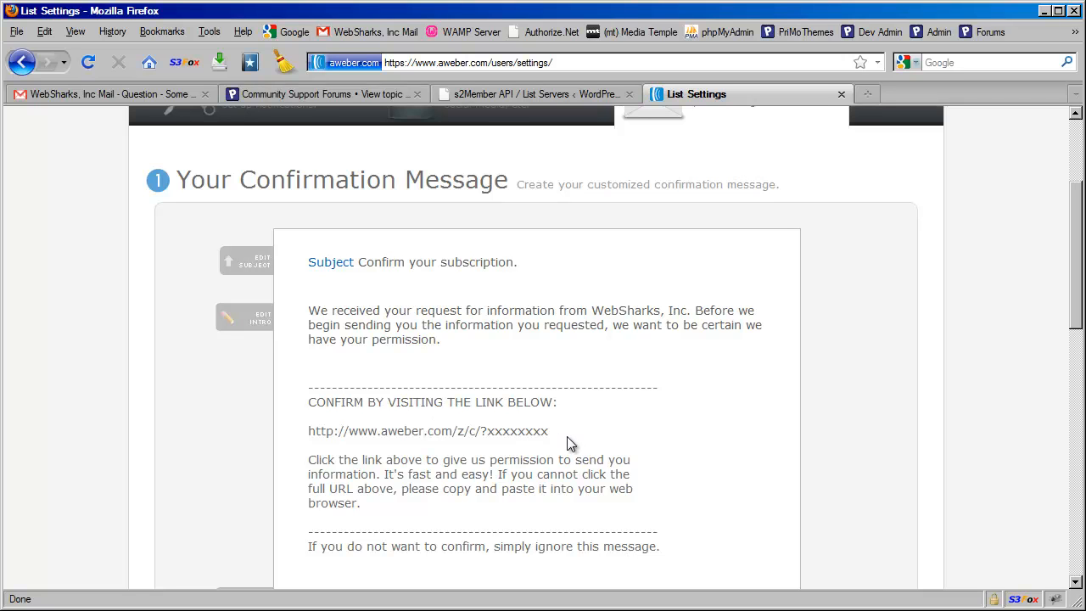
mouse_move(558, 427)
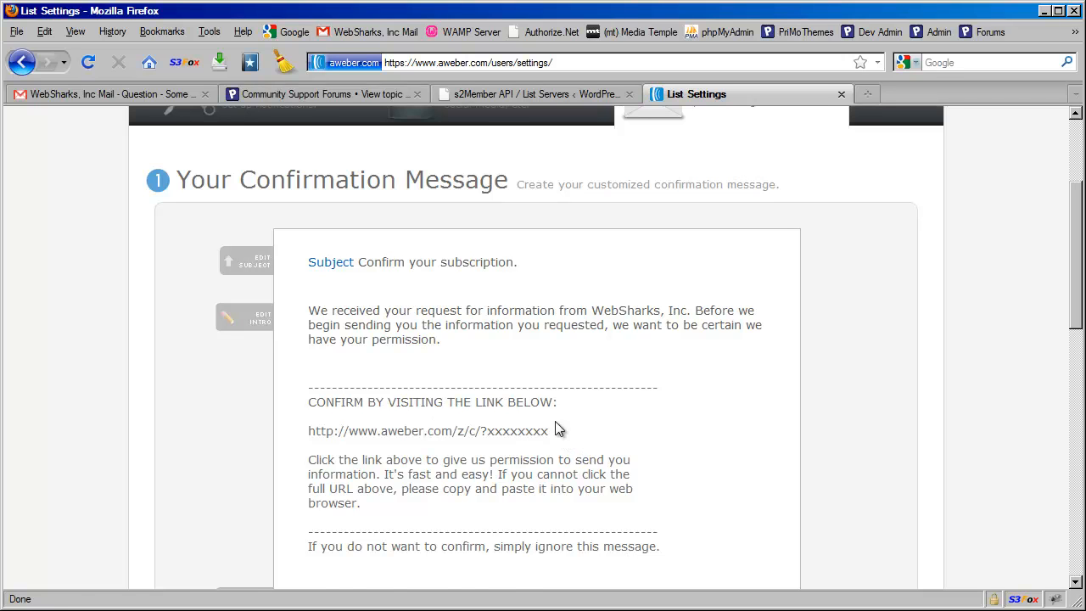
scroll(down, 3)
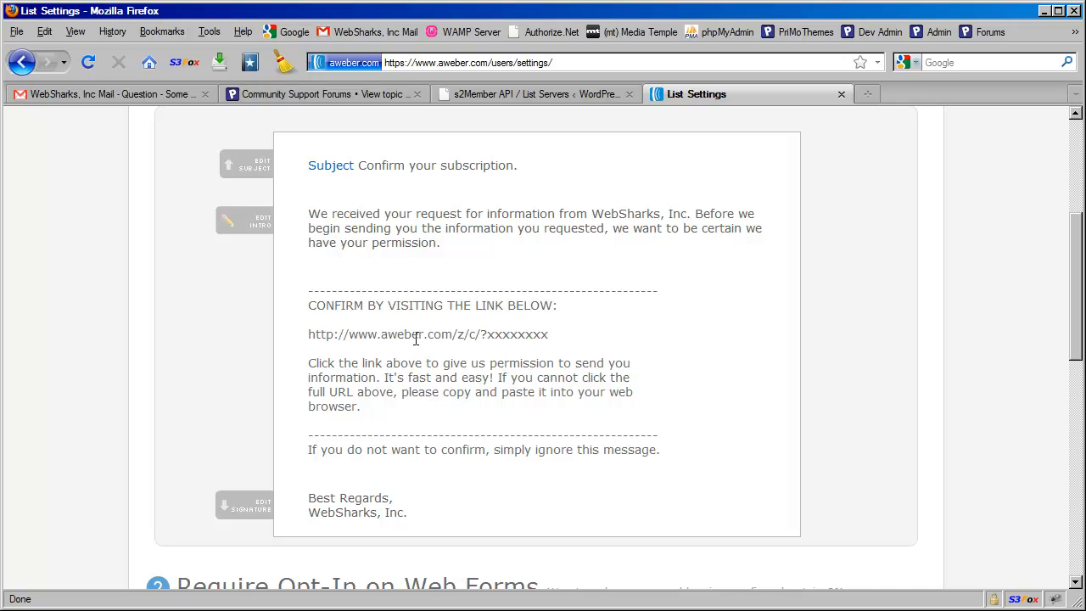
mouse_move(560, 348)
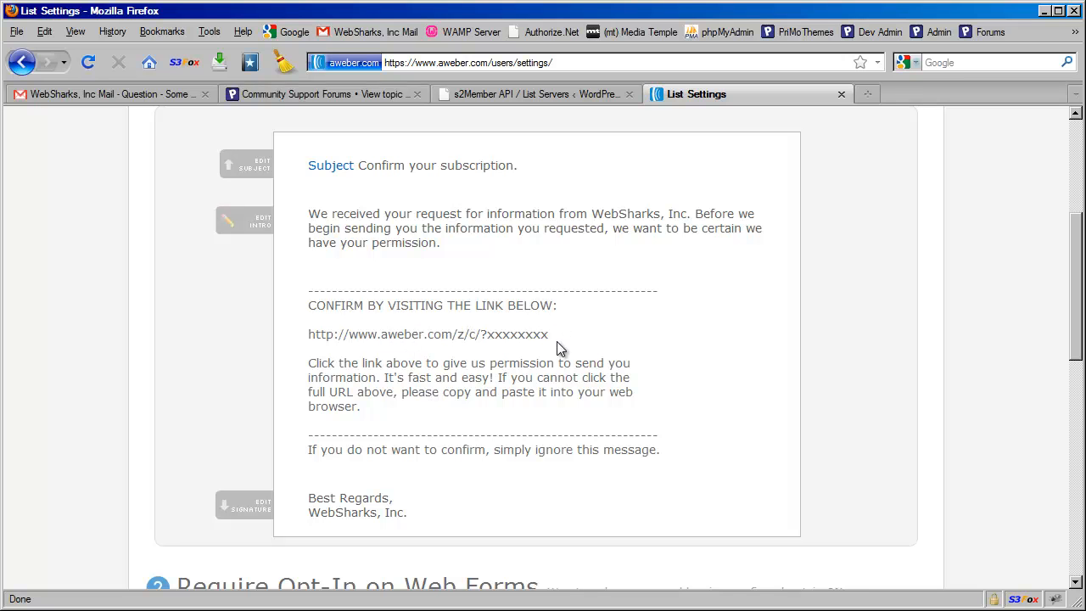
scroll(up, 3)
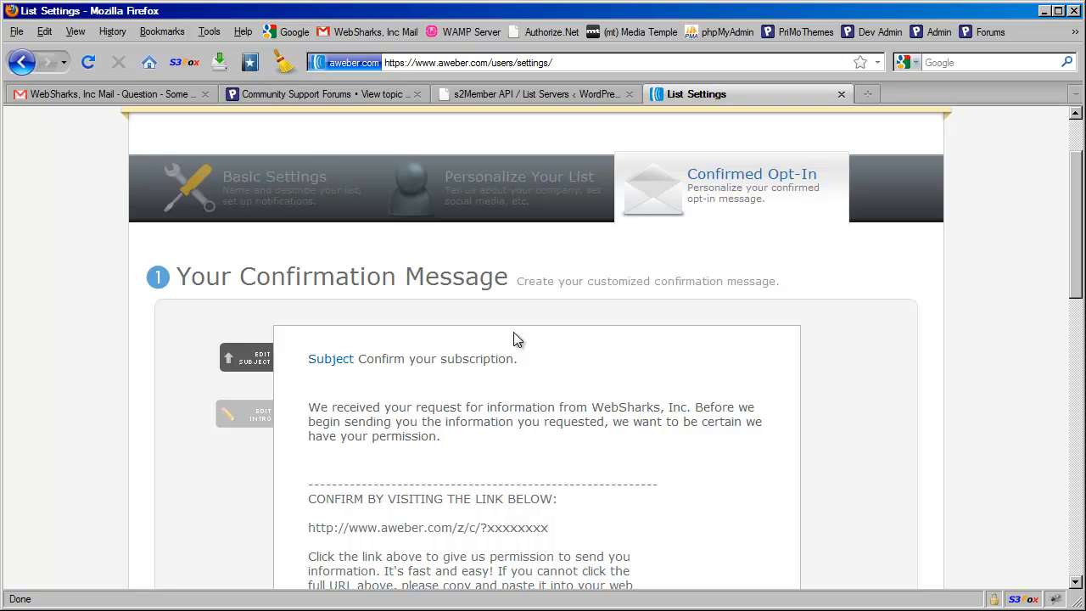
mouse_move(513, 339)
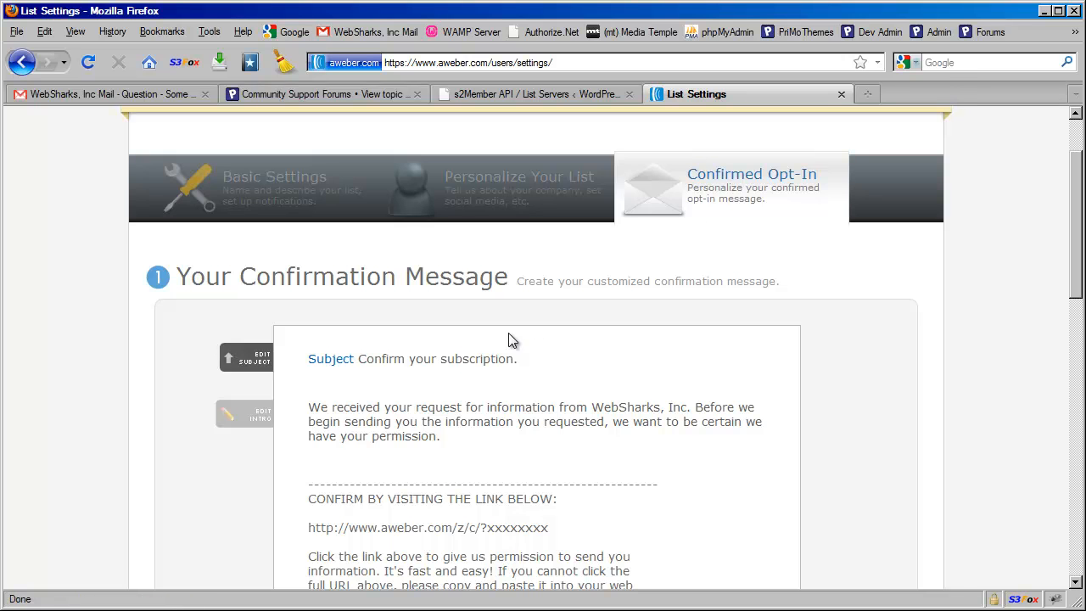
scroll(down, 3)
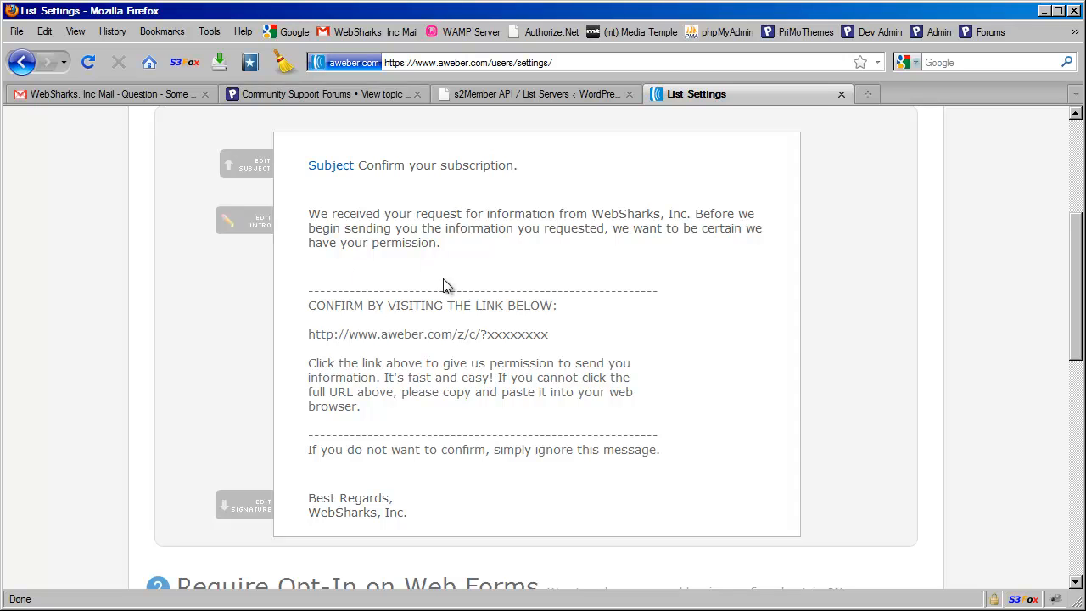
mouse_move(431, 275)
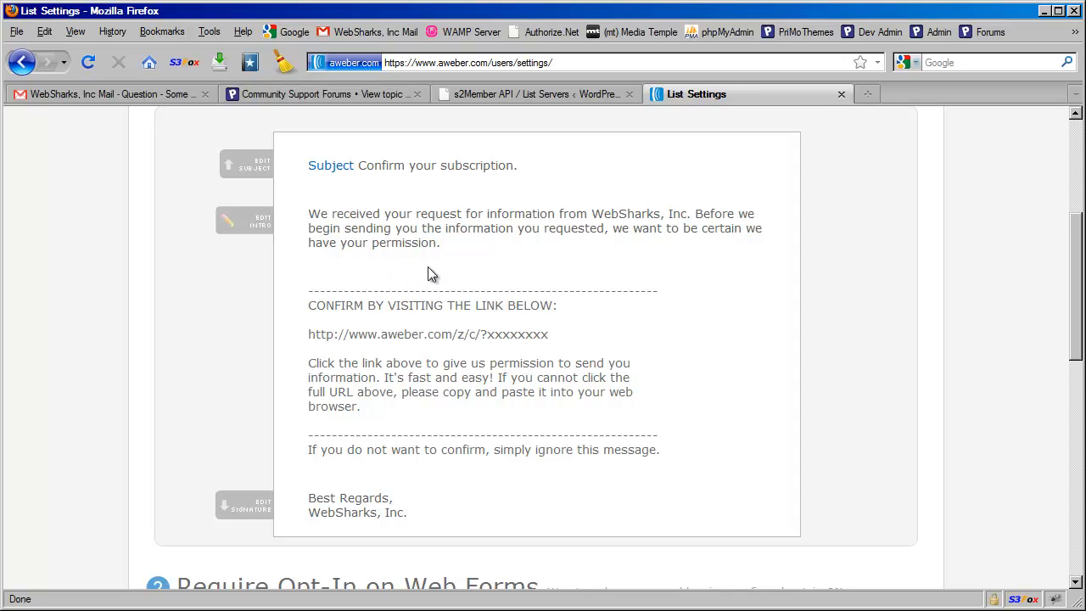
mouse_move(414, 268)
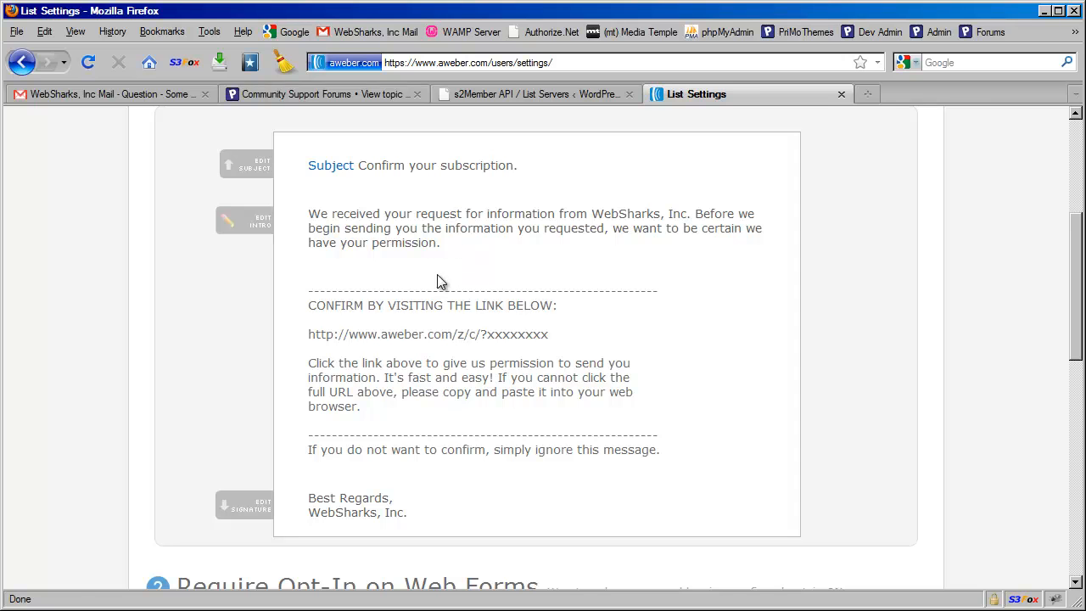
mouse_move(394, 207)
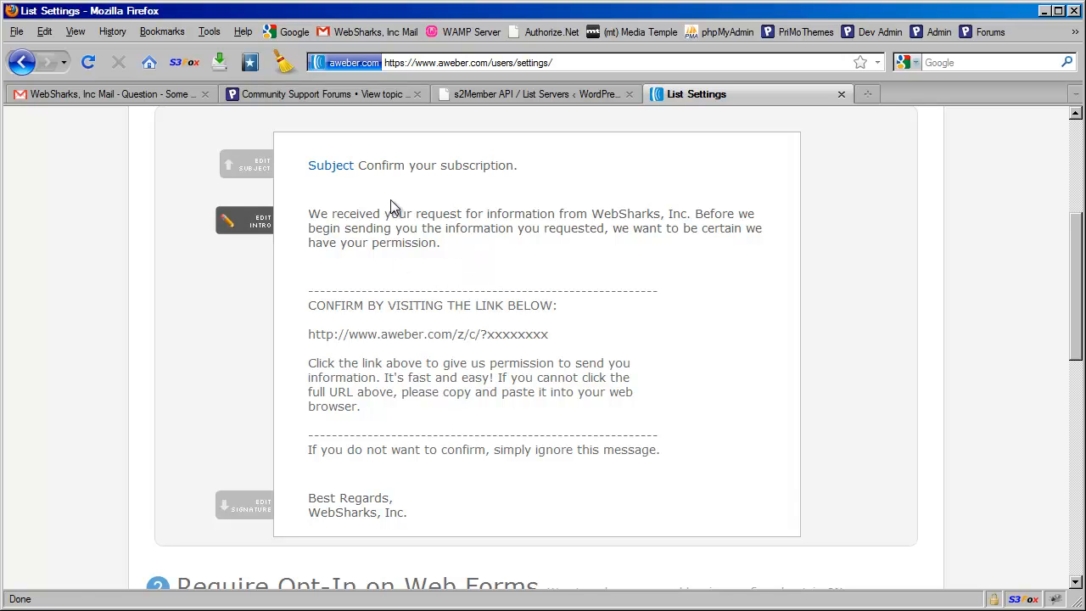
mouse_move(508, 212)
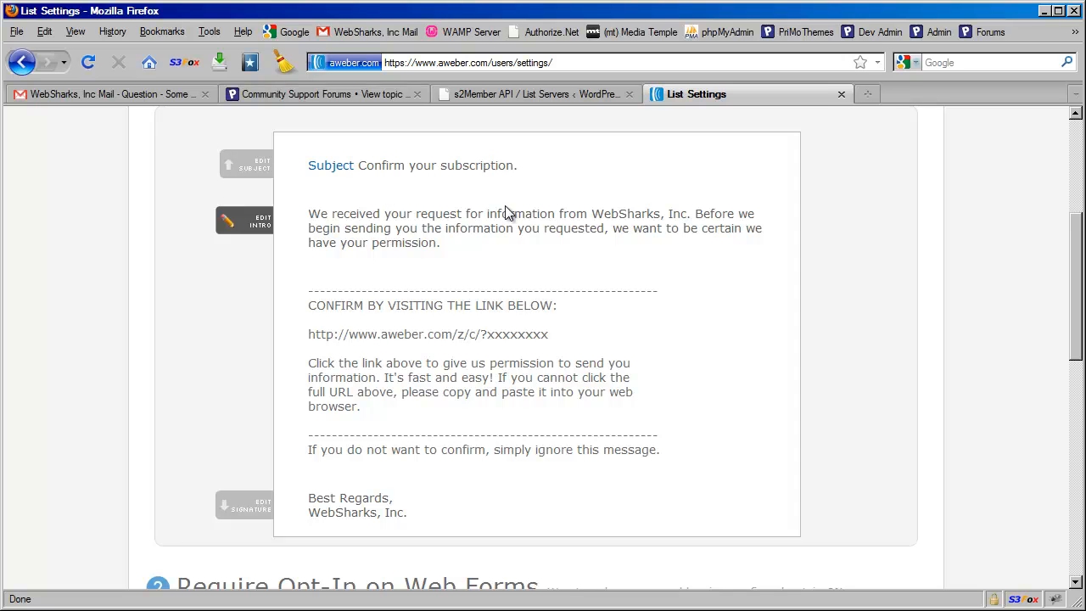
mouse_move(455, 248)
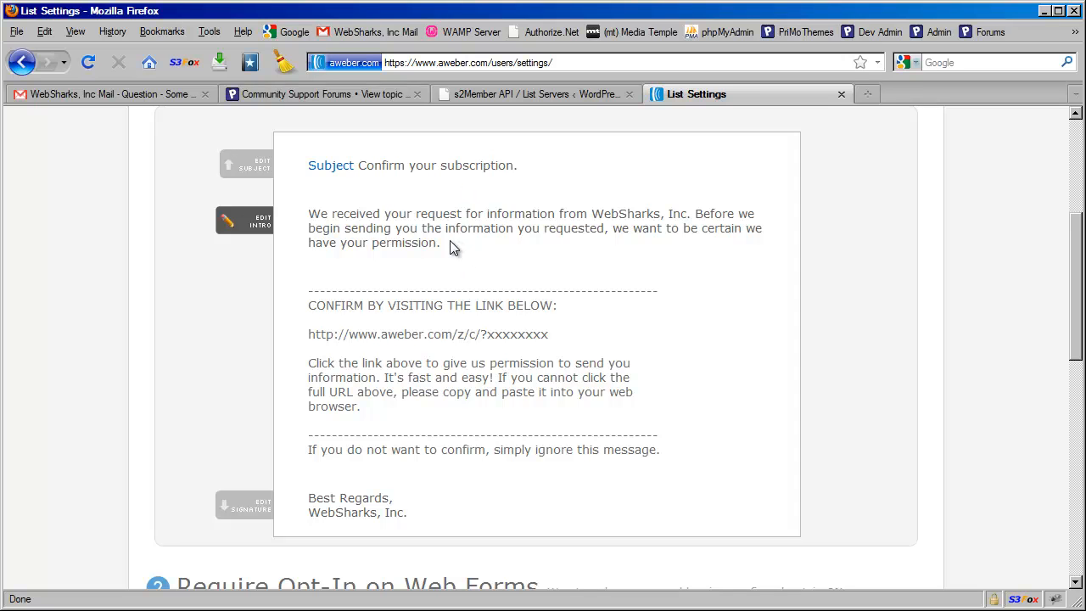
mouse_move(448, 258)
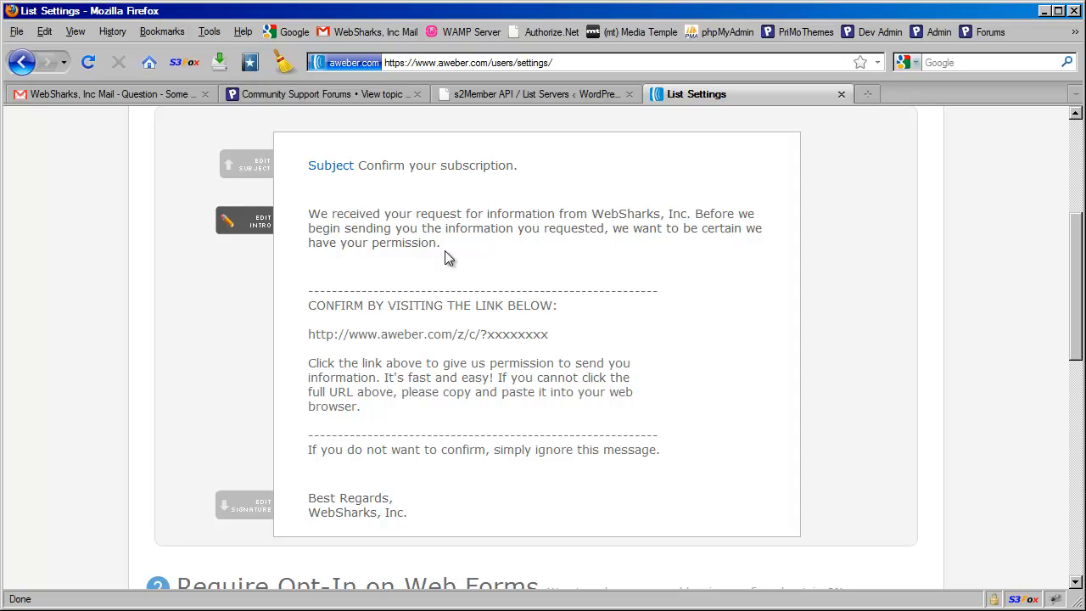
mouse_move(465, 207)
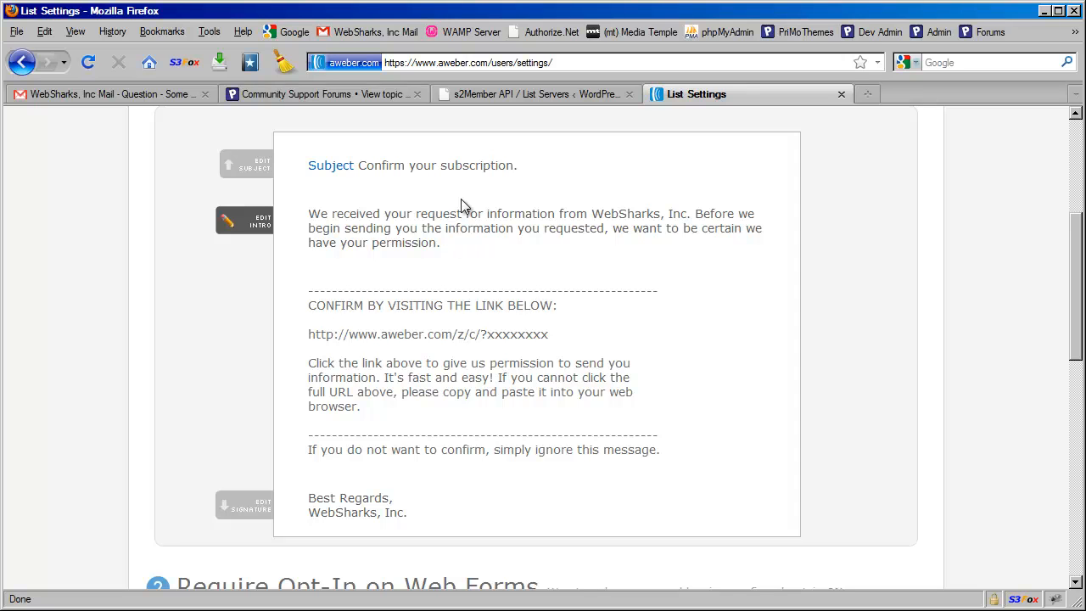
mouse_move(462, 205)
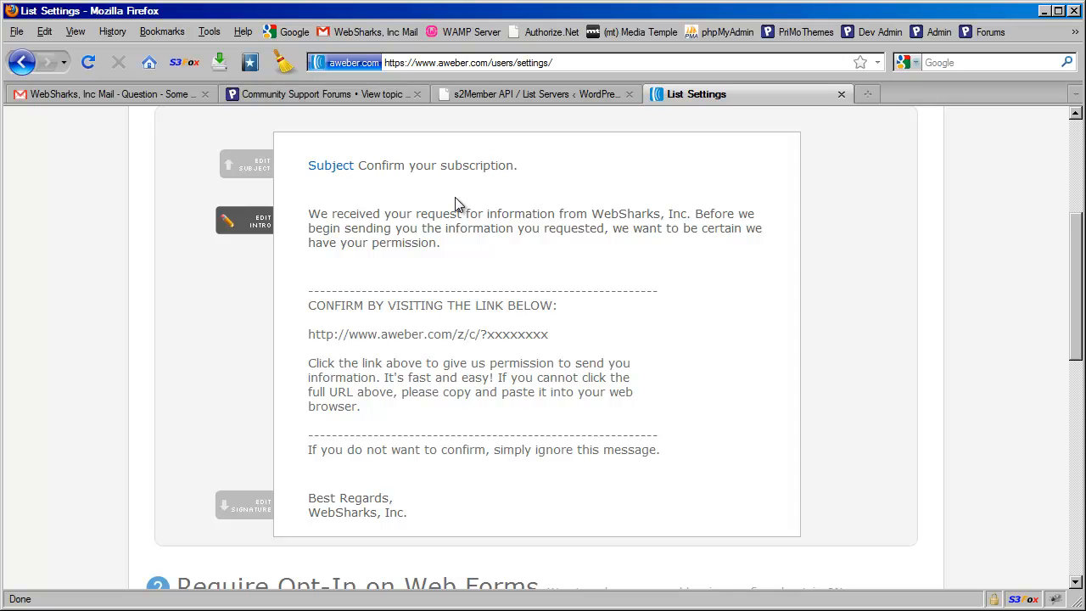
mouse_move(499, 205)
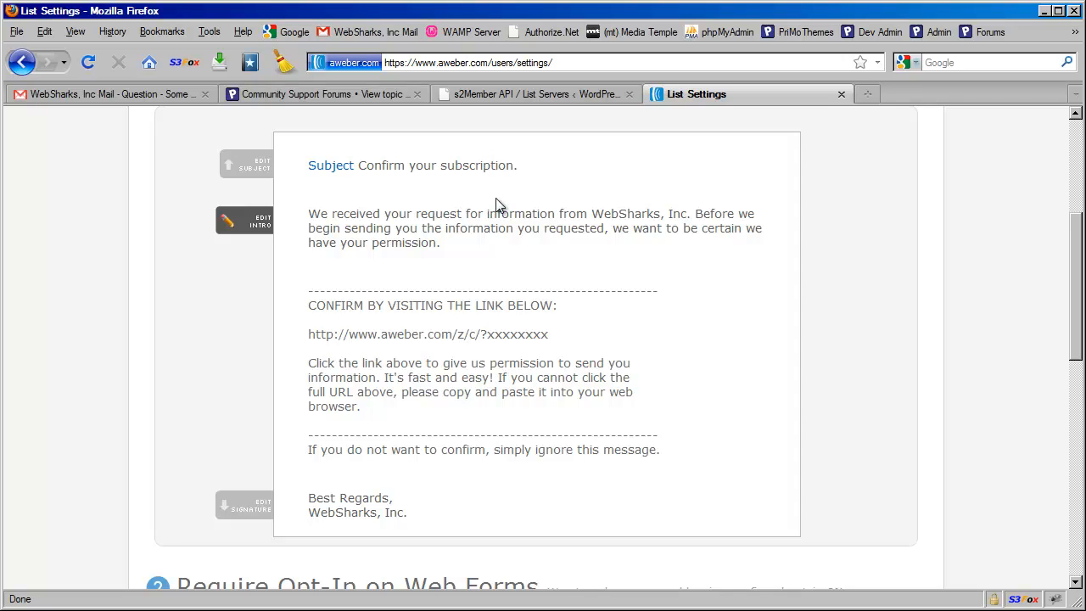
mouse_move(331, 207)
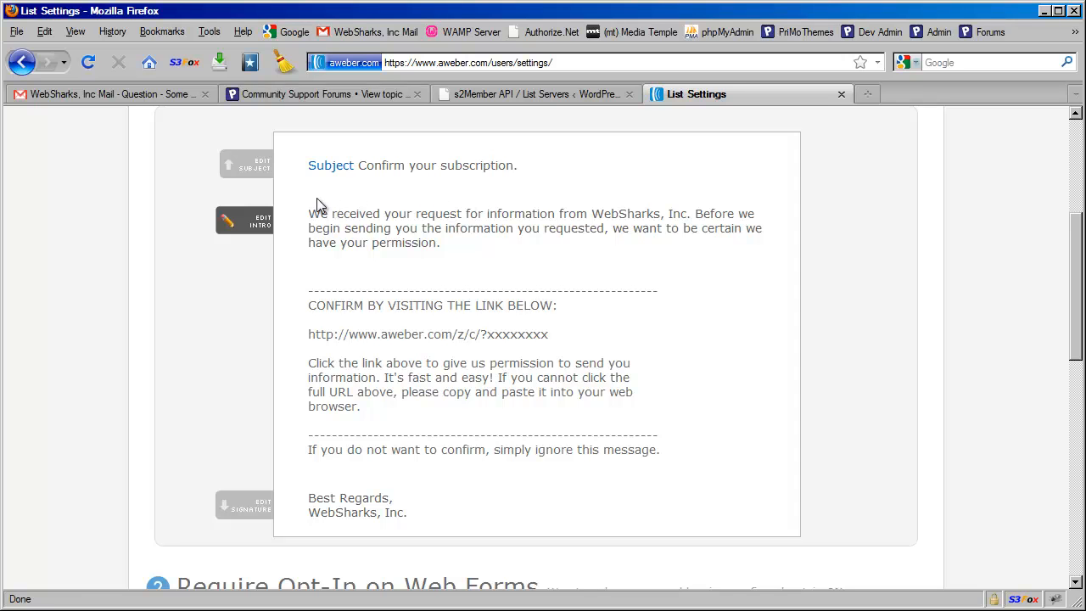
mouse_move(518, 212)
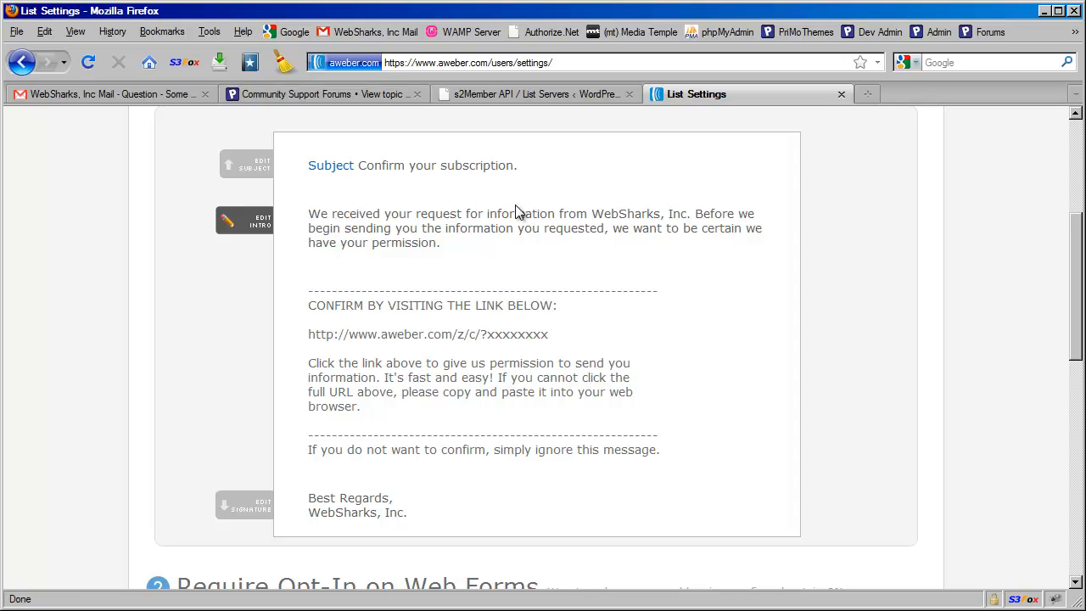
mouse_move(482, 226)
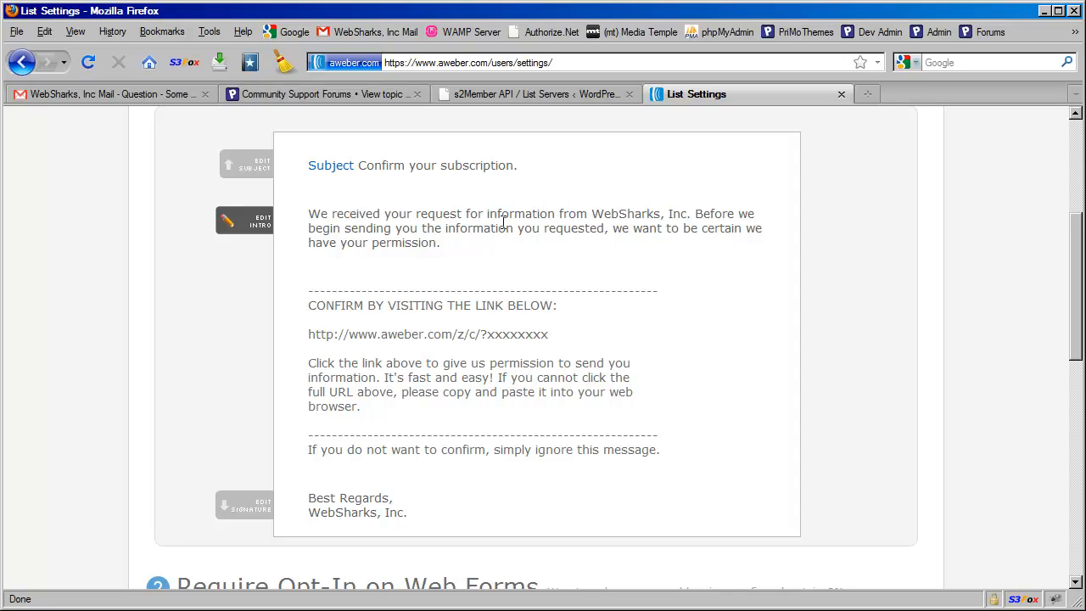
mouse_move(432, 229)
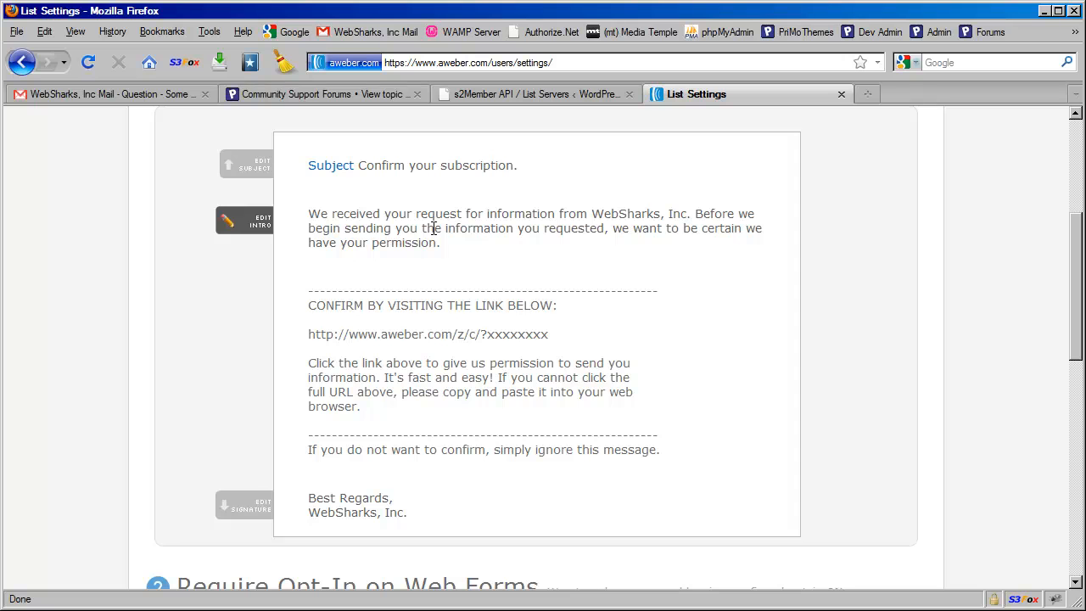
mouse_move(469, 282)
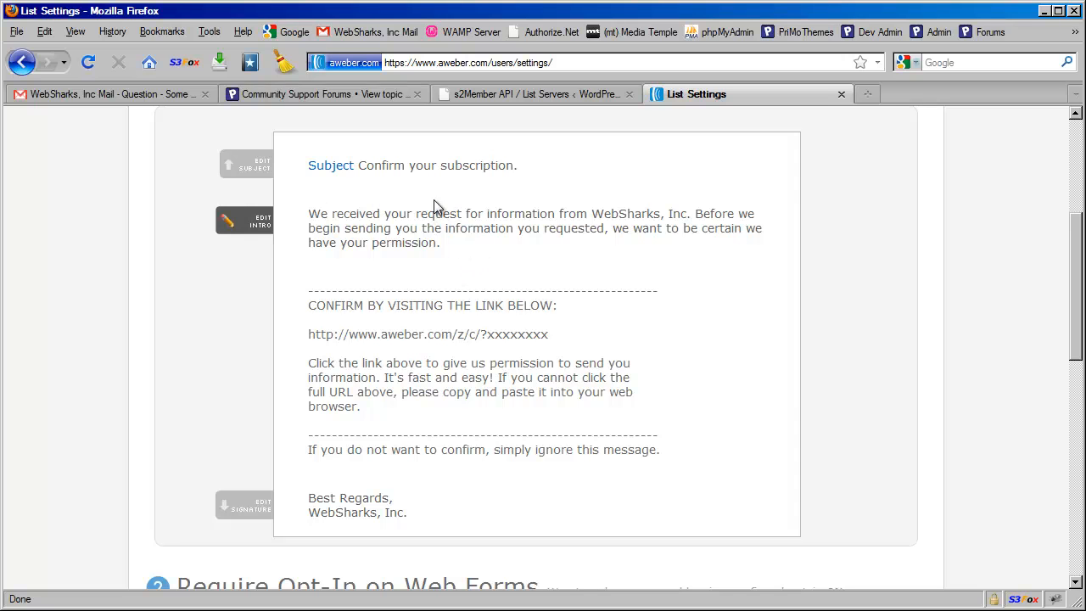
mouse_move(439, 200)
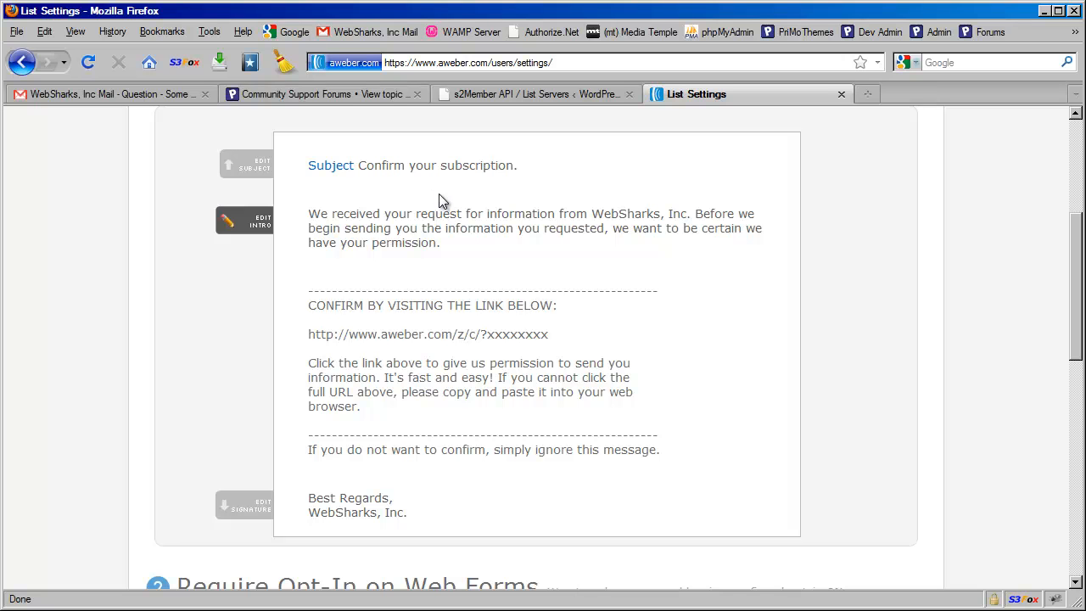
scroll(down, 3)
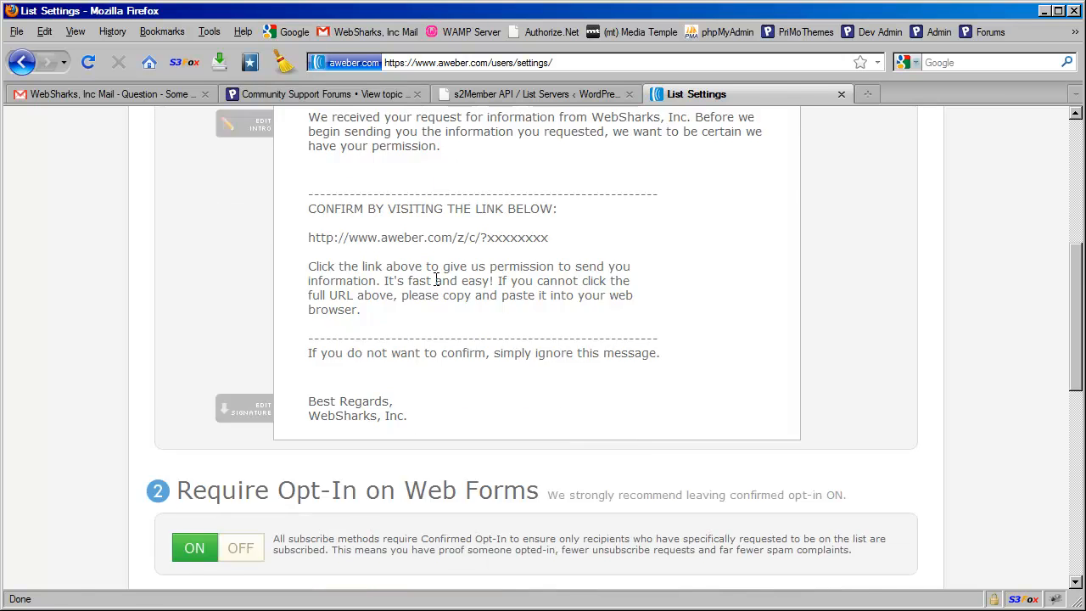
scroll(down, 3)
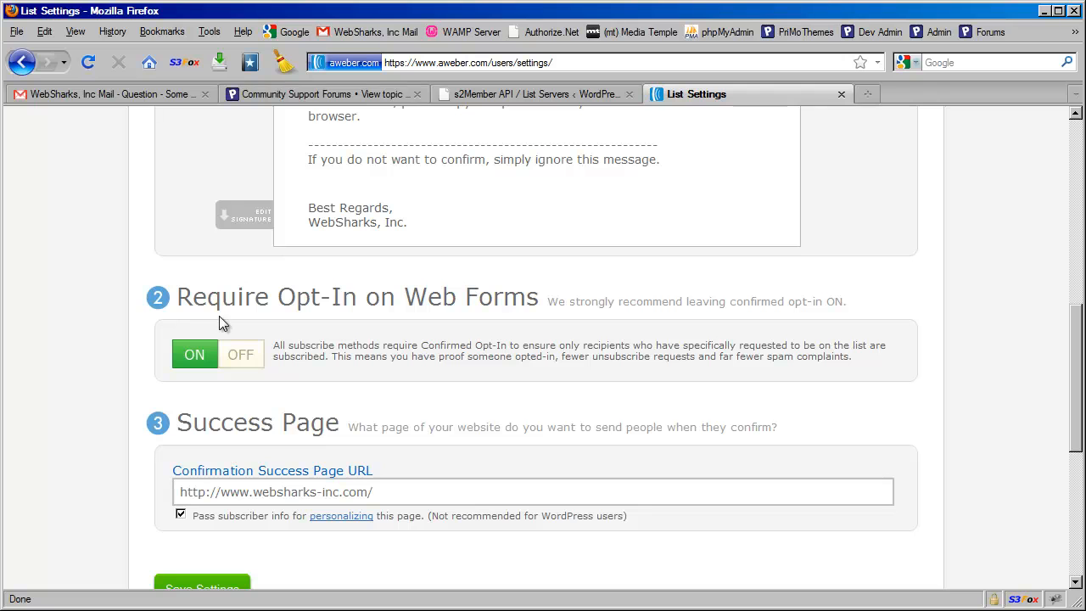
mouse_move(559, 384)
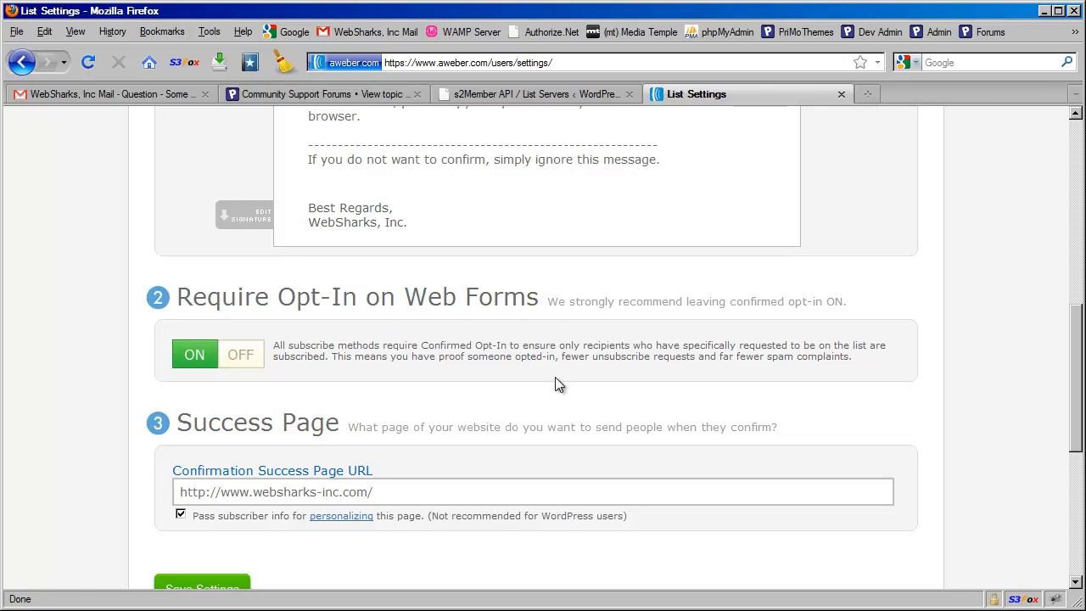
mouse_move(211, 326)
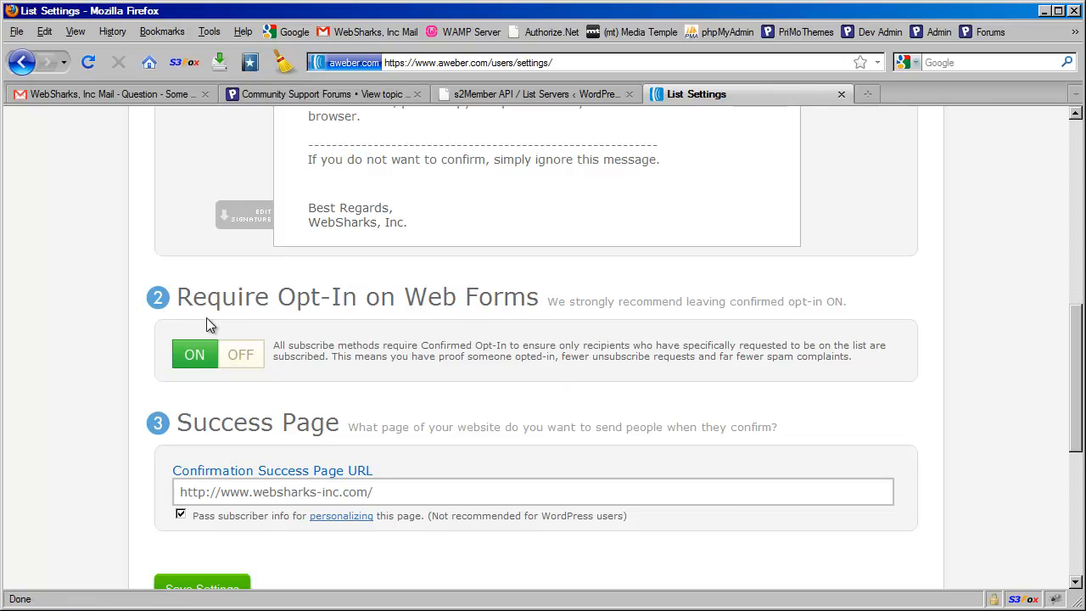
mouse_move(346, 323)
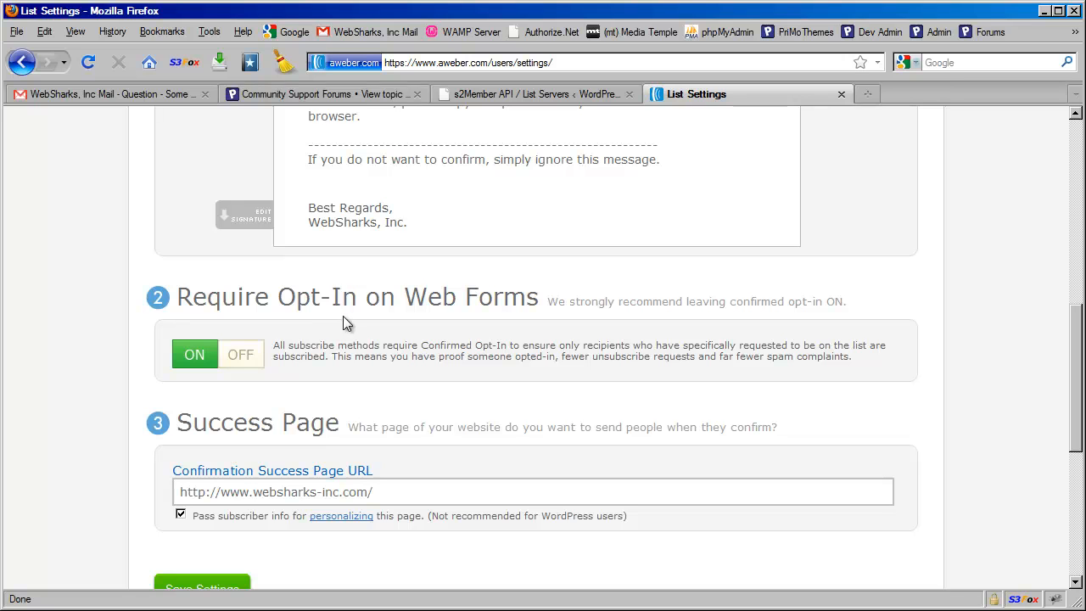
mouse_move(241, 365)
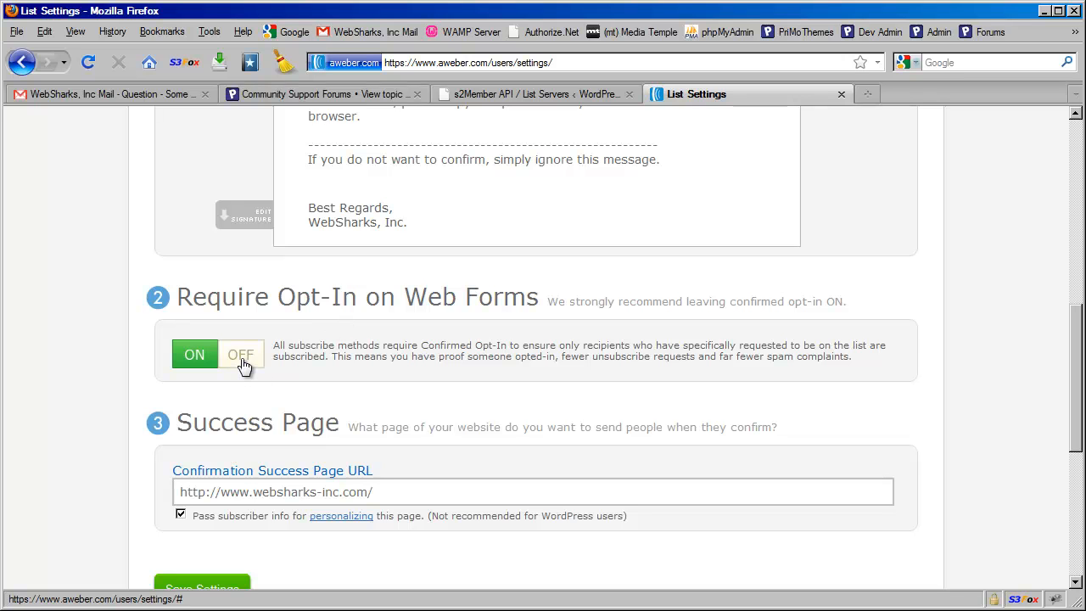
click(241, 355)
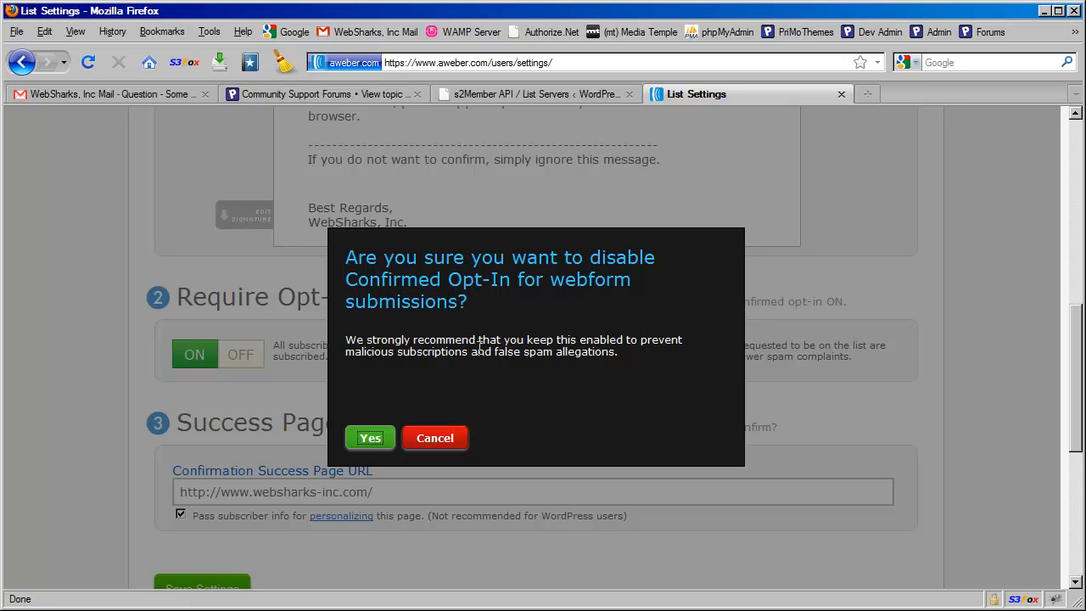
mouse_move(439, 424)
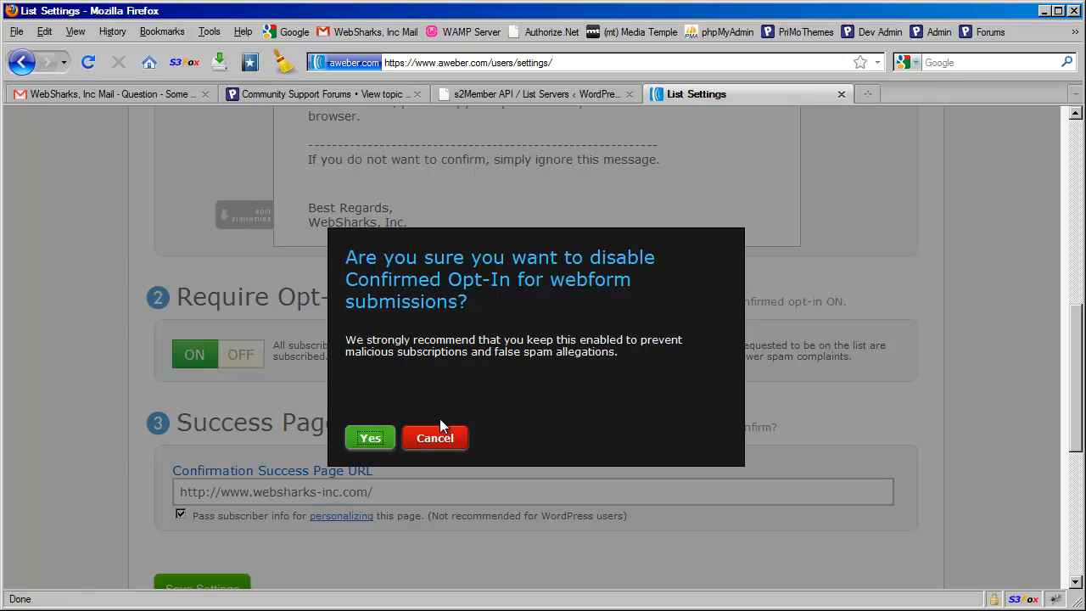
click(435, 438)
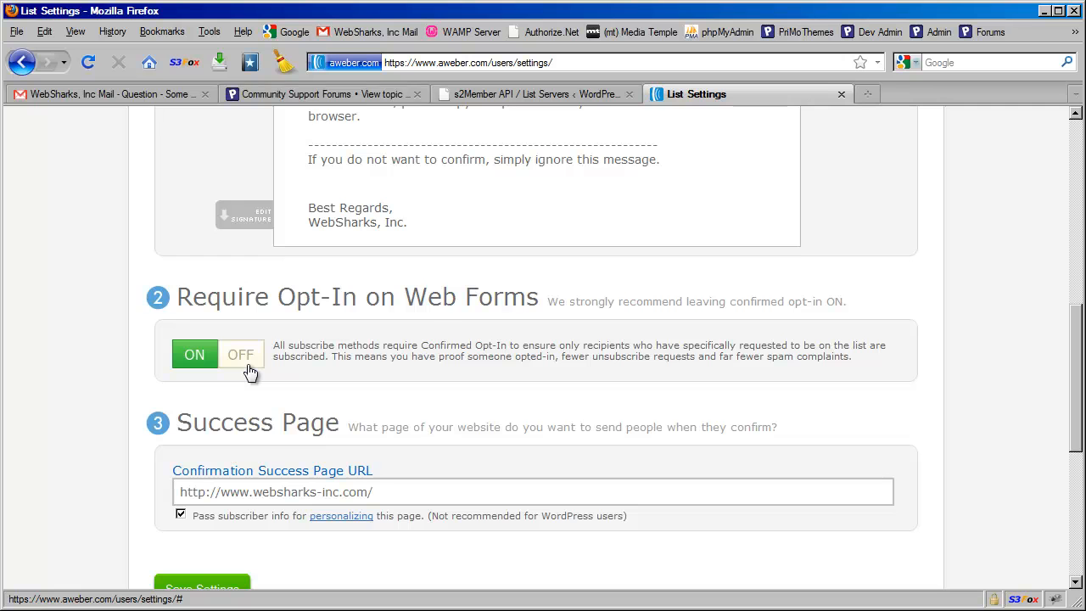
scroll(up, 3)
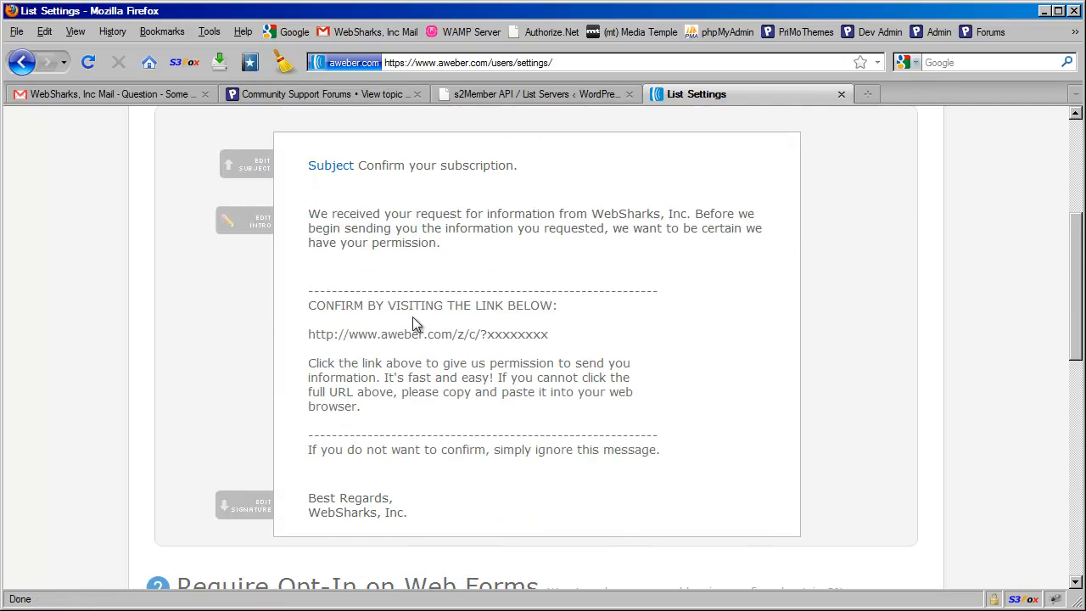
scroll(down, 3)
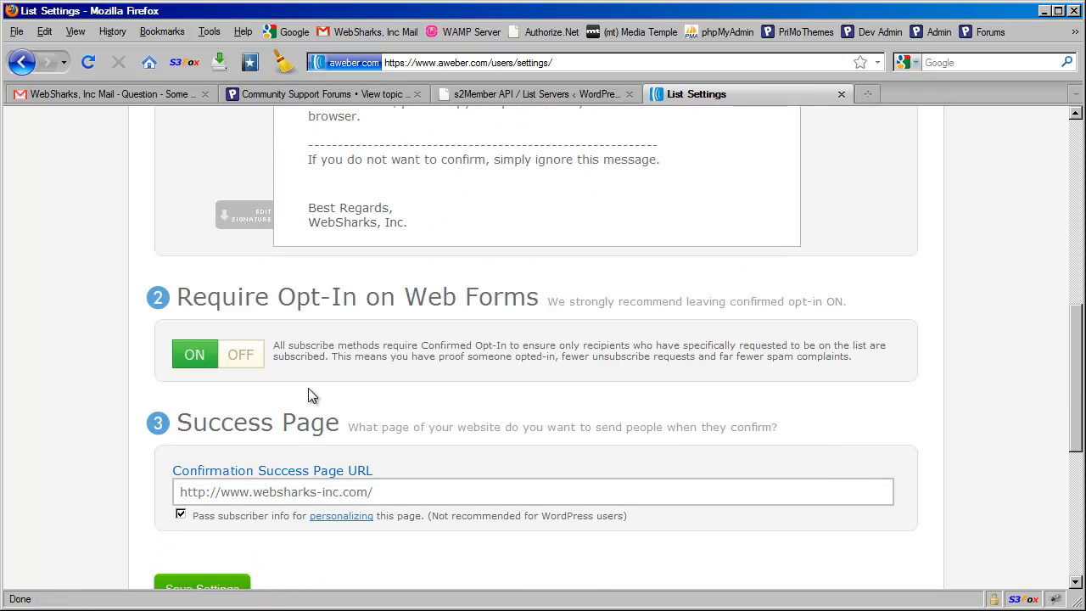
mouse_move(343, 388)
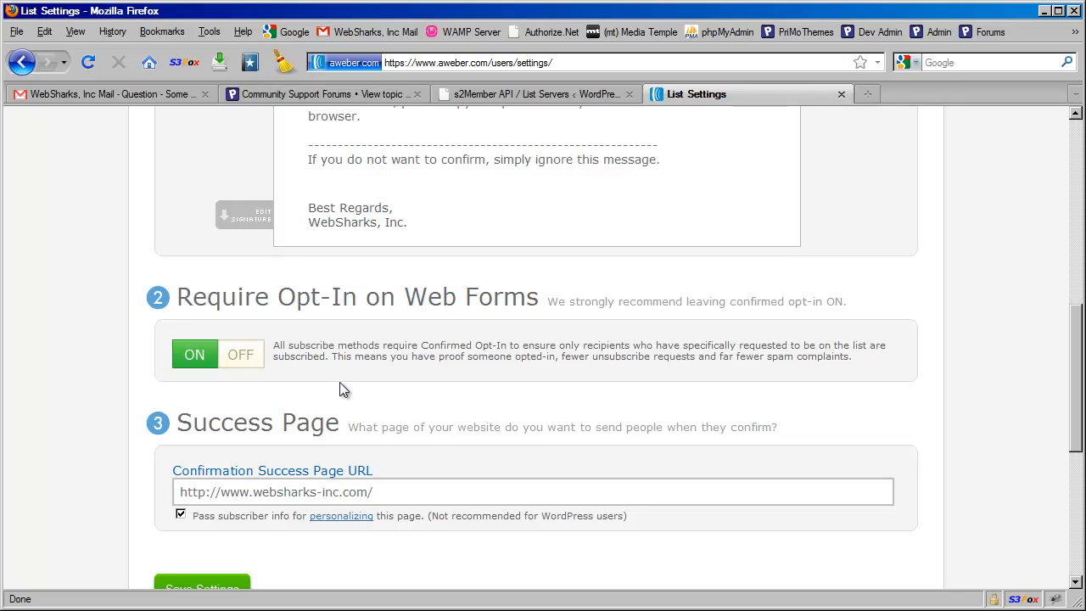
mouse_move(529, 333)
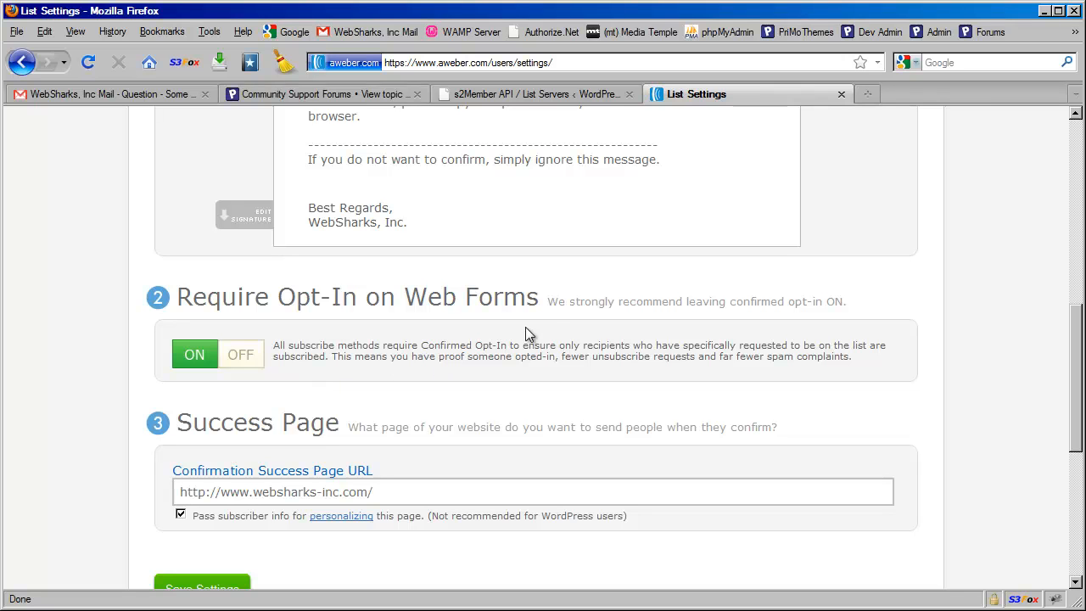
mouse_move(416, 389)
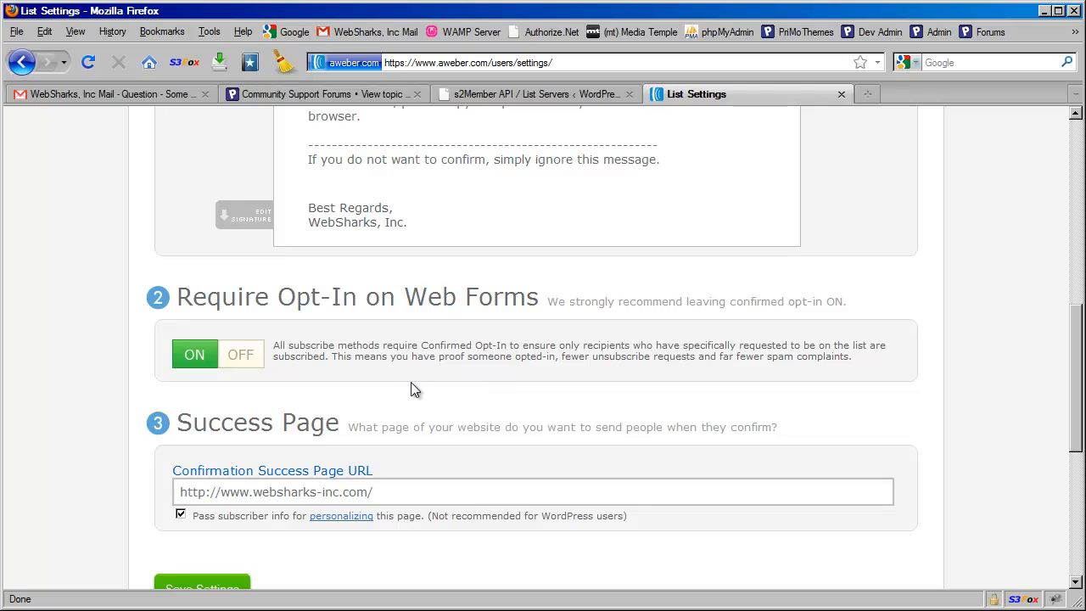
mouse_move(287, 392)
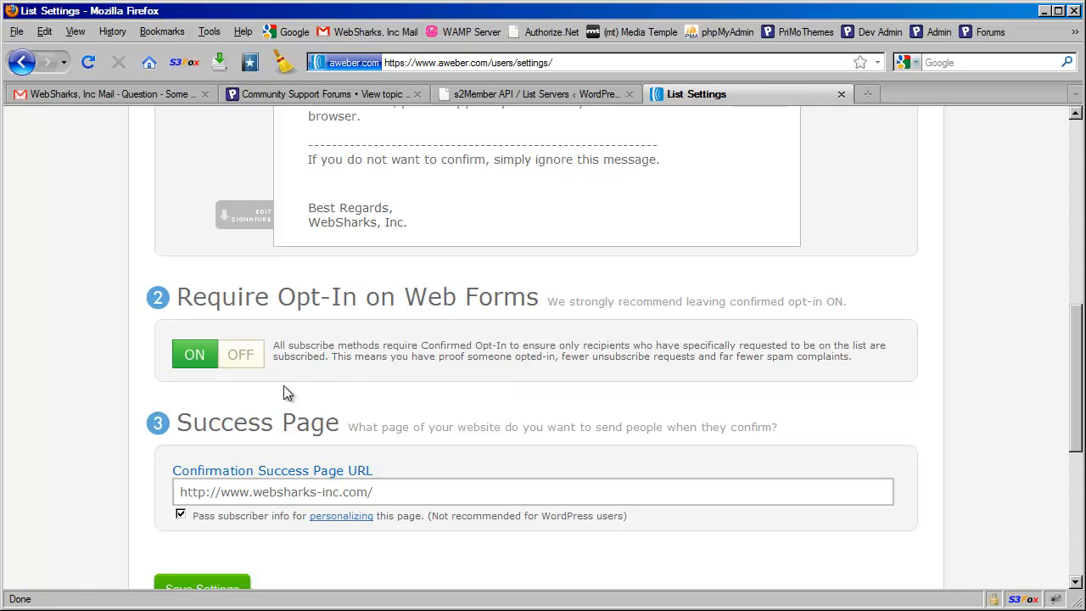
mouse_move(262, 366)
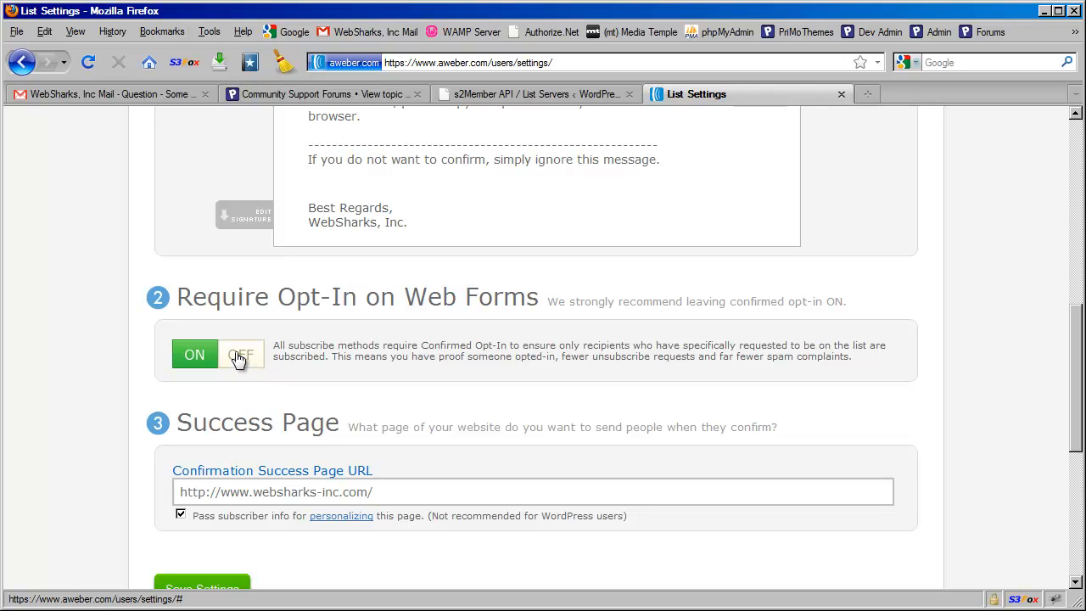
mouse_move(327, 394)
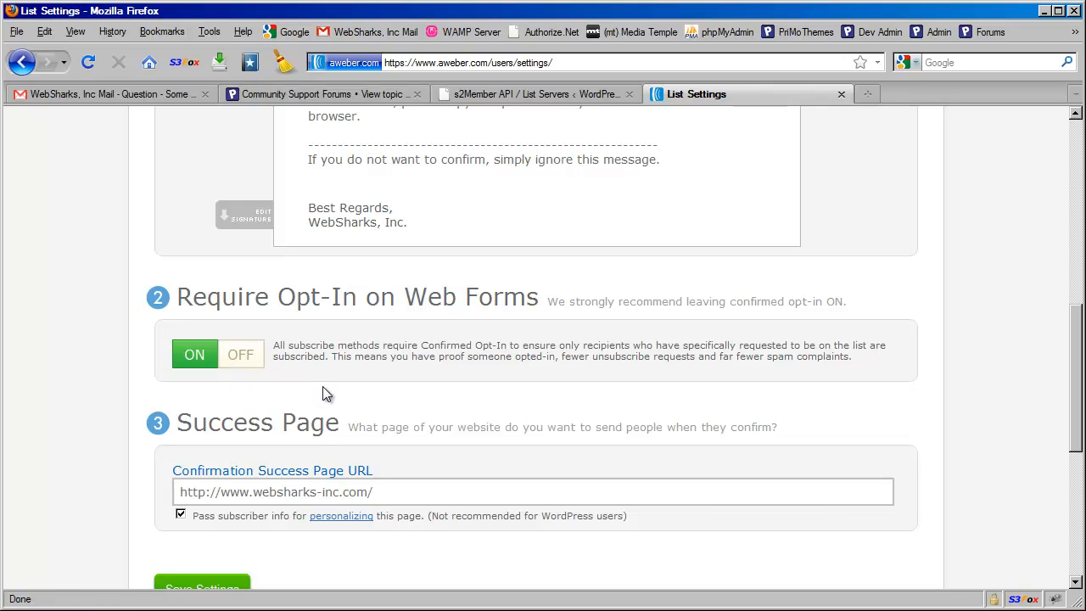
mouse_move(299, 399)
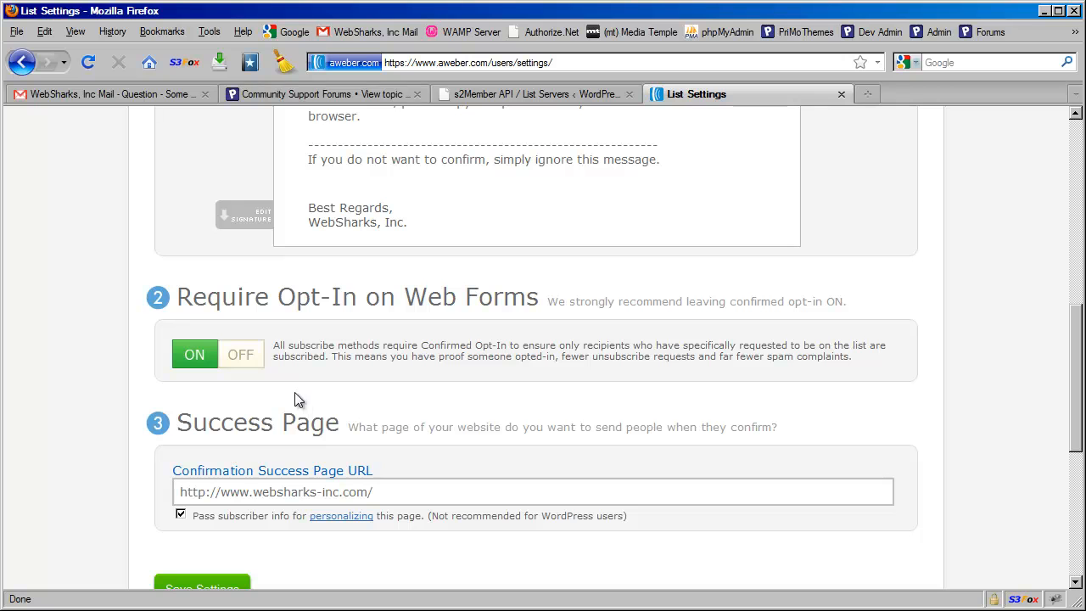
mouse_move(272, 394)
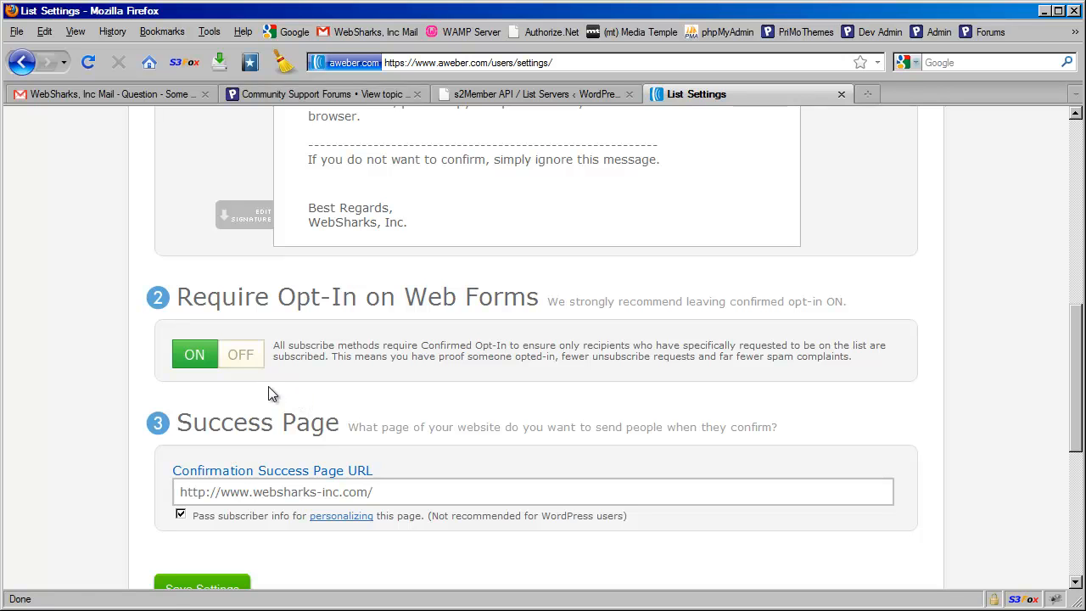
mouse_move(252, 373)
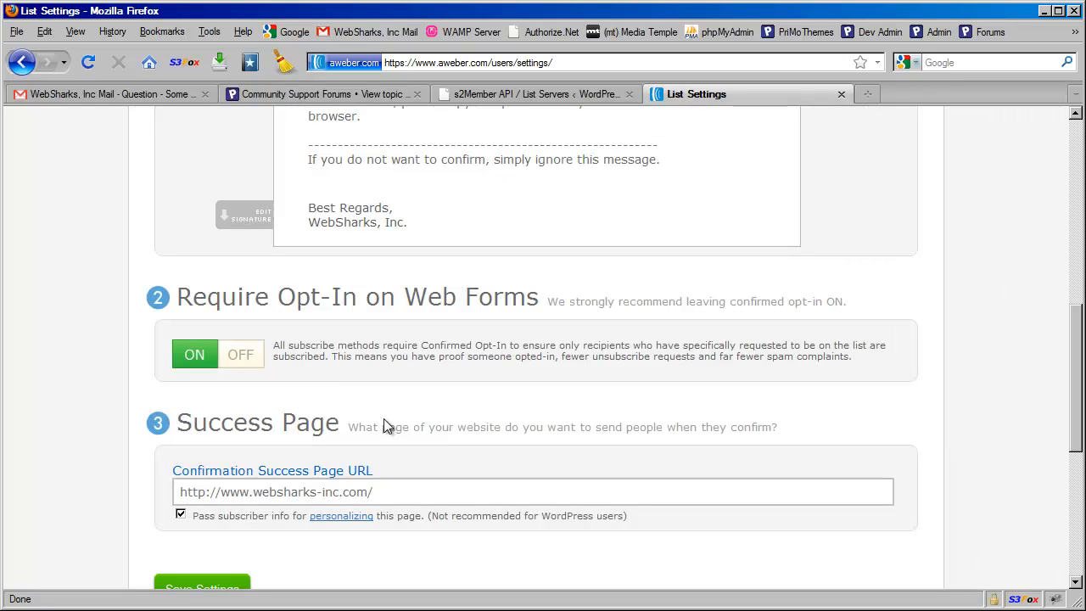
mouse_move(292, 377)
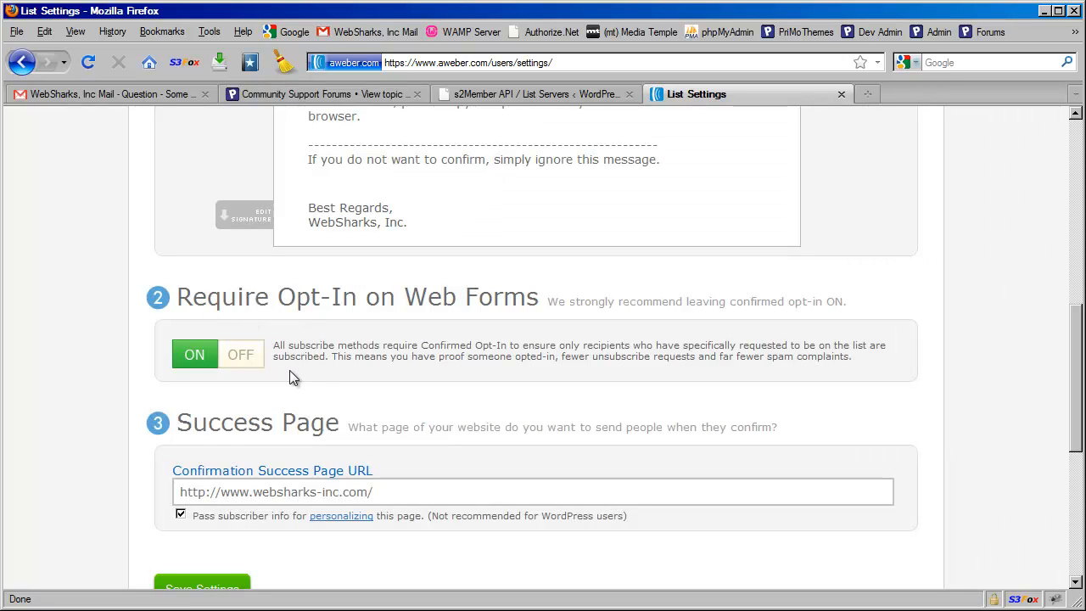
scroll(up, 3)
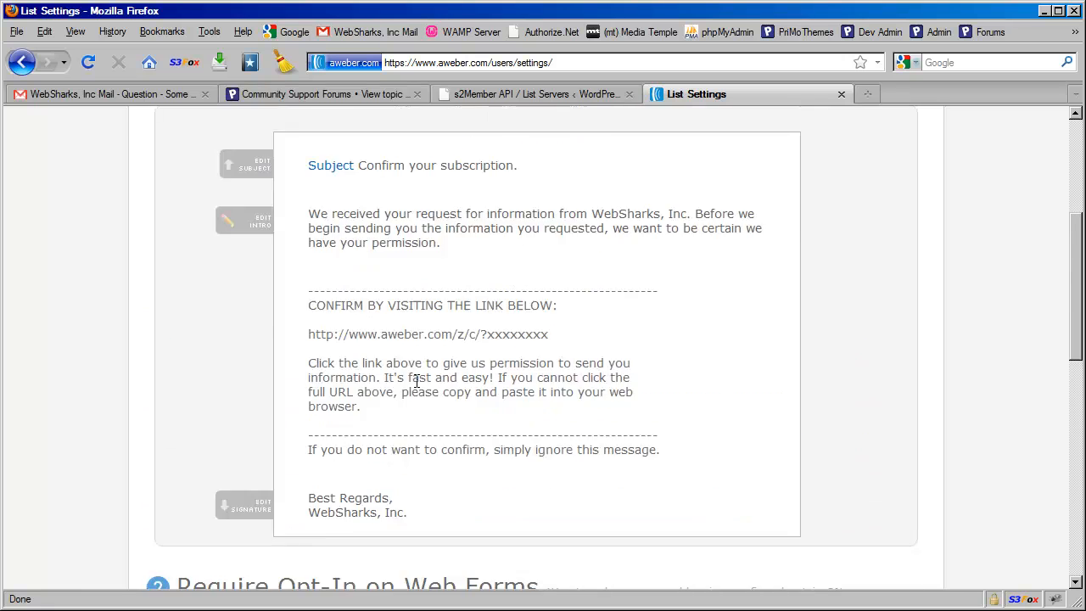
Step: Return to the s2Member list server settings with Level #1 reading 'default,level1'
click(535, 94)
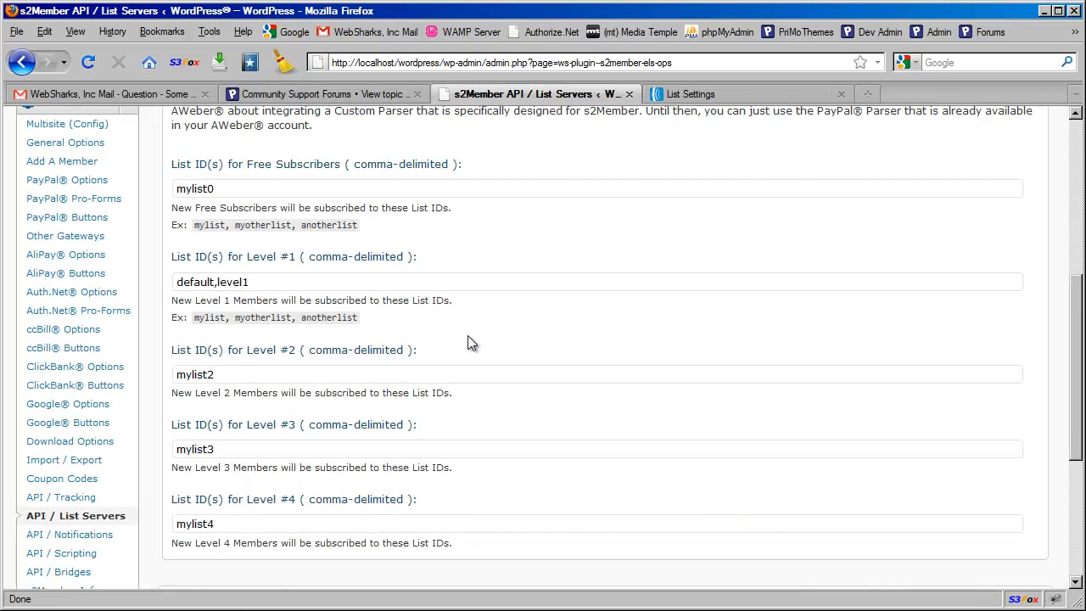
mouse_move(404, 240)
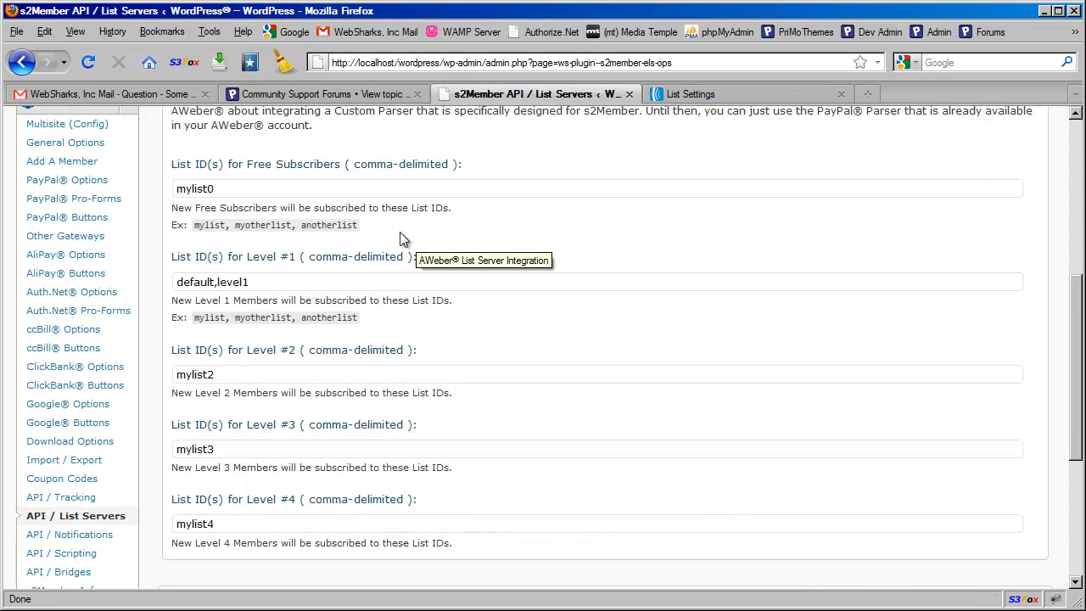
mouse_move(424, 407)
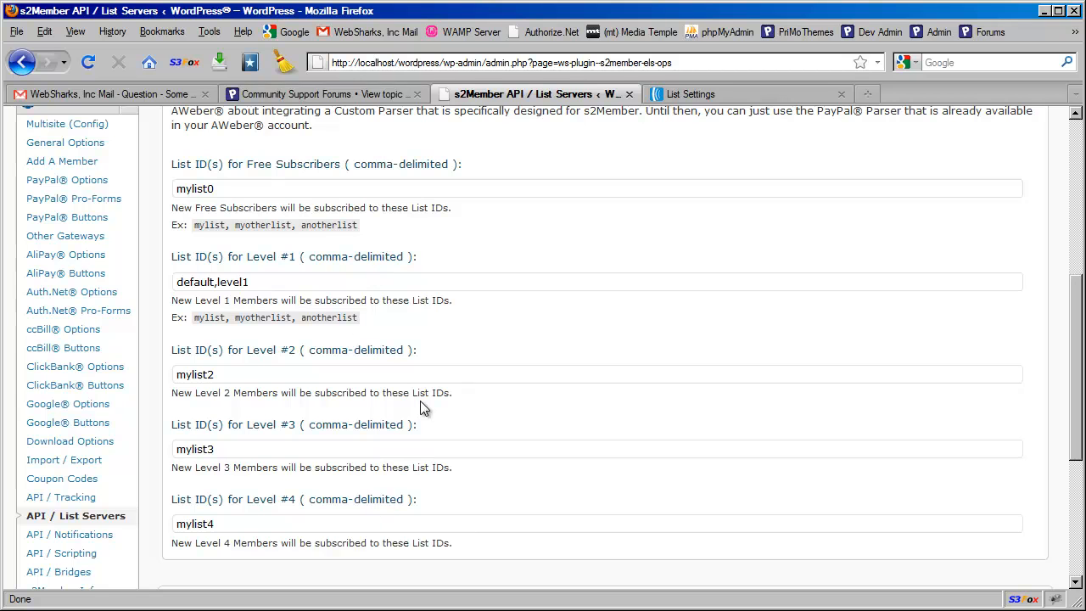
mouse_move(671, 144)
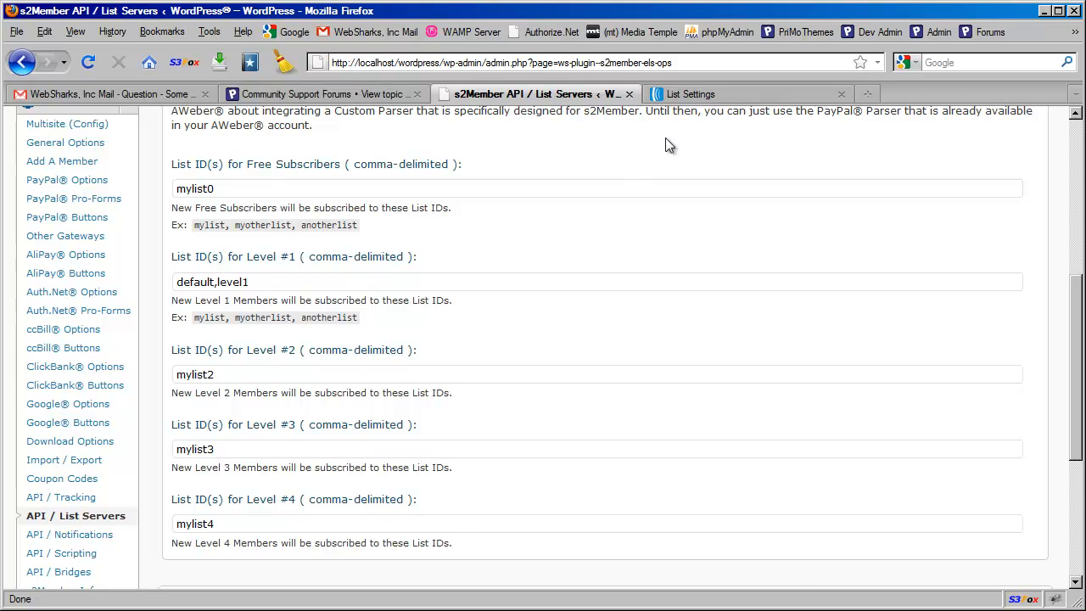
Step: Return to AWeber's 'Confirm your subscription' message from WebSharks, Inc
click(696, 93)
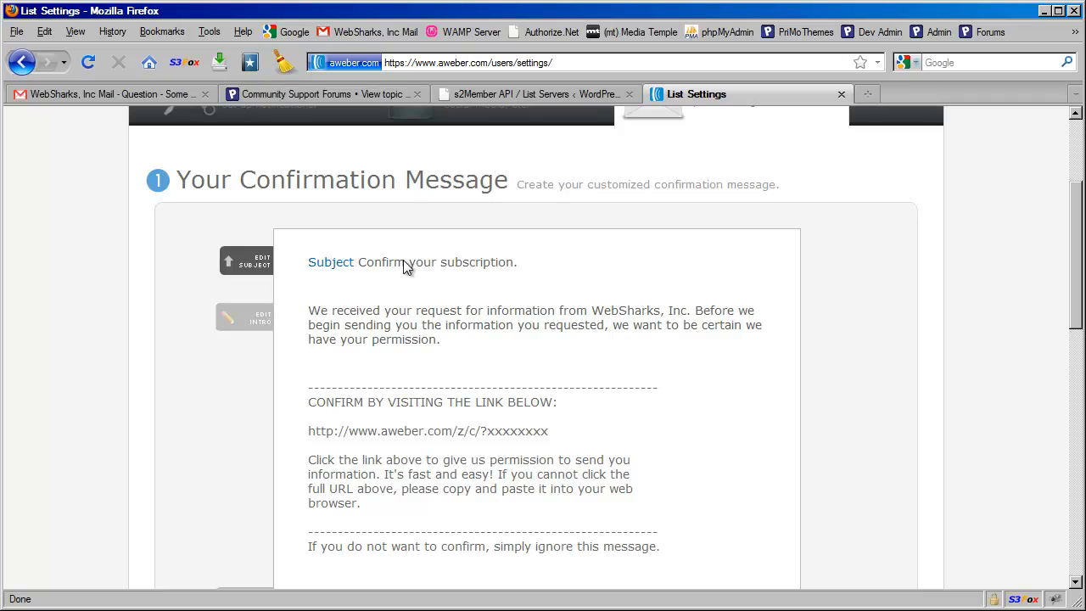
scroll(down, 3)
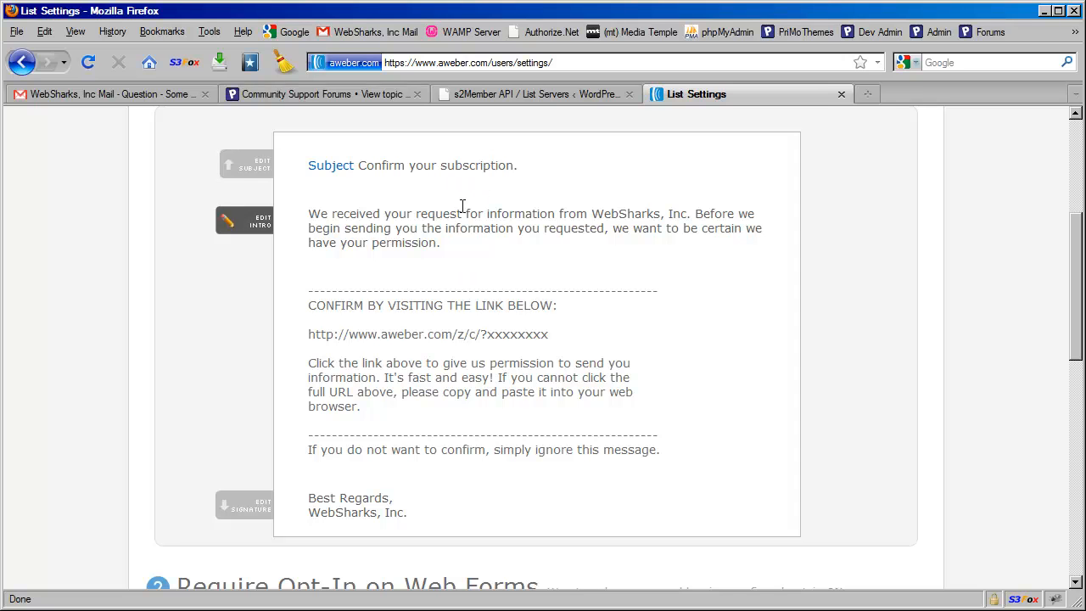
mouse_move(441, 268)
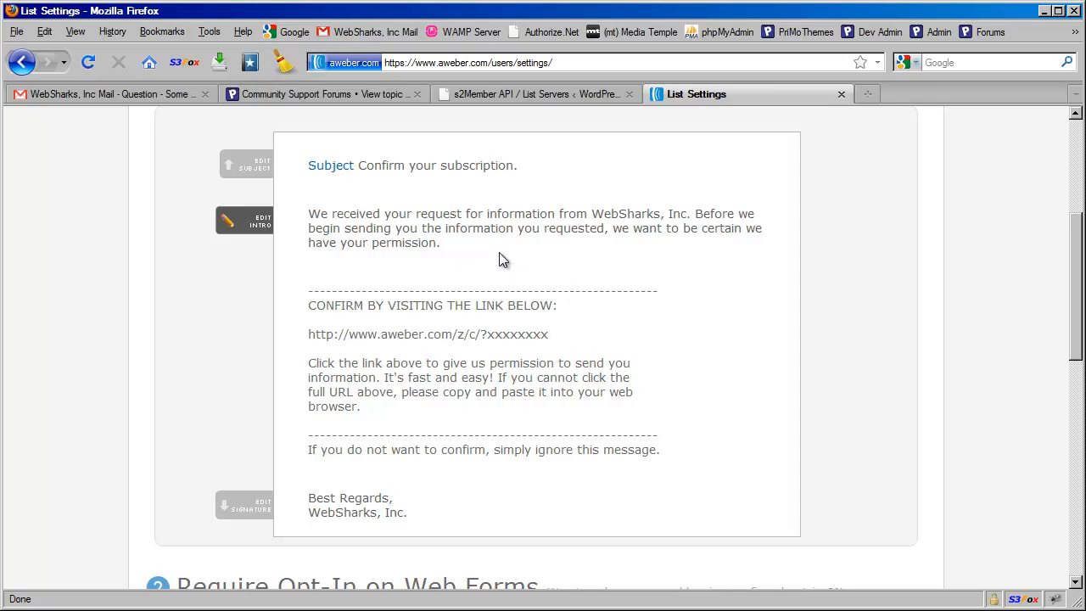
mouse_move(448, 261)
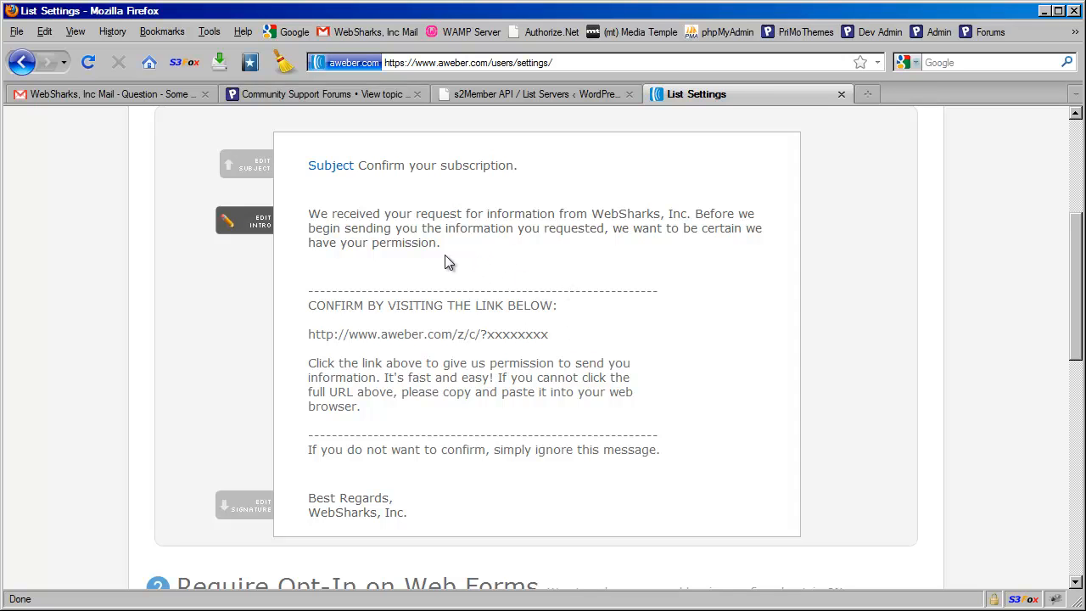
mouse_move(472, 248)
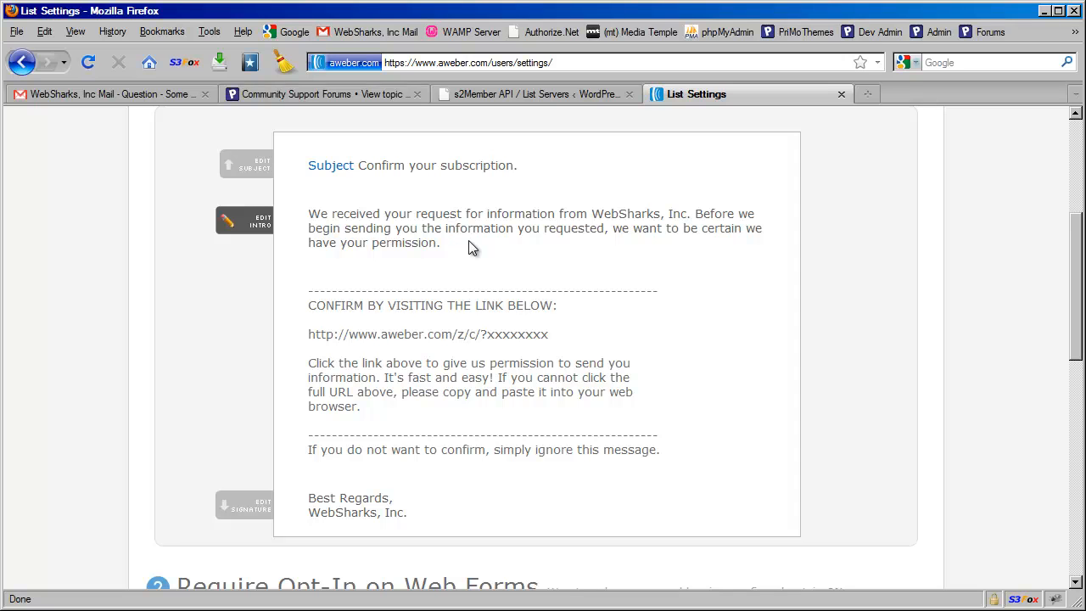
mouse_move(475, 217)
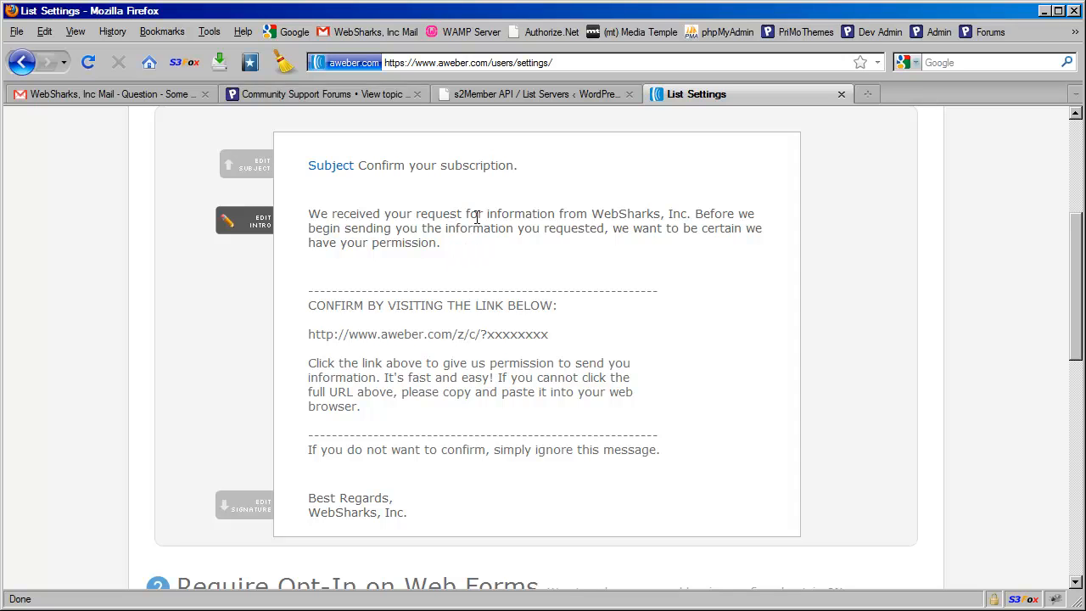
mouse_move(475, 349)
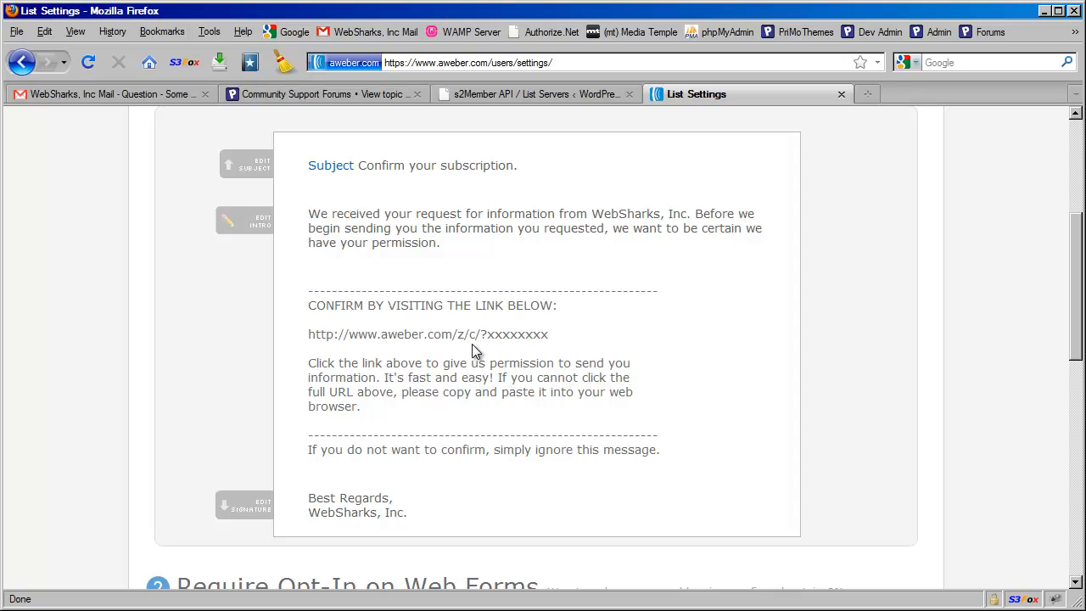
mouse_move(534, 349)
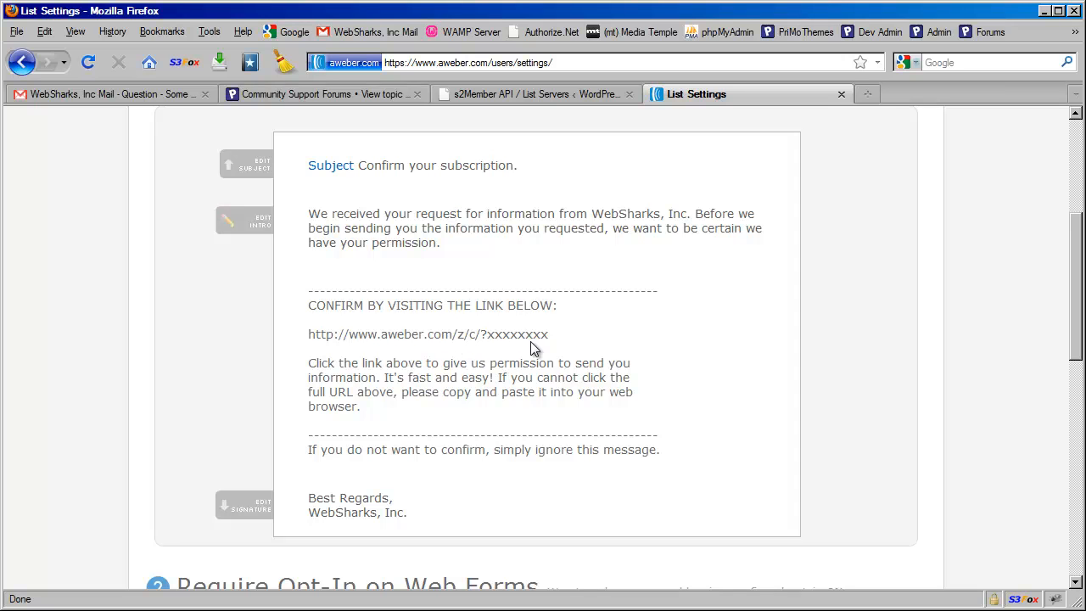
mouse_move(580, 321)
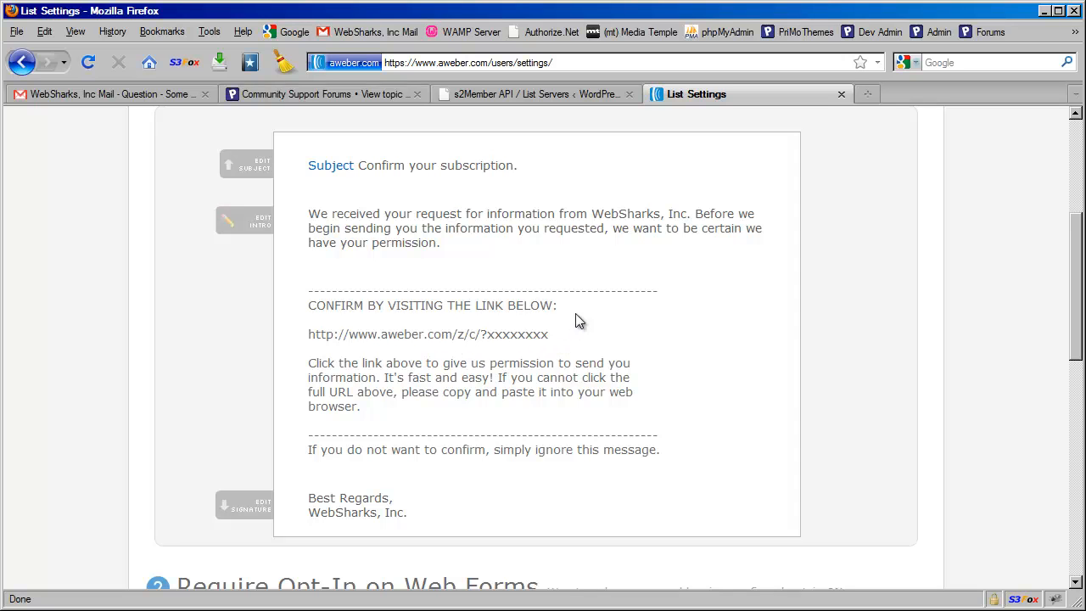
mouse_move(519, 285)
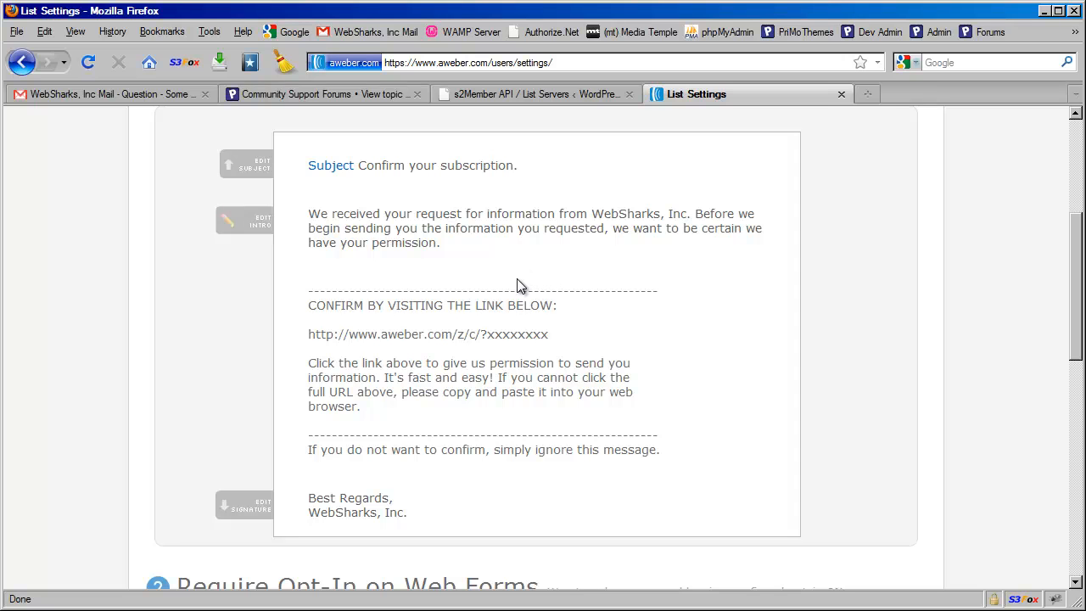
mouse_move(576, 278)
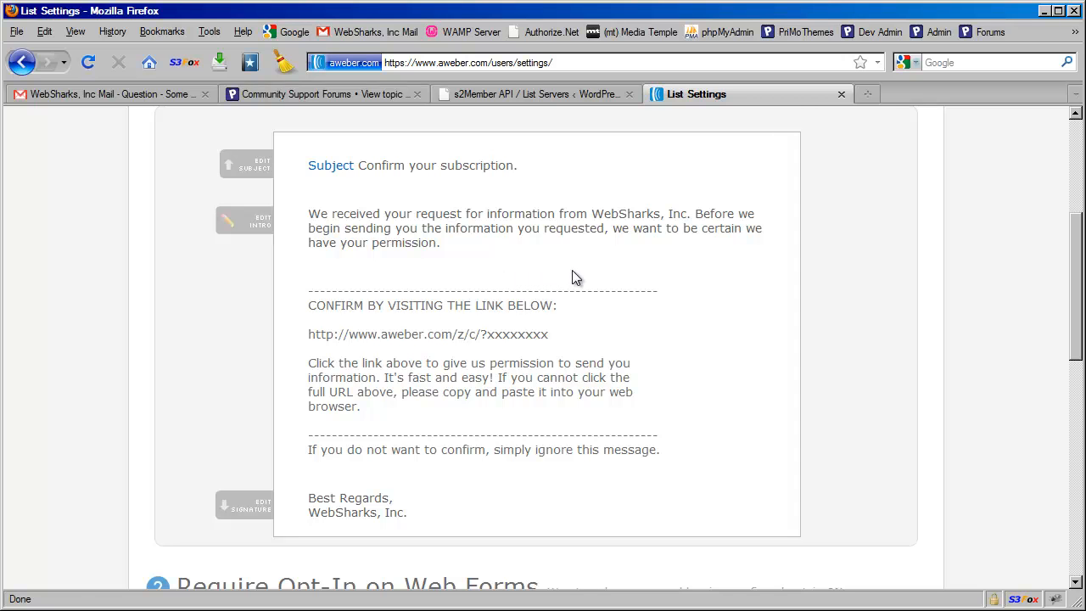